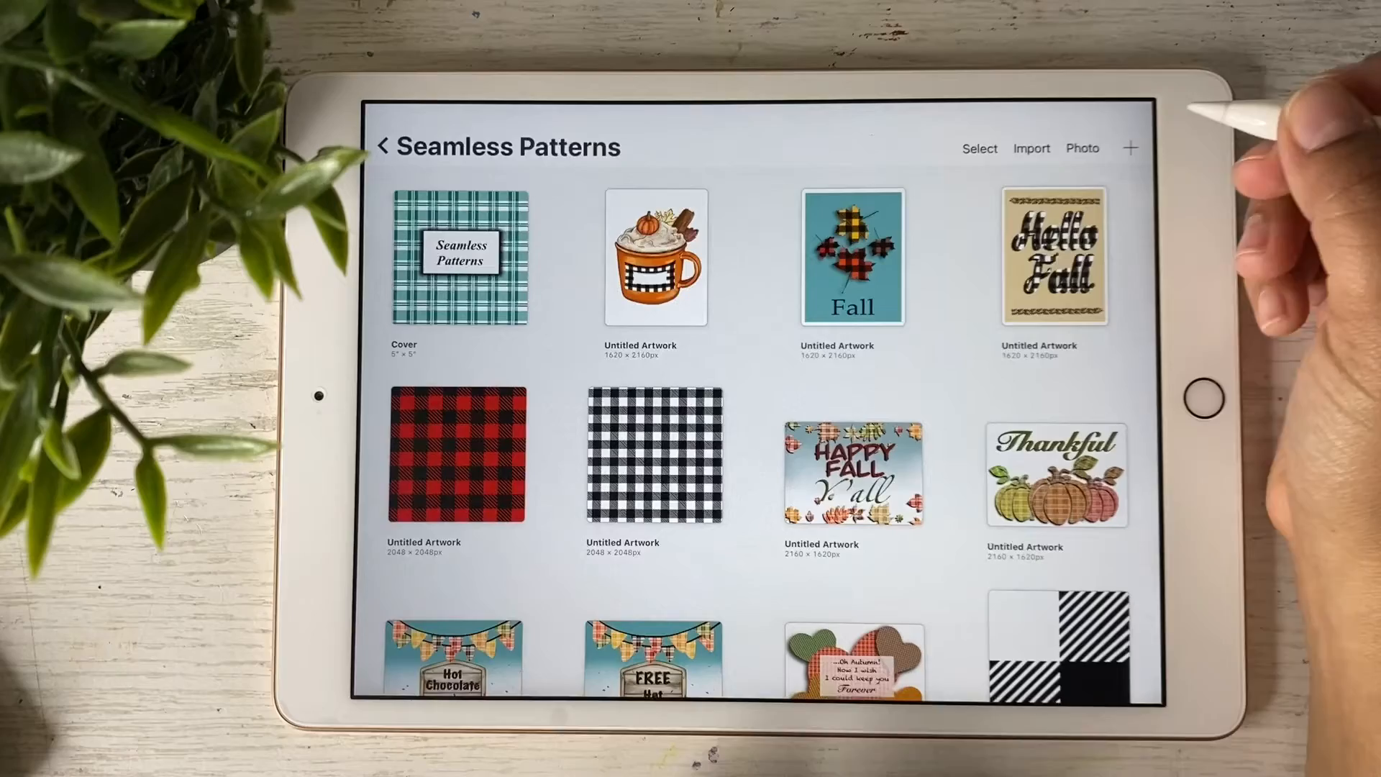
Create a 2048×2048 square canvas and open the blank Untitled Artwork
{"action": "left_click", "coordinate": [1131, 147]}
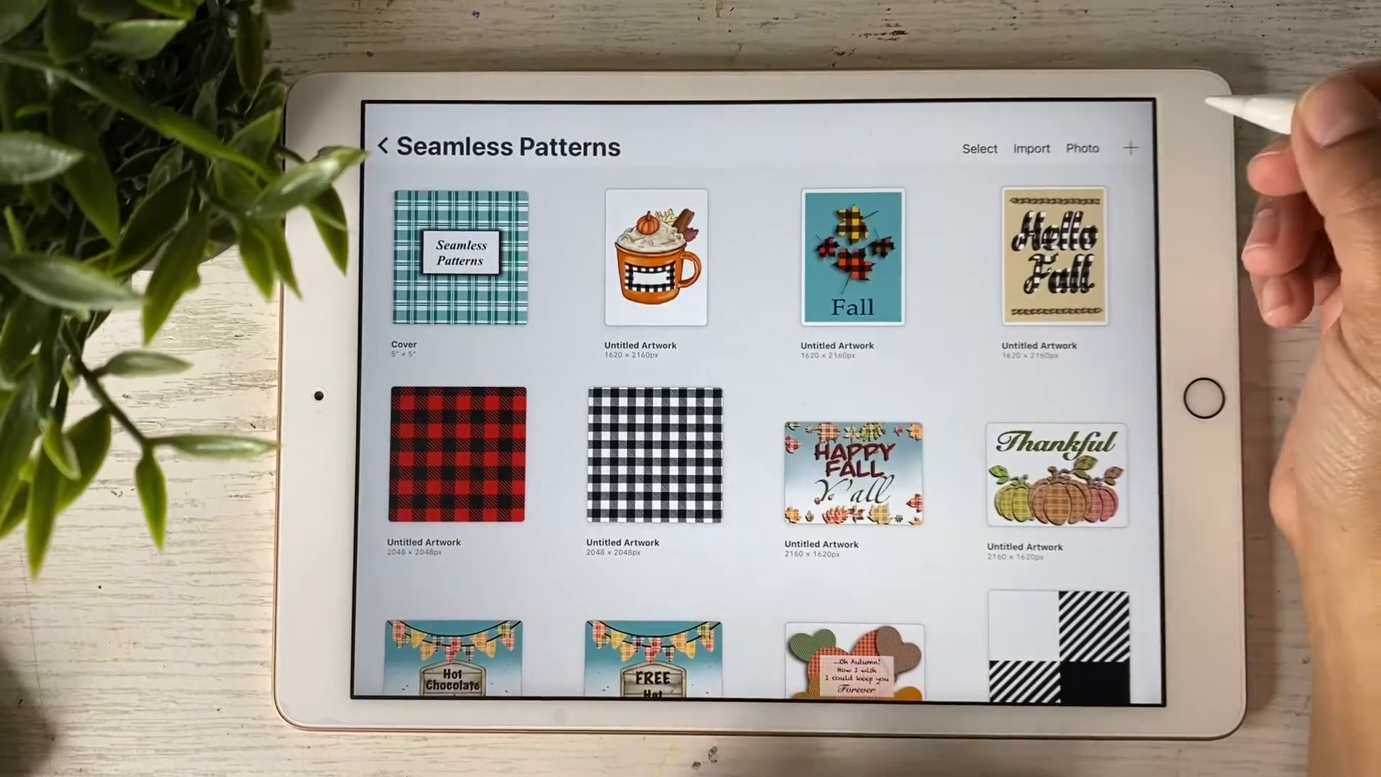
{"action": "left_click", "coordinate": [1130, 147]}
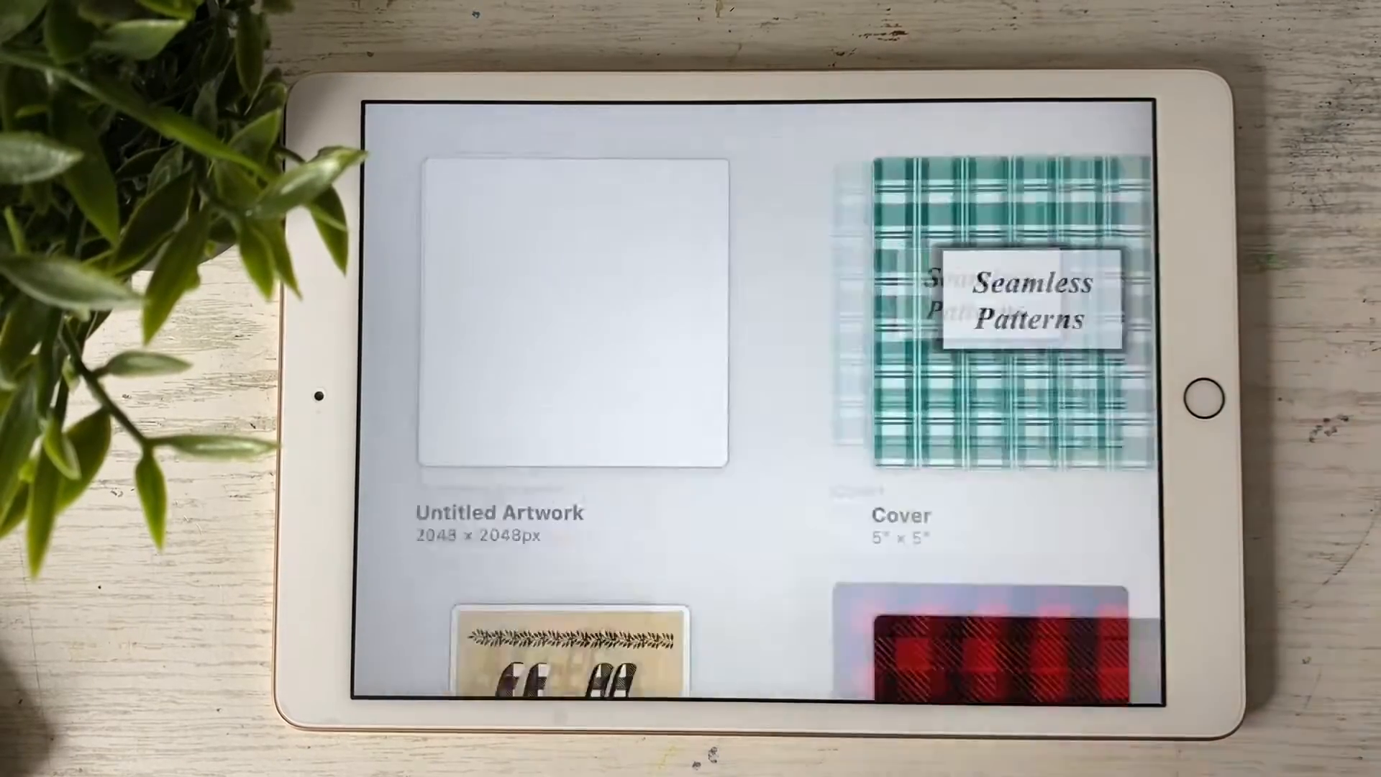
{"action": "left_click", "coordinate": [569, 308]}
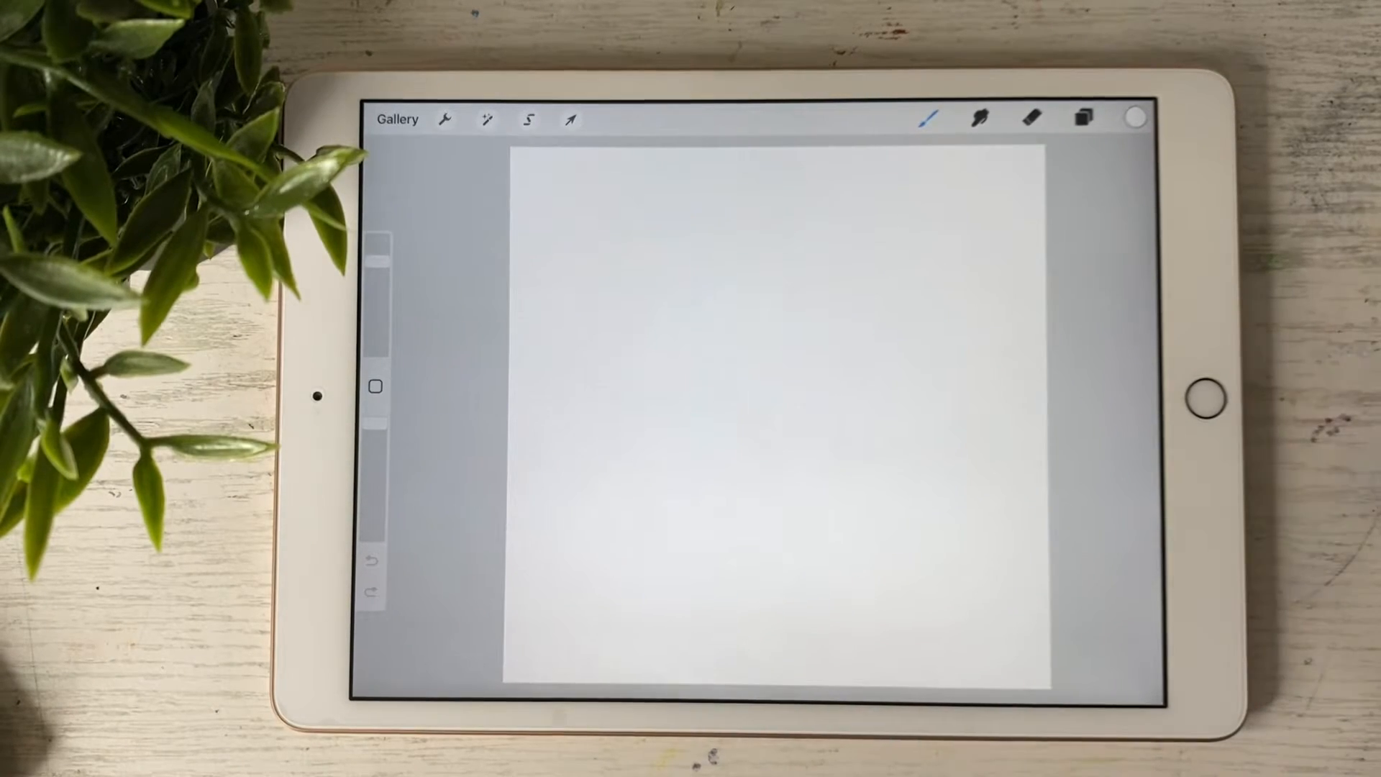
Fill Layer 1 with solid black, then add an empty Layer 2 and select it
{"action": "left_click", "coordinate": [1135, 118]}
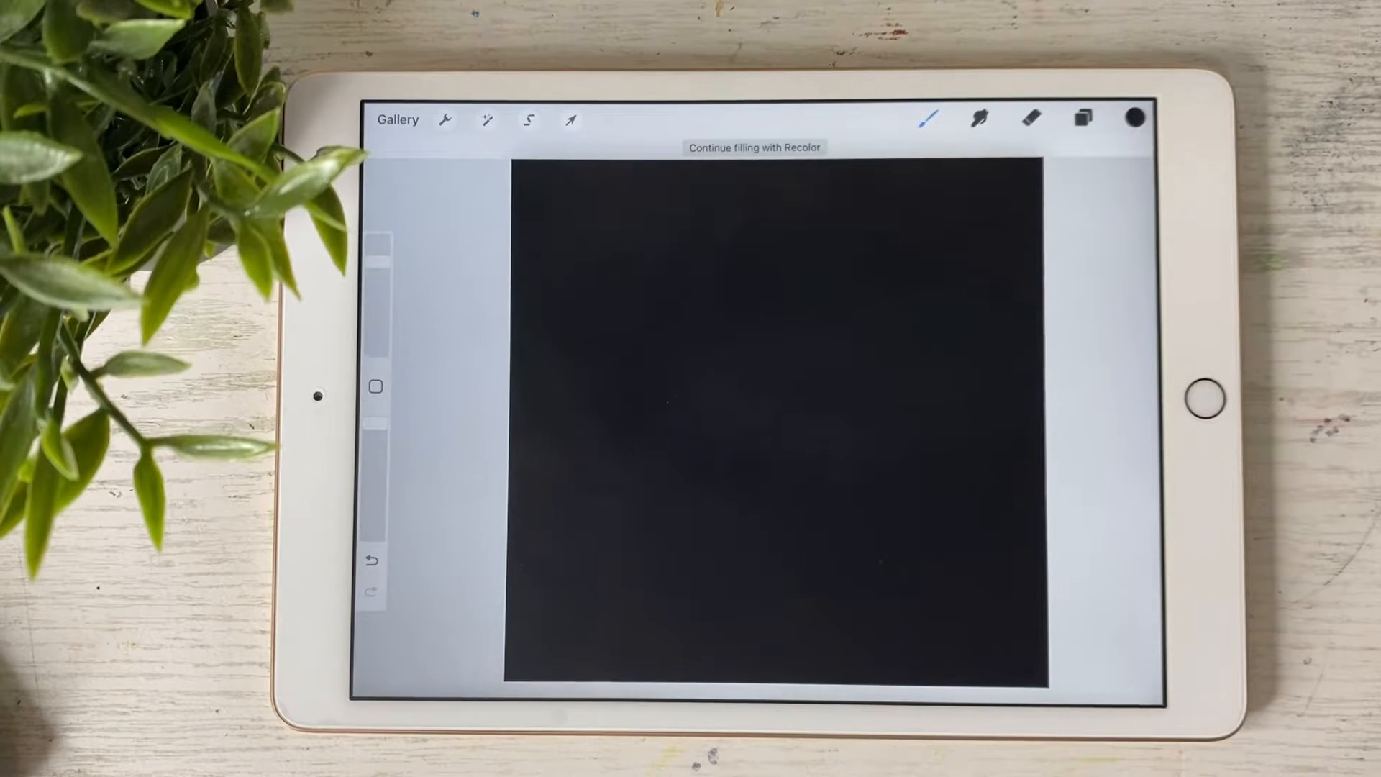
{"action": "left_click", "coordinate": [1082, 119]}
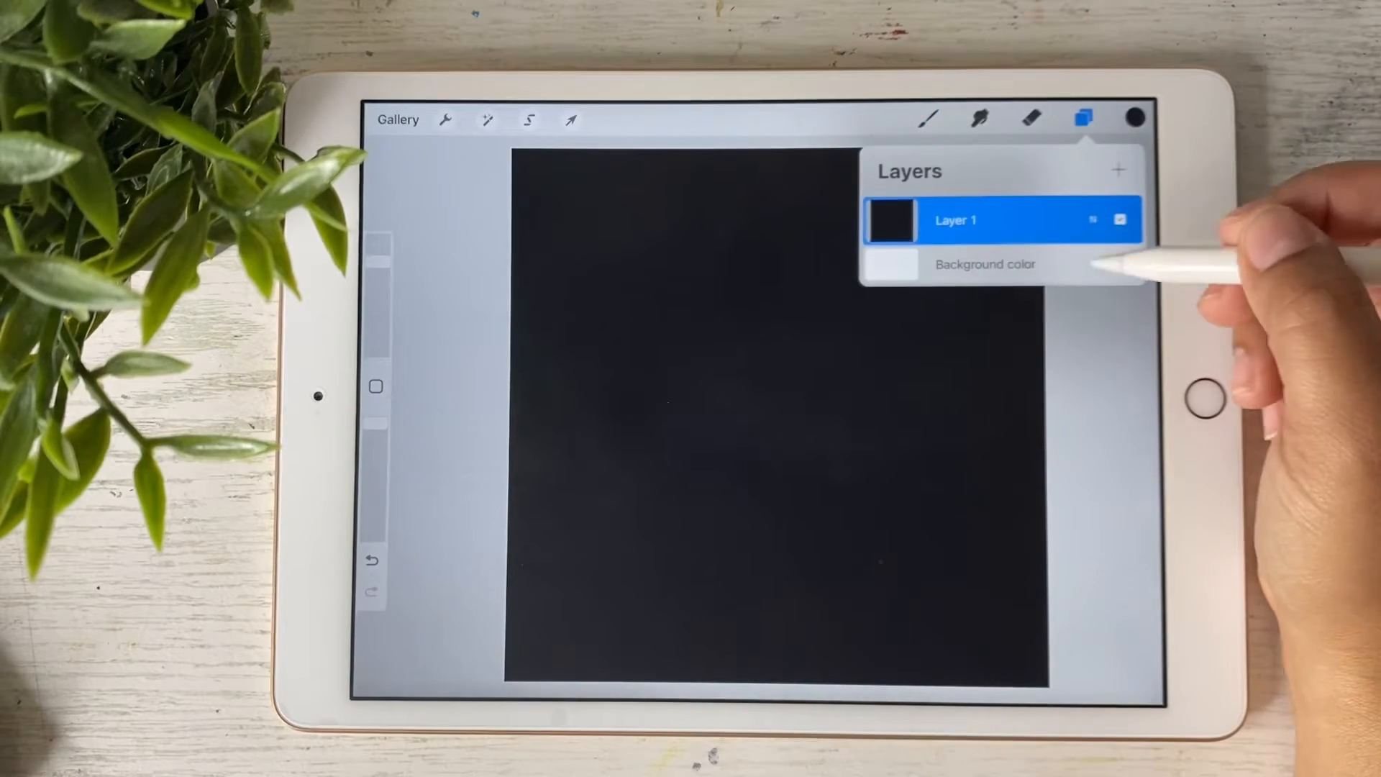
{"action": "left_click", "coordinate": [1119, 170]}
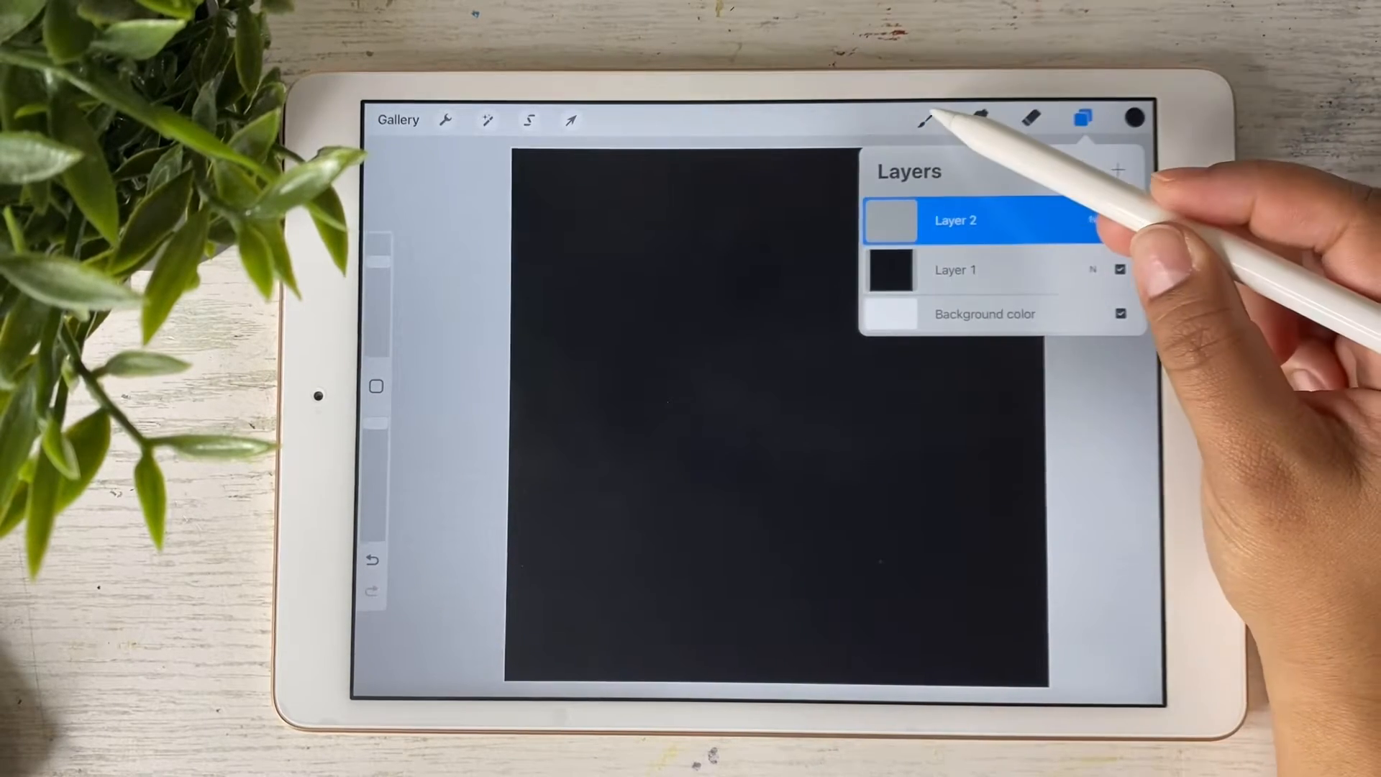
{"action": "left_click", "coordinate": [926, 118]}
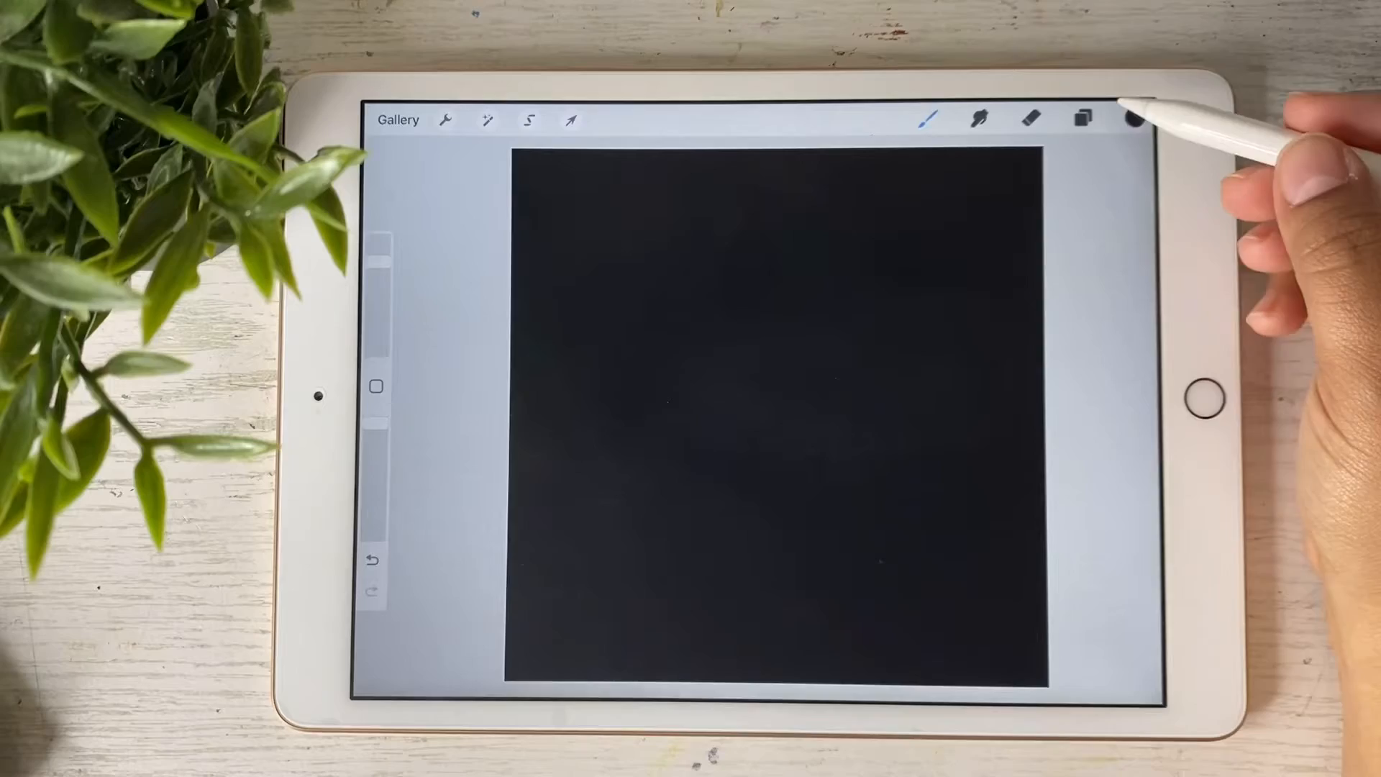
{"action": "left_click", "coordinate": [1083, 119]}
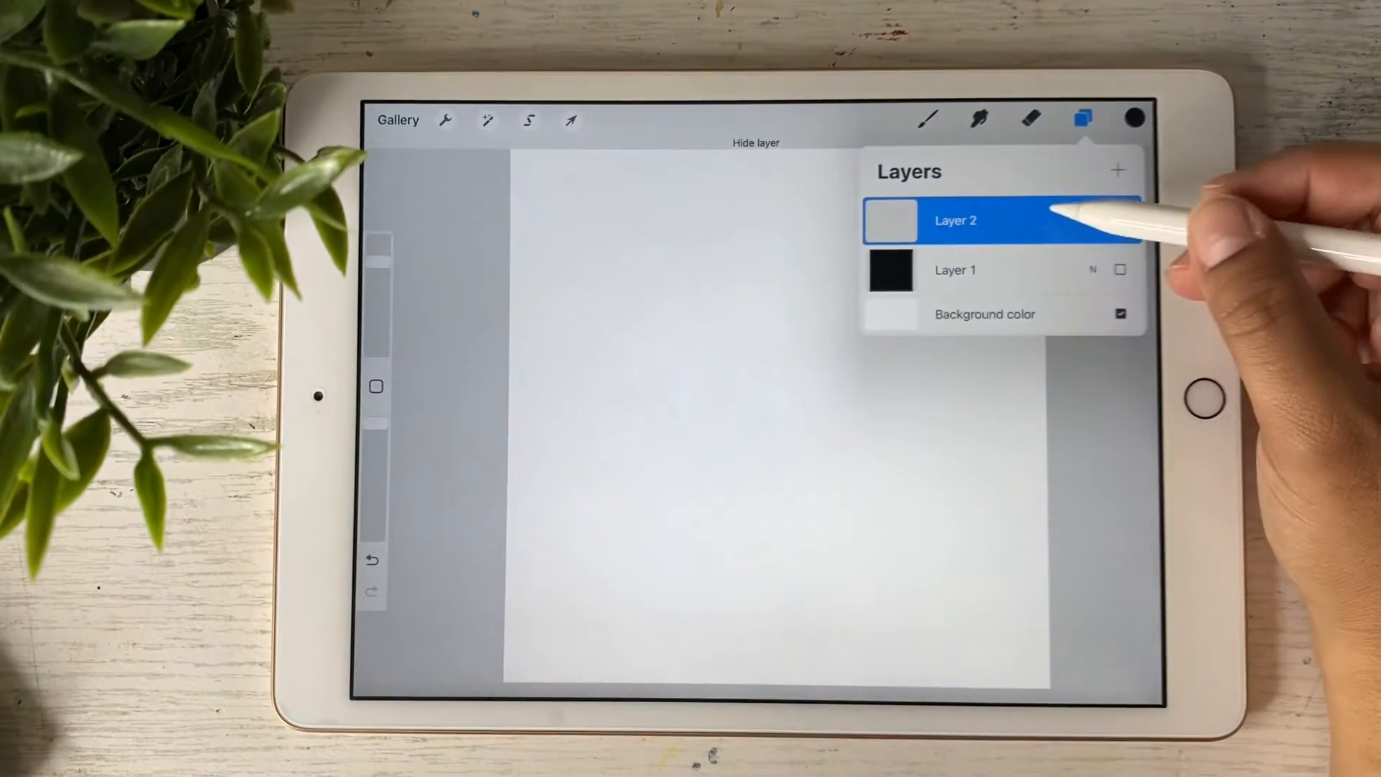
{"action": "left_click", "coordinate": [1119, 220]}
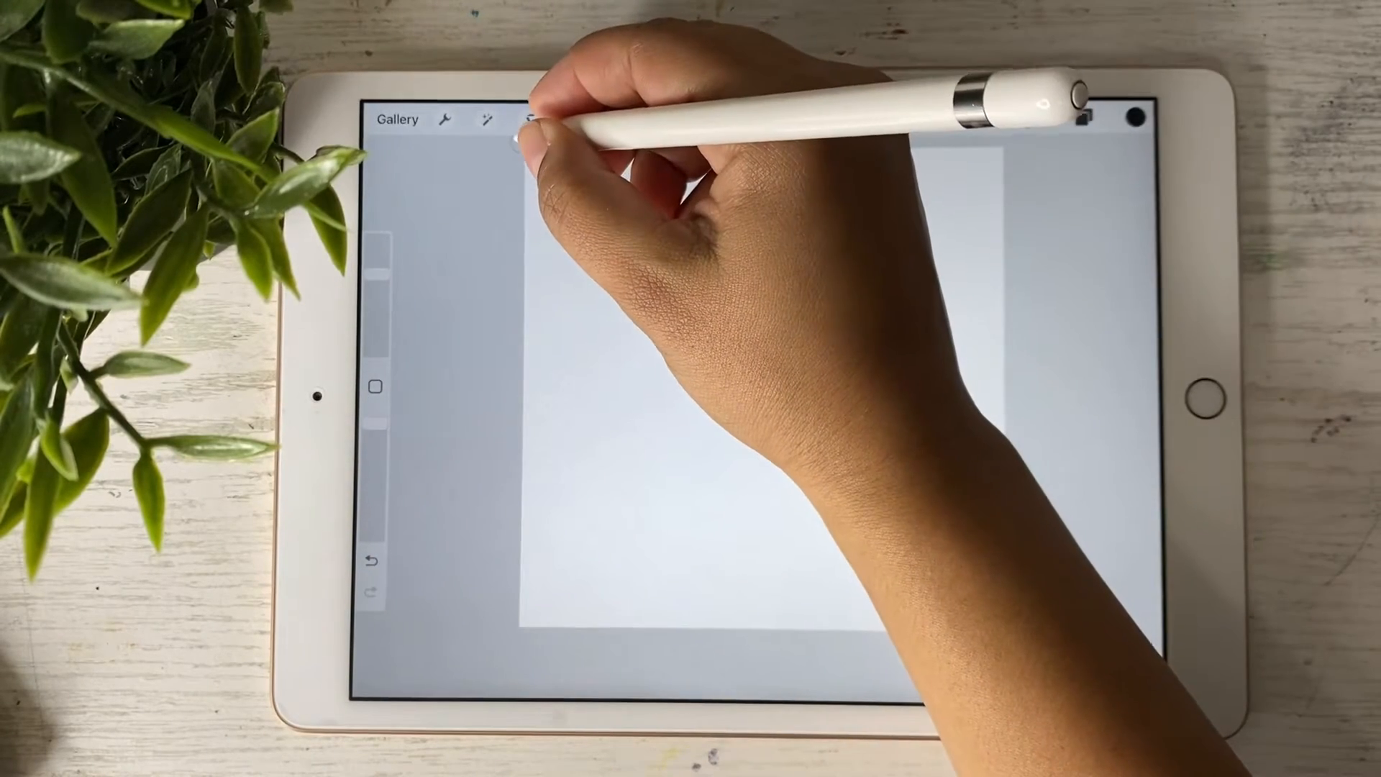
Draw a straight black corner-to-corner diagonal and place a duplicated parallel stripe to its right
{"action": "left_click_drag", "start_coordinate": [537, 154], "coordinate": [745, 344]}
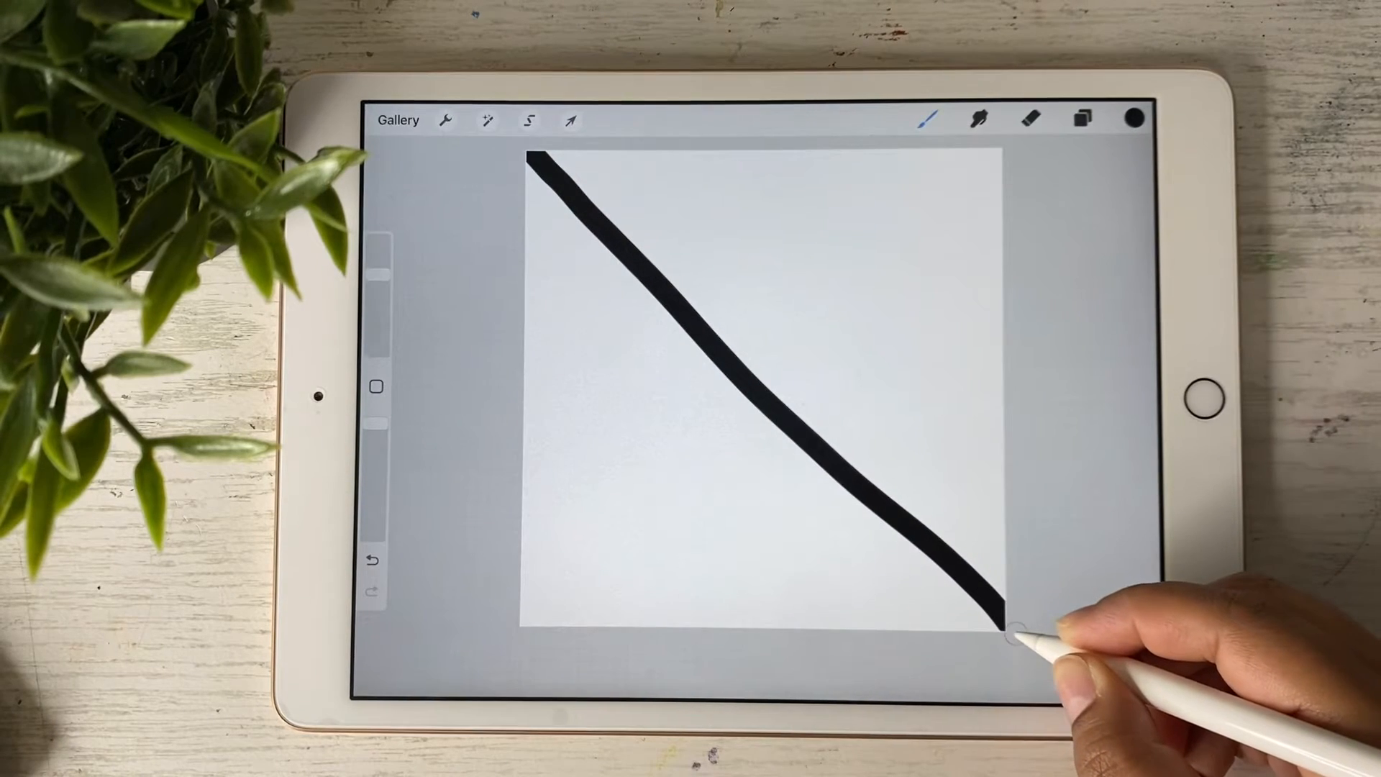
{"action": "left_click_drag", "start_coordinate": [538, 154], "coordinate": [986, 621]}
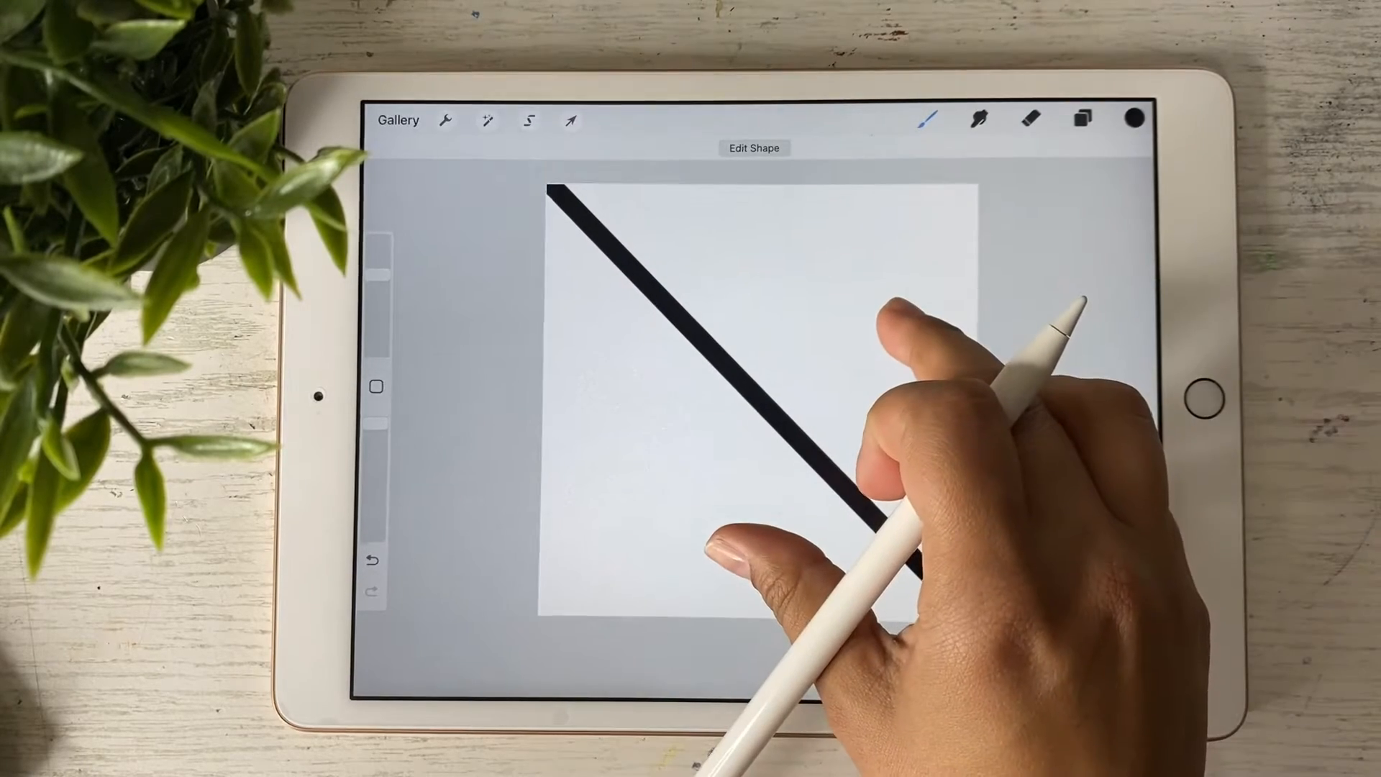
{"action": "left_click", "coordinate": [1082, 120]}
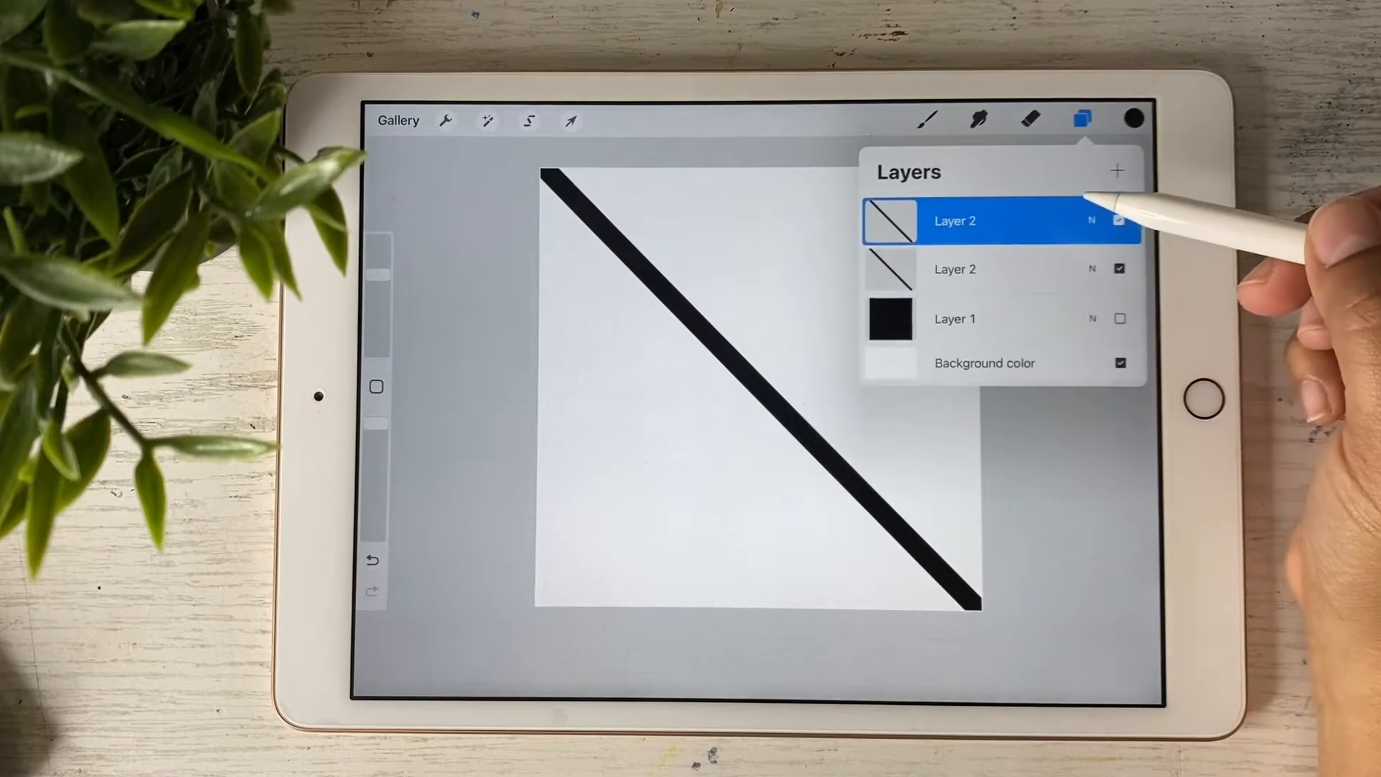
{"action": "left_click", "coordinate": [569, 121]}
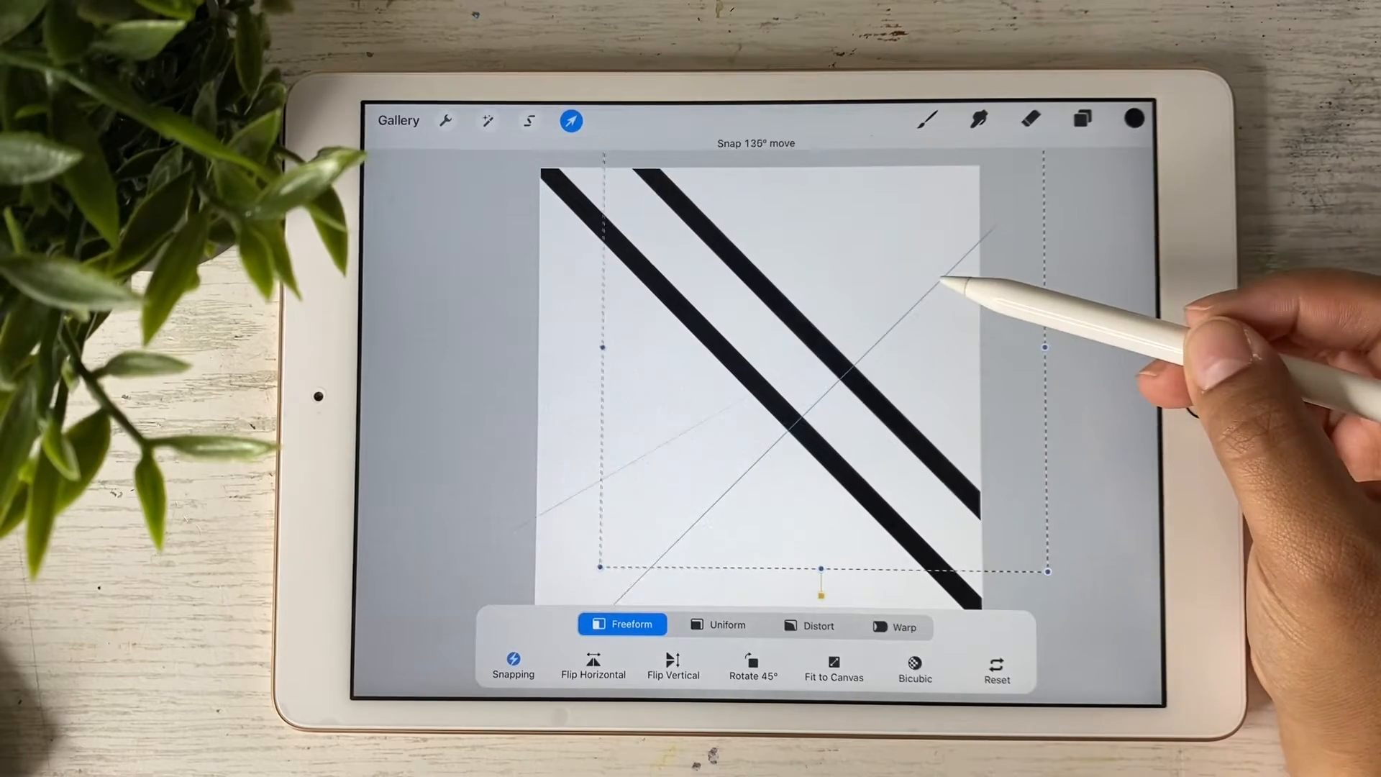
{"action": "left_click", "coordinate": [1080, 119]}
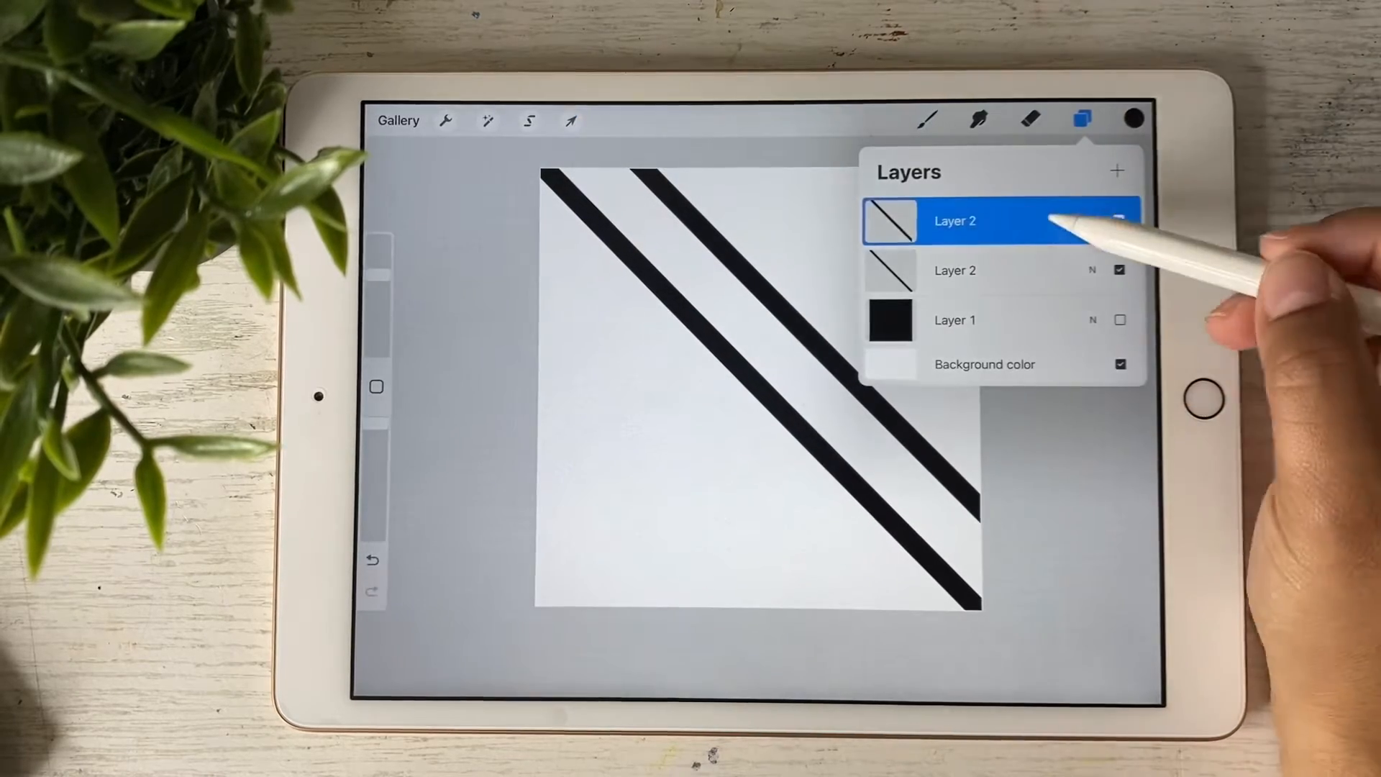
Duplicate the stripe layers and move the copies toward the upper-right corner
{"action": "left_click", "coordinate": [570, 121]}
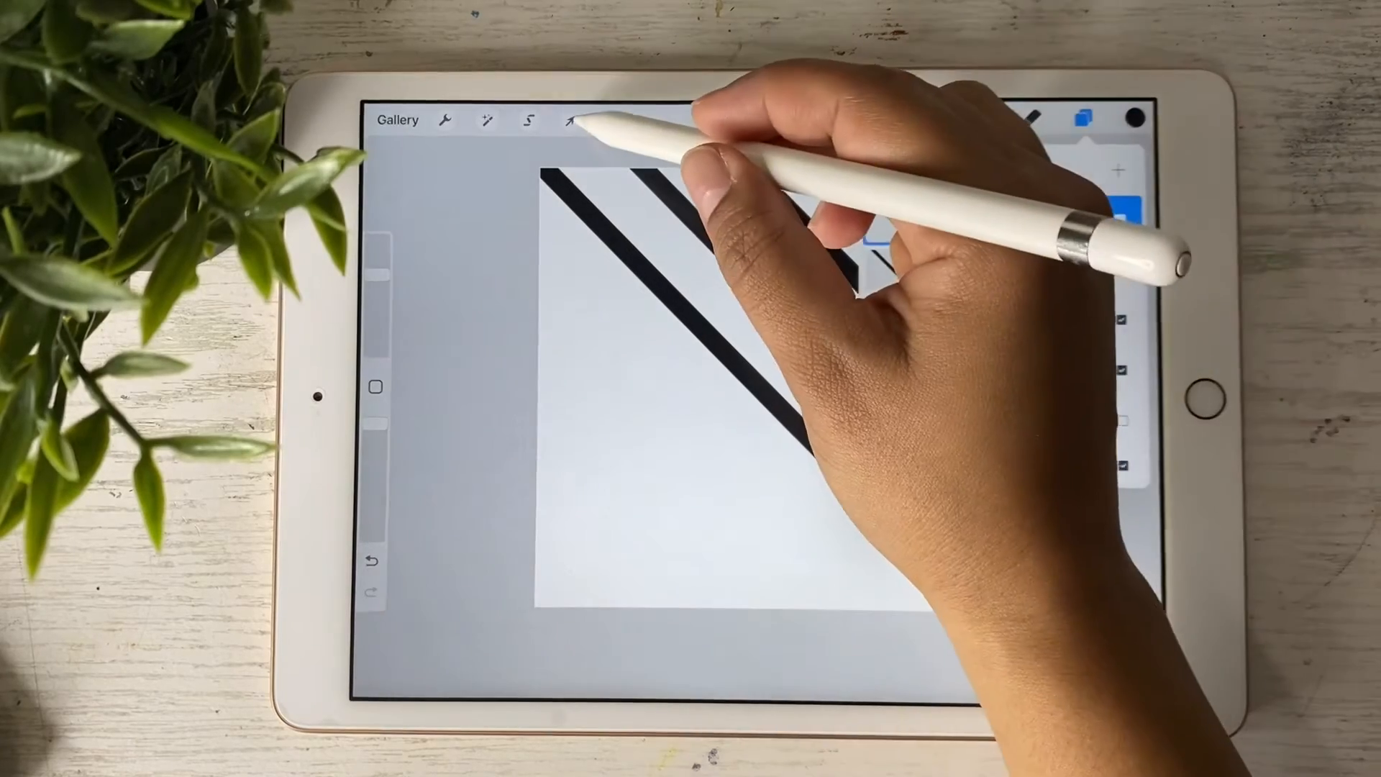
{"action": "left_click", "coordinate": [570, 121]}
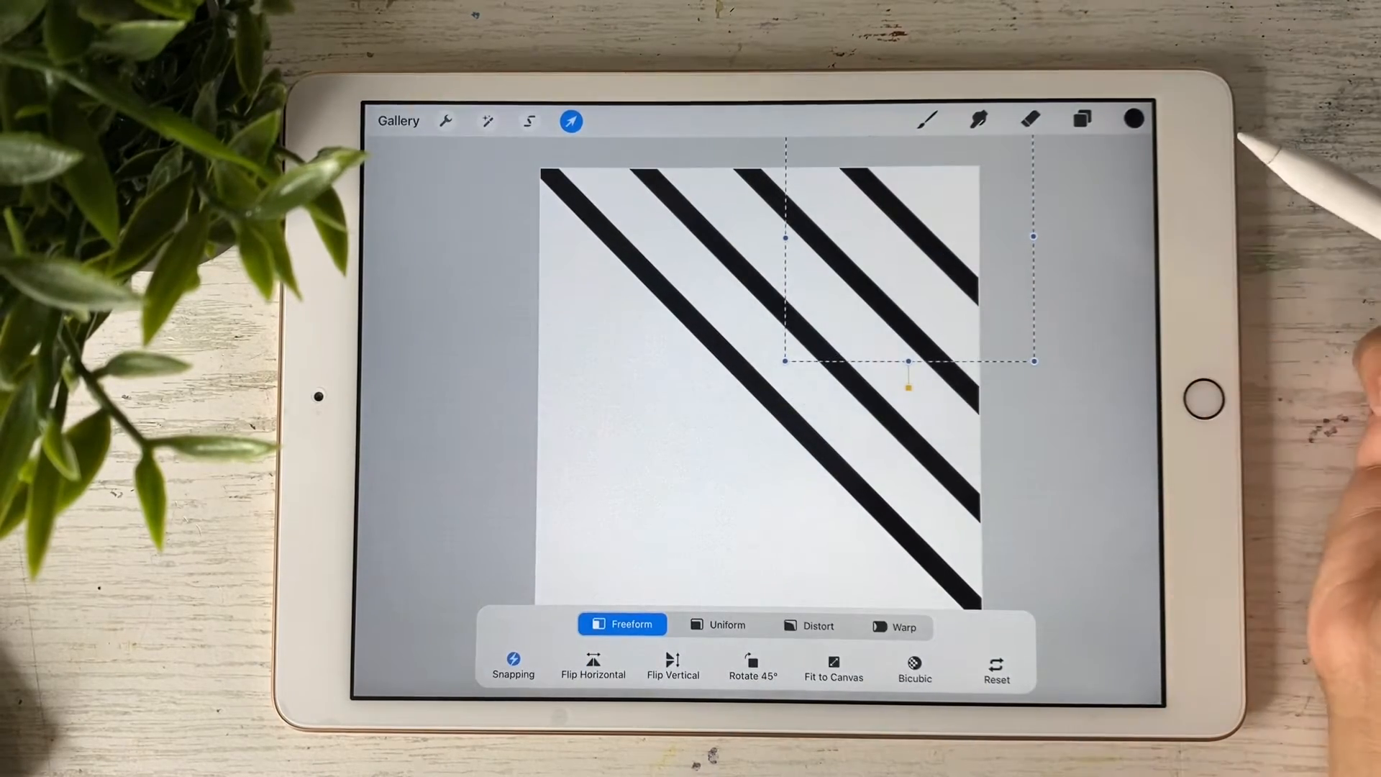
{"action": "left_click", "coordinate": [1082, 118]}
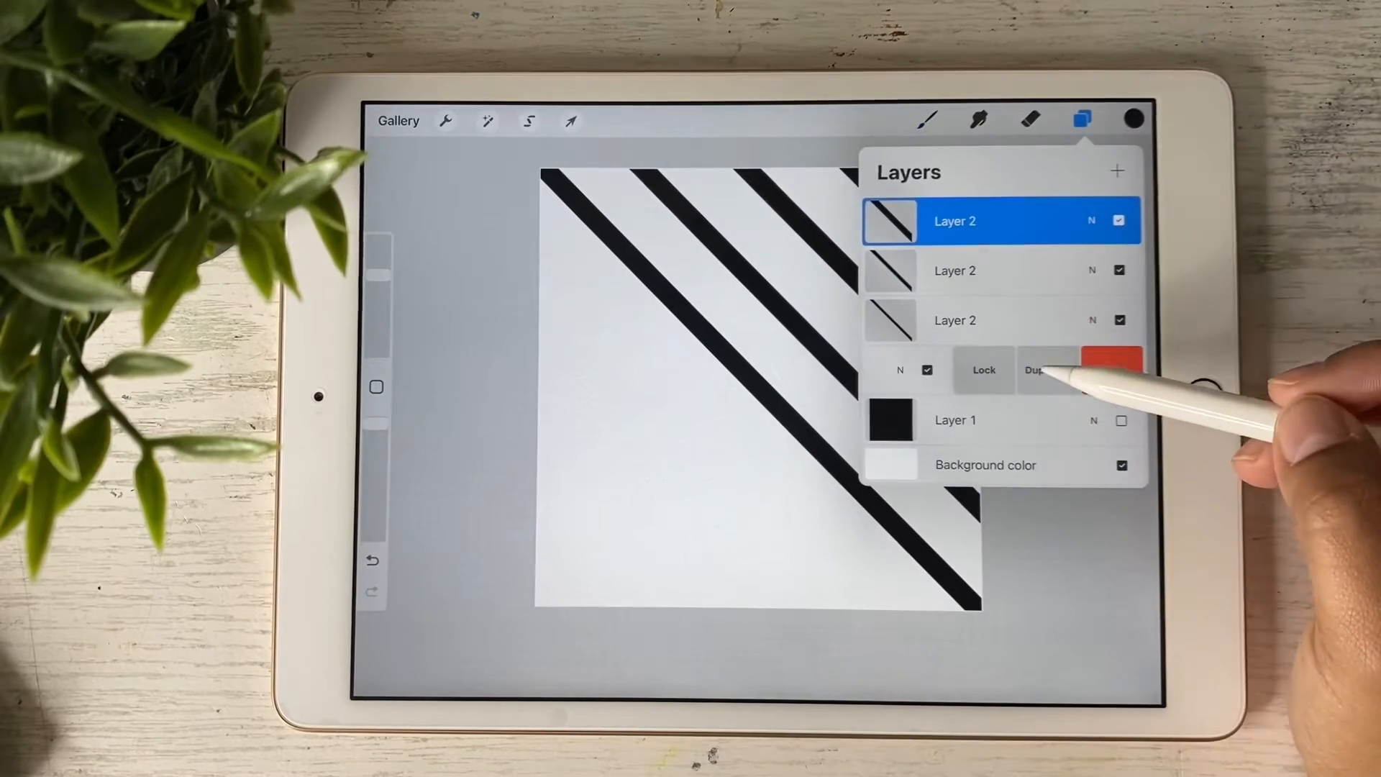
Add more stripe copies toward the lower-left corner until stripes span the canvas
{"action": "left_click", "coordinate": [569, 121]}
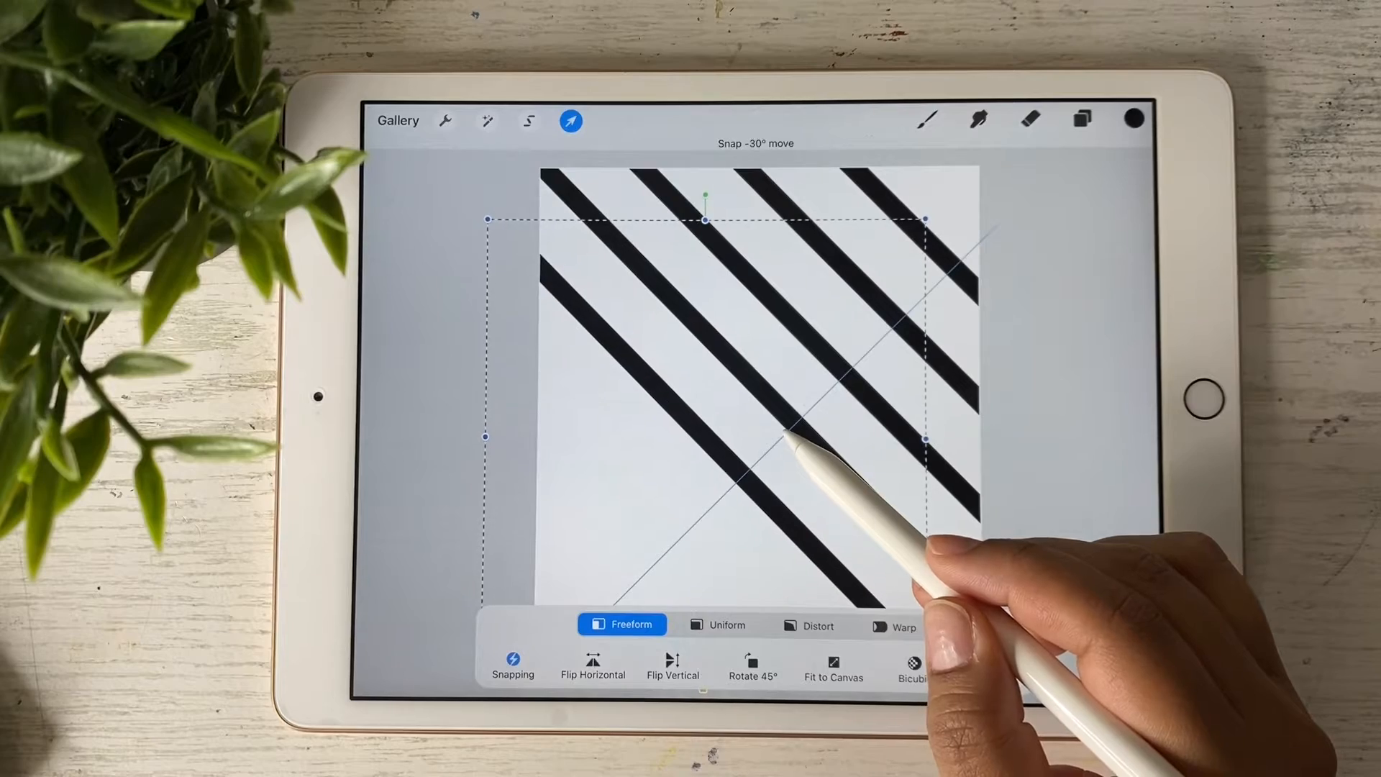
{"action": "left_click", "coordinate": [1082, 121]}
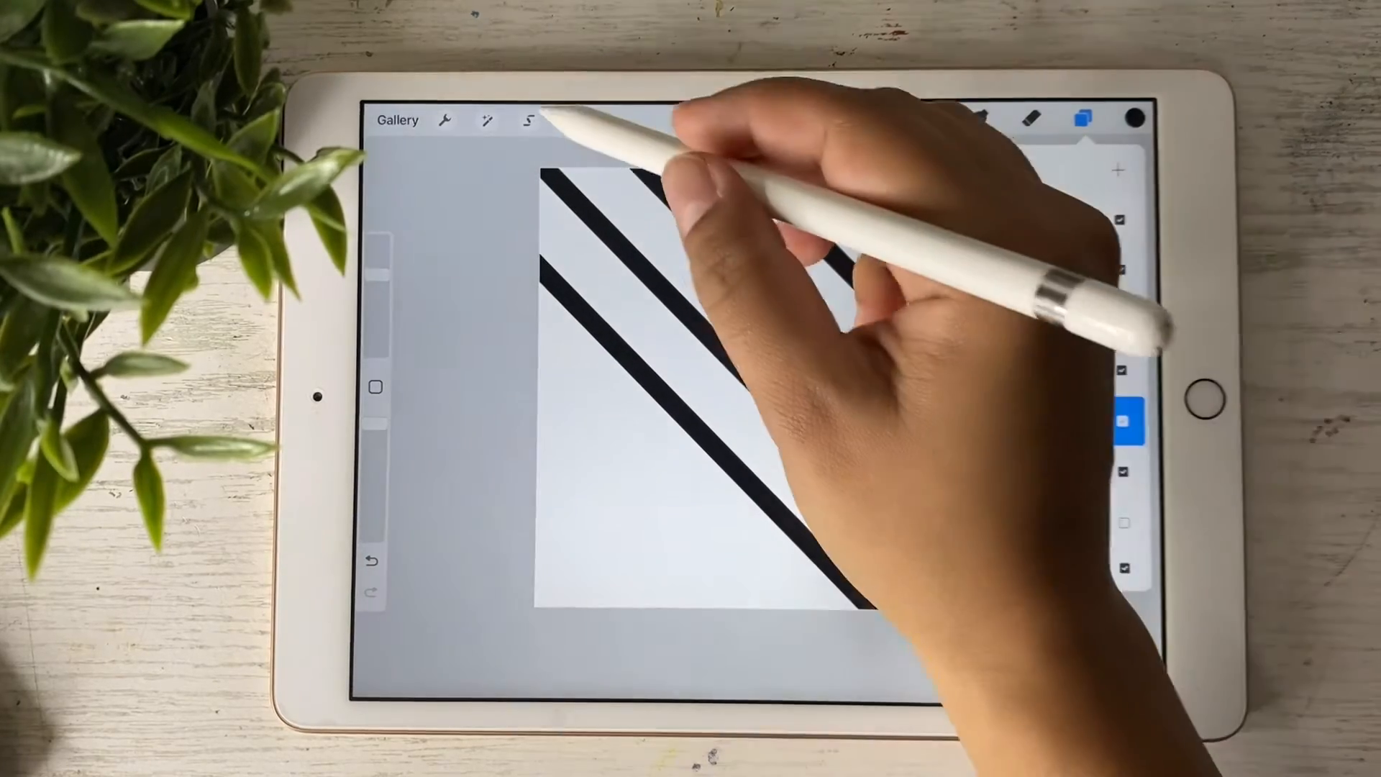
{"action": "left_click", "coordinate": [569, 121]}
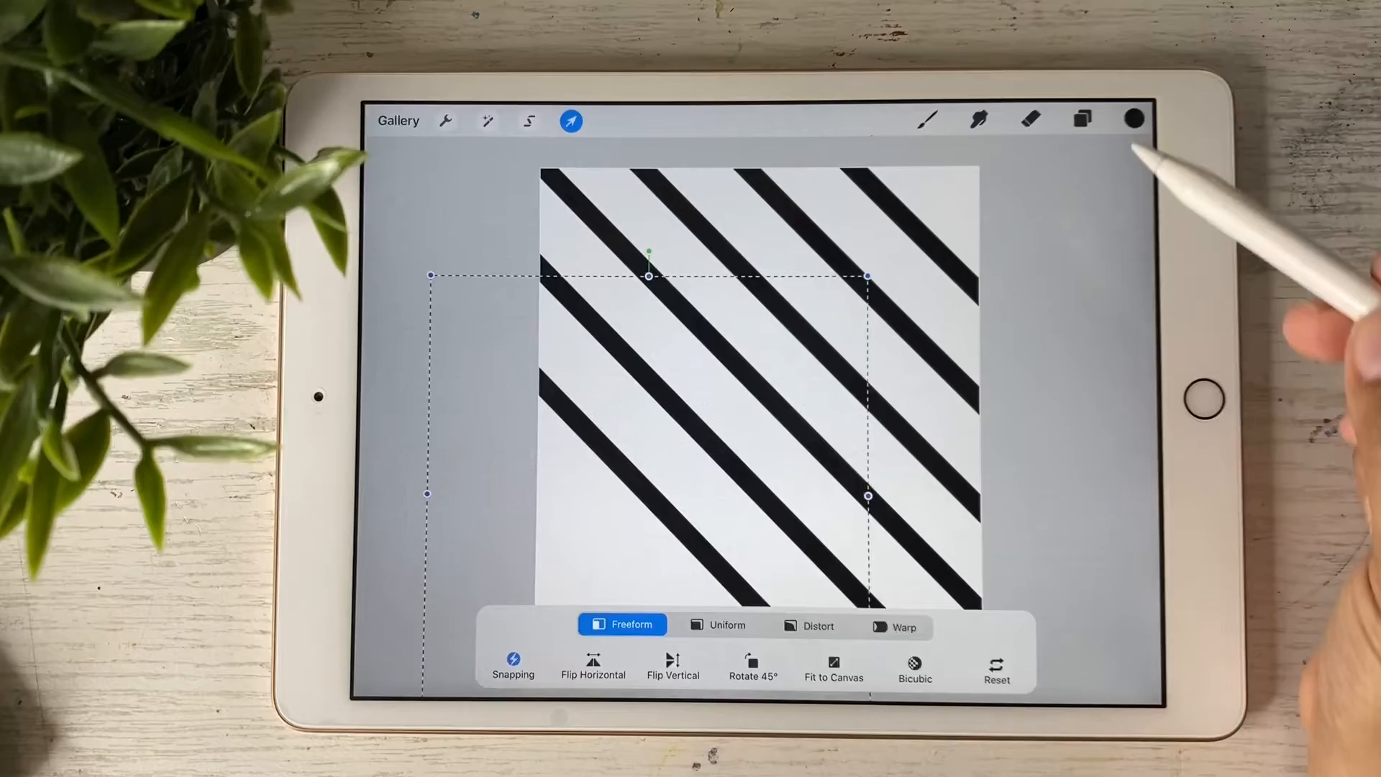
{"action": "left_click", "coordinate": [1082, 118]}
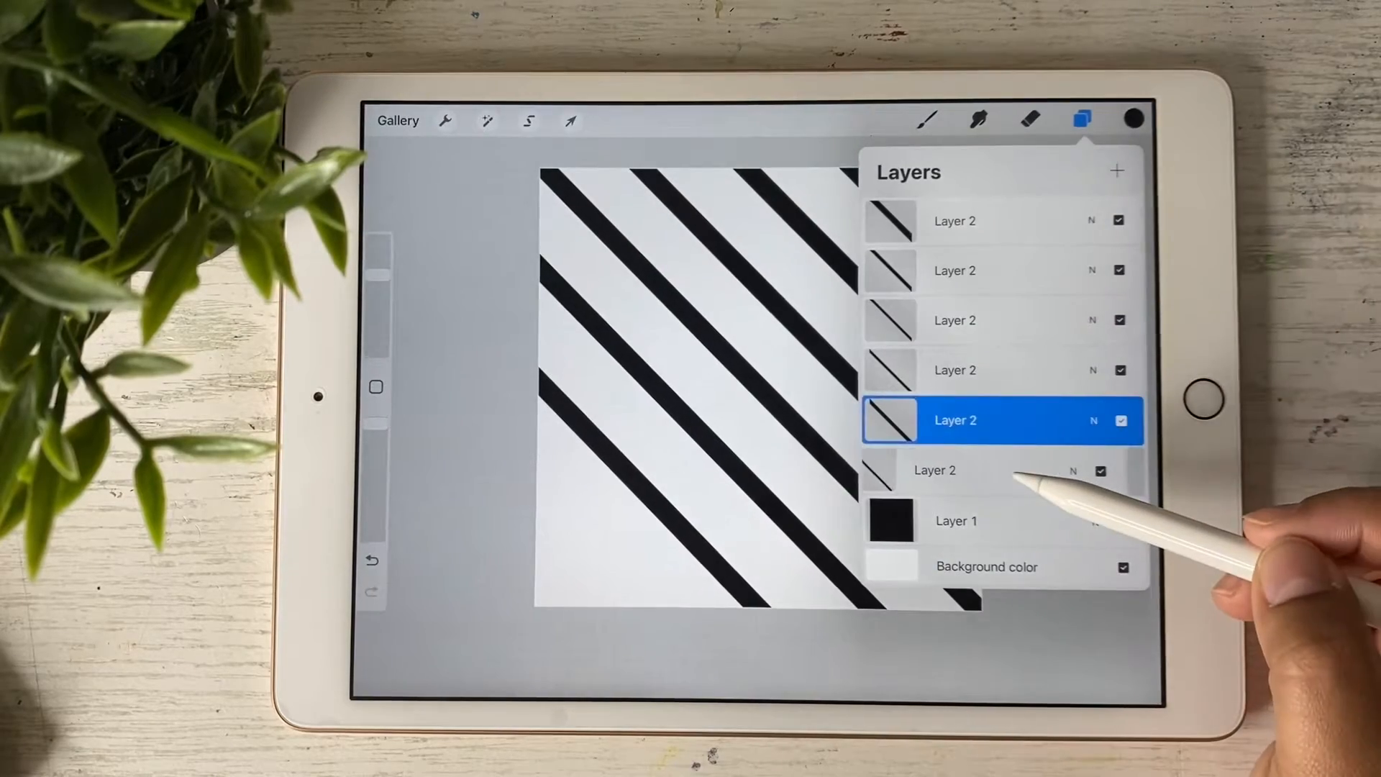
{"action": "left_click", "coordinate": [570, 120]}
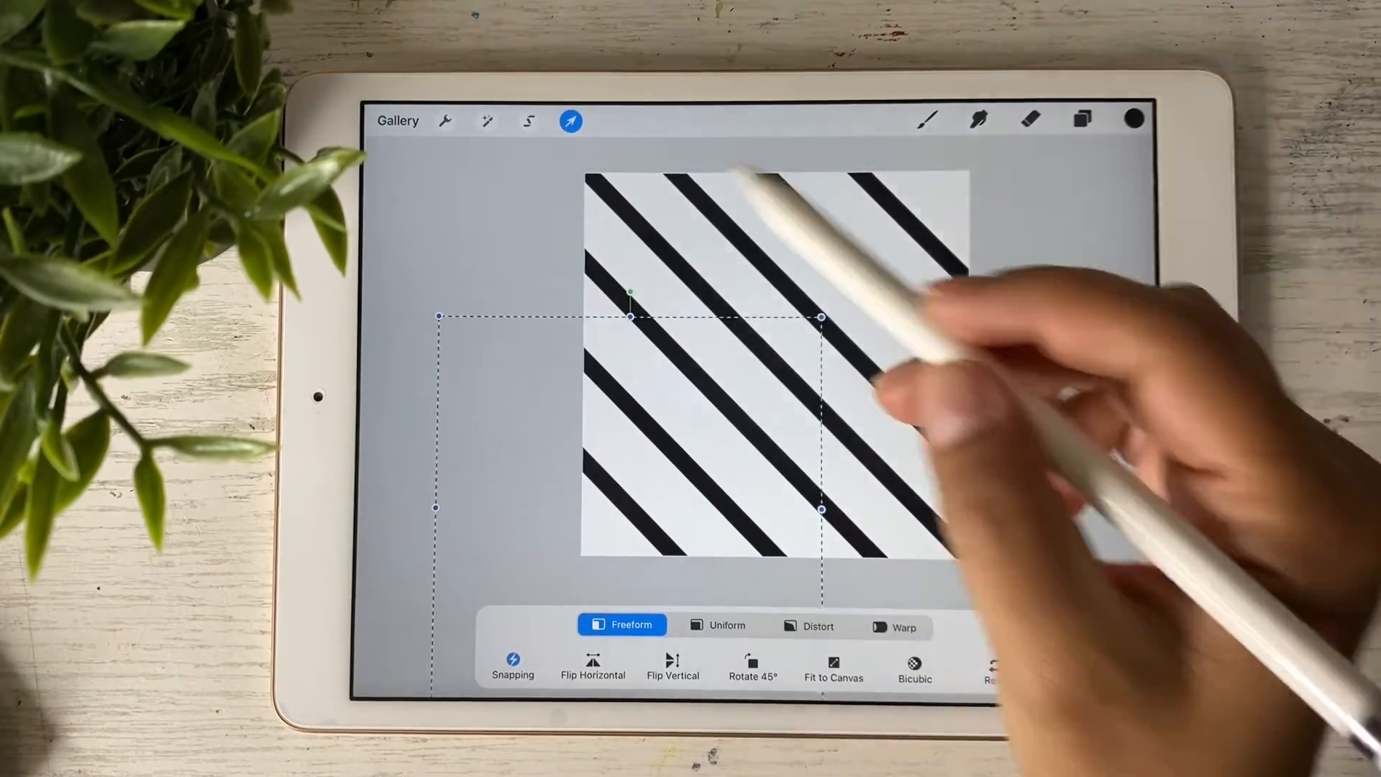
{"action": "left_click", "coordinate": [569, 121]}
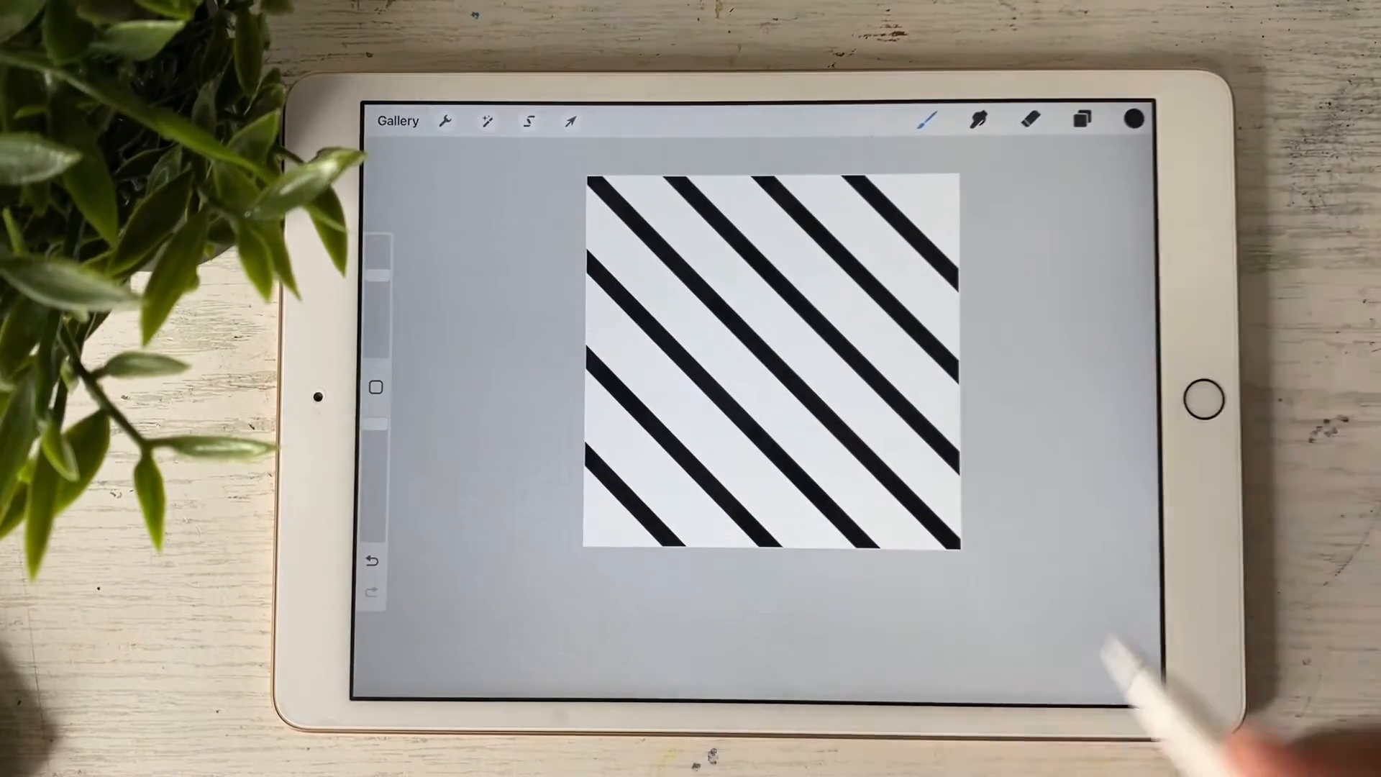
Hide both striped Layer 2 copies and select the black-filled Layer 1
{"action": "left_click", "coordinate": [1081, 119]}
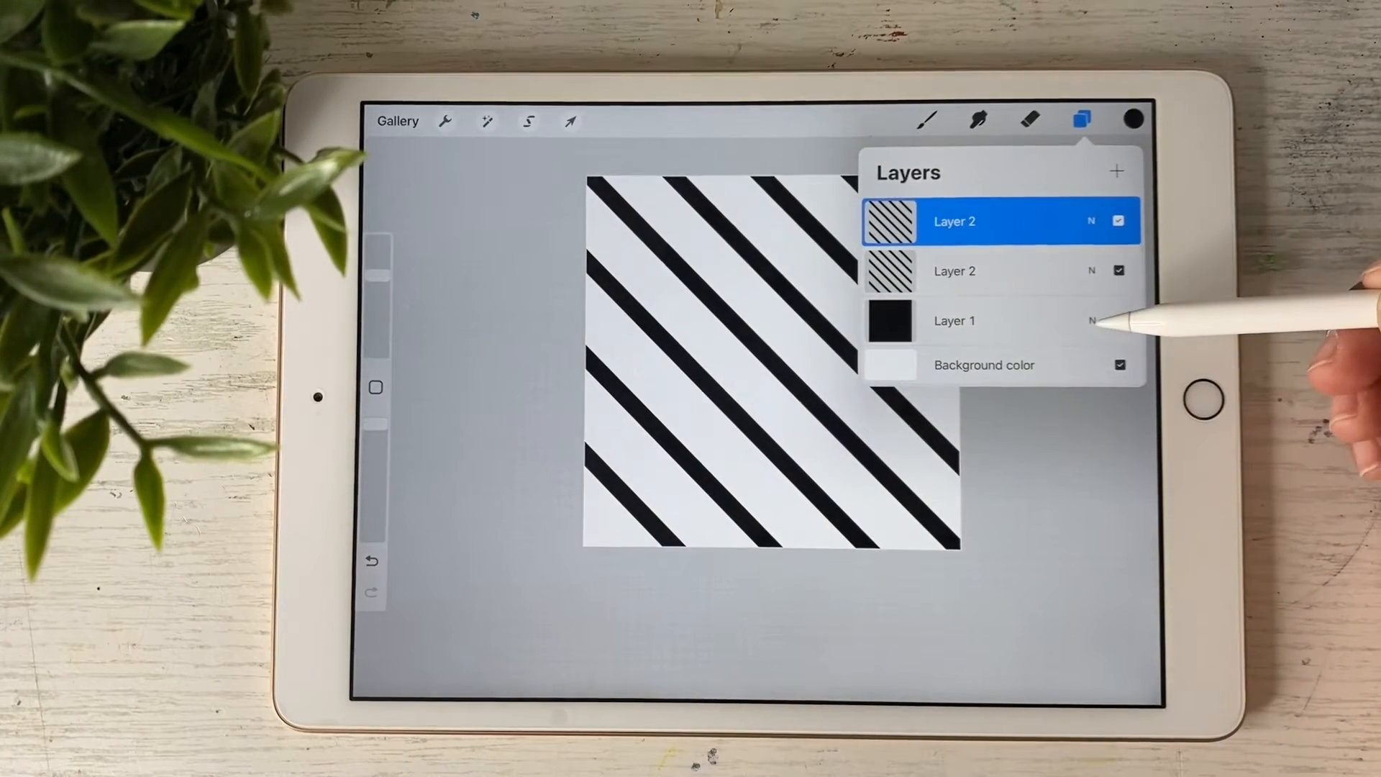
{"action": "left_click", "coordinate": [1119, 320]}
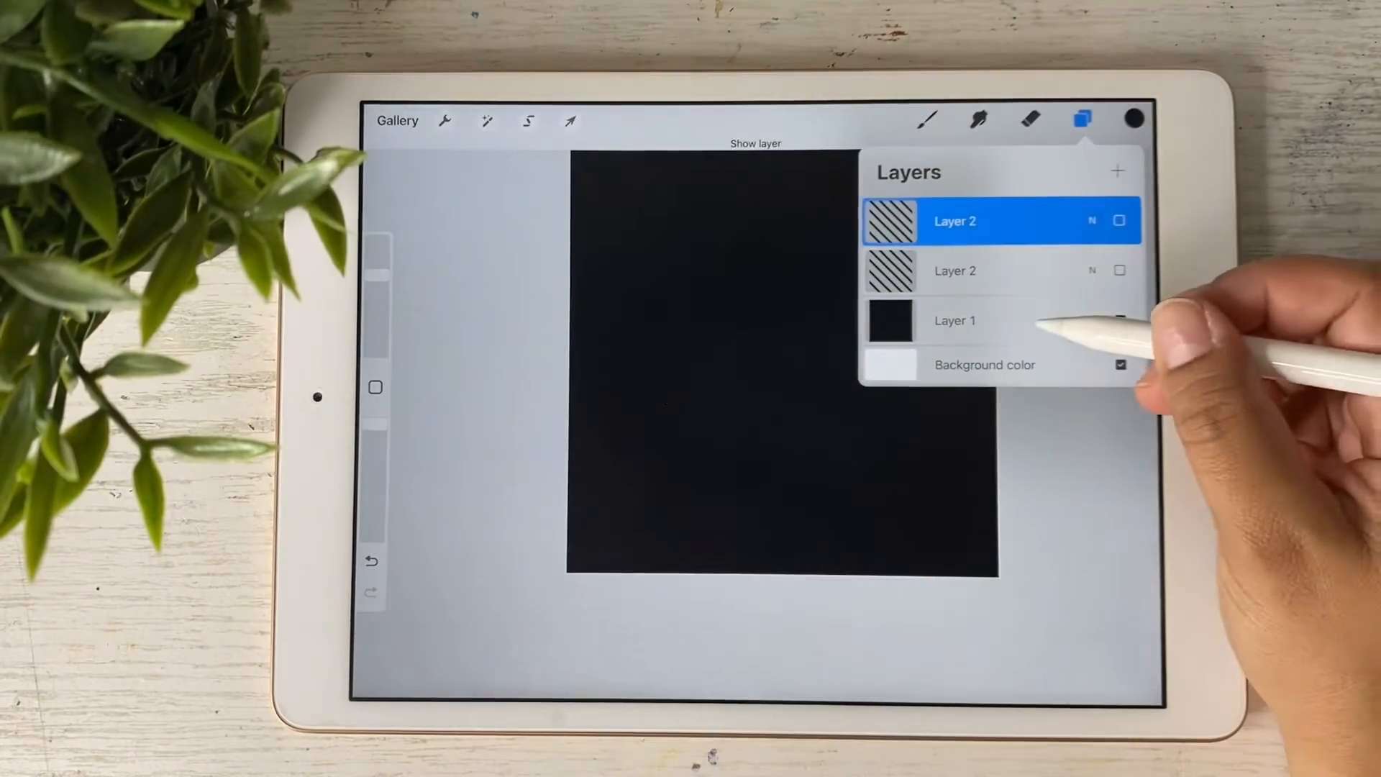
{"action": "left_click", "coordinate": [569, 120]}
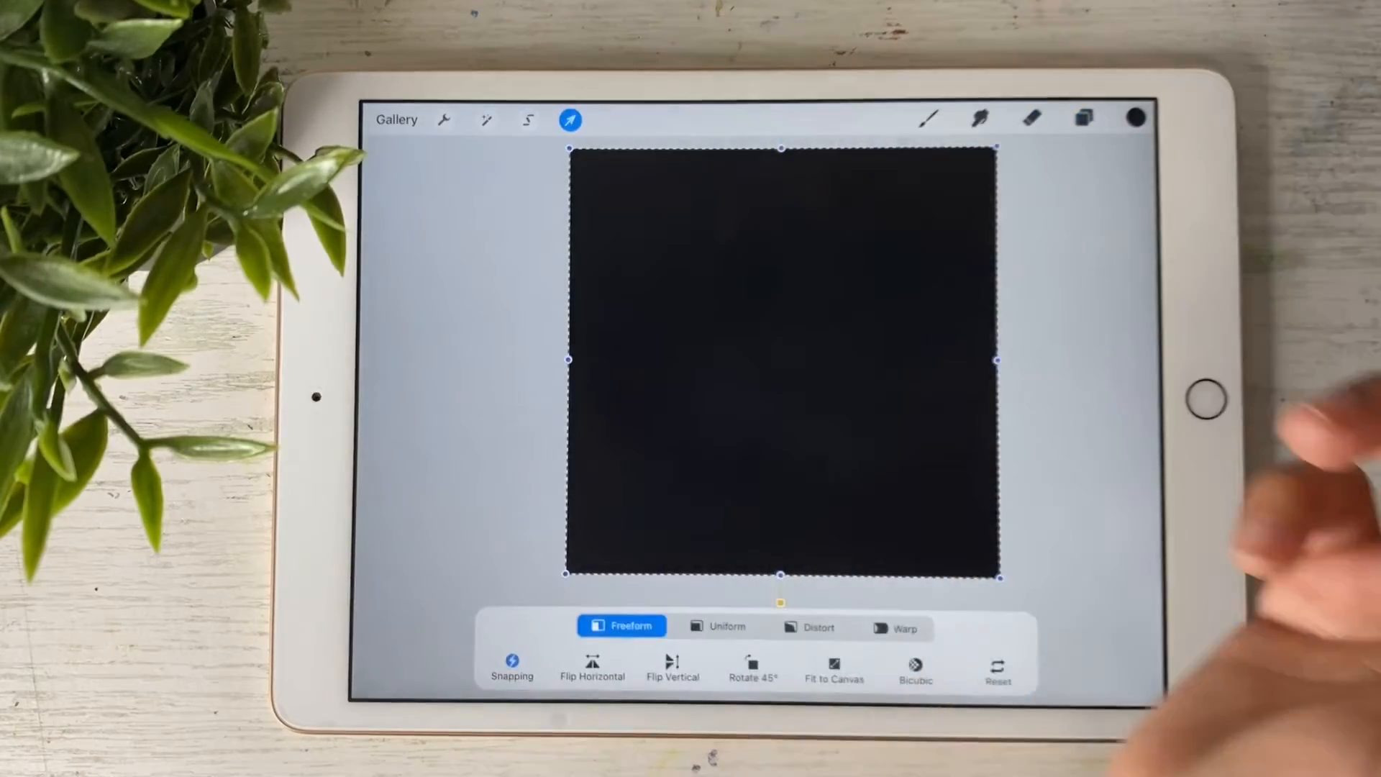
Shrink the black fill into the lower-right quarter of the canvas
{"action": "left_click", "coordinate": [512, 664]}
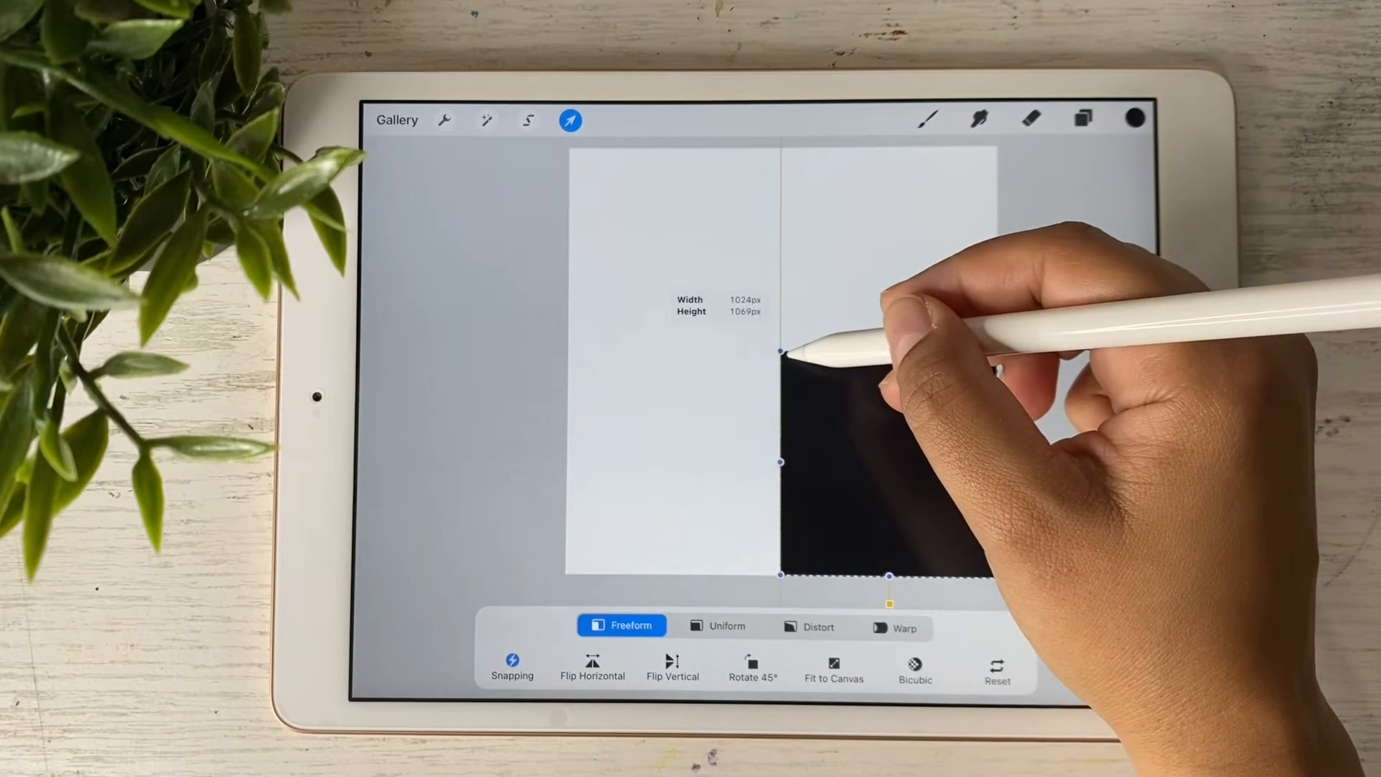
{"action": "left_click_drag", "start_coordinate": [782, 348], "coordinate": [782, 349]}
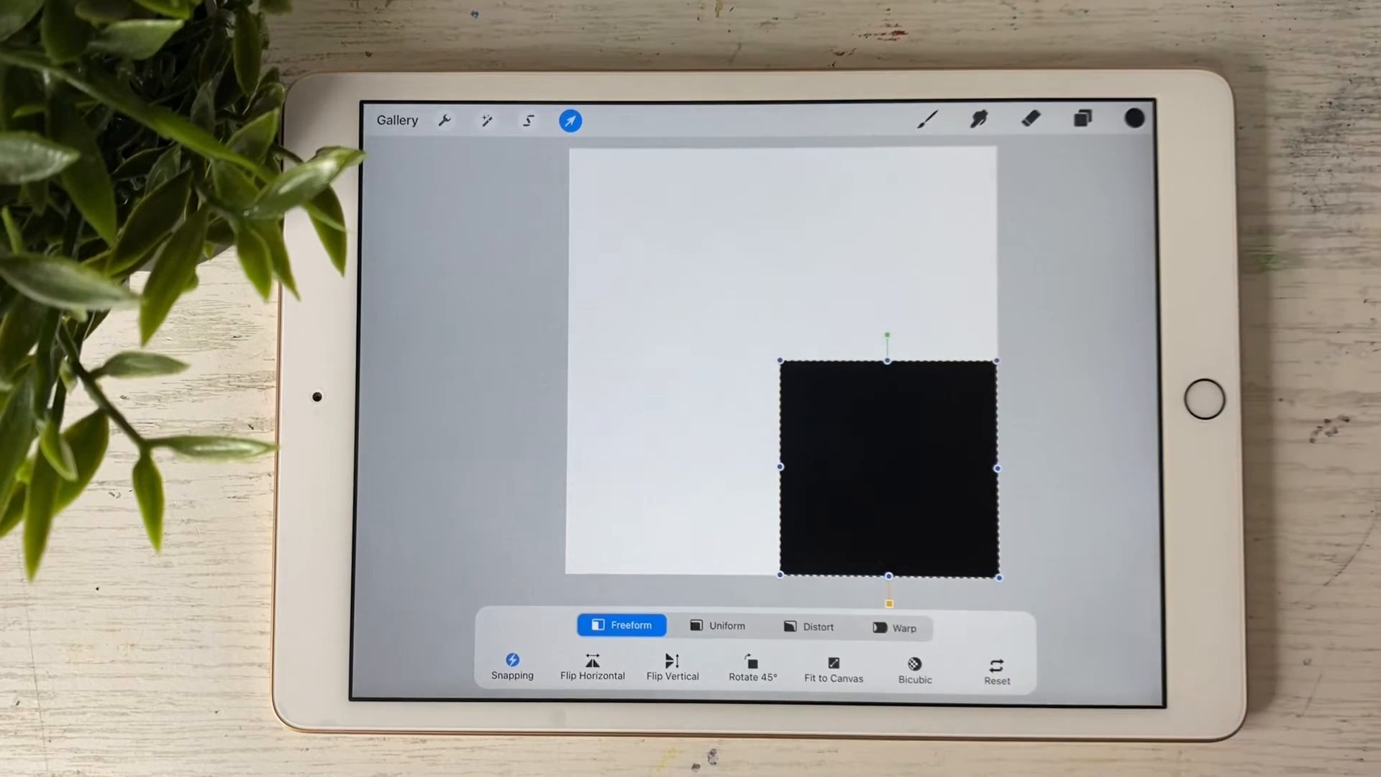
{"action": "left_click", "coordinate": [1081, 119]}
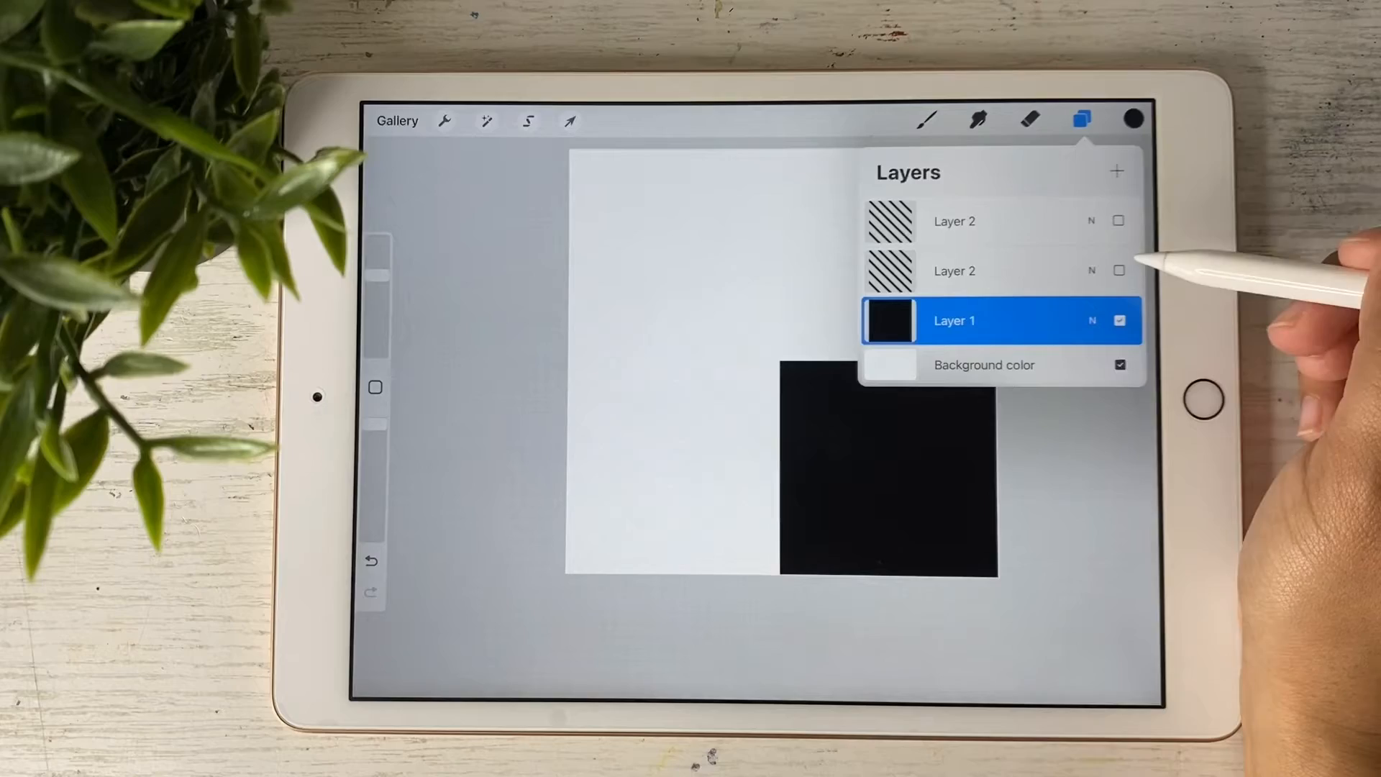
{"action": "left_click", "coordinate": [570, 121]}
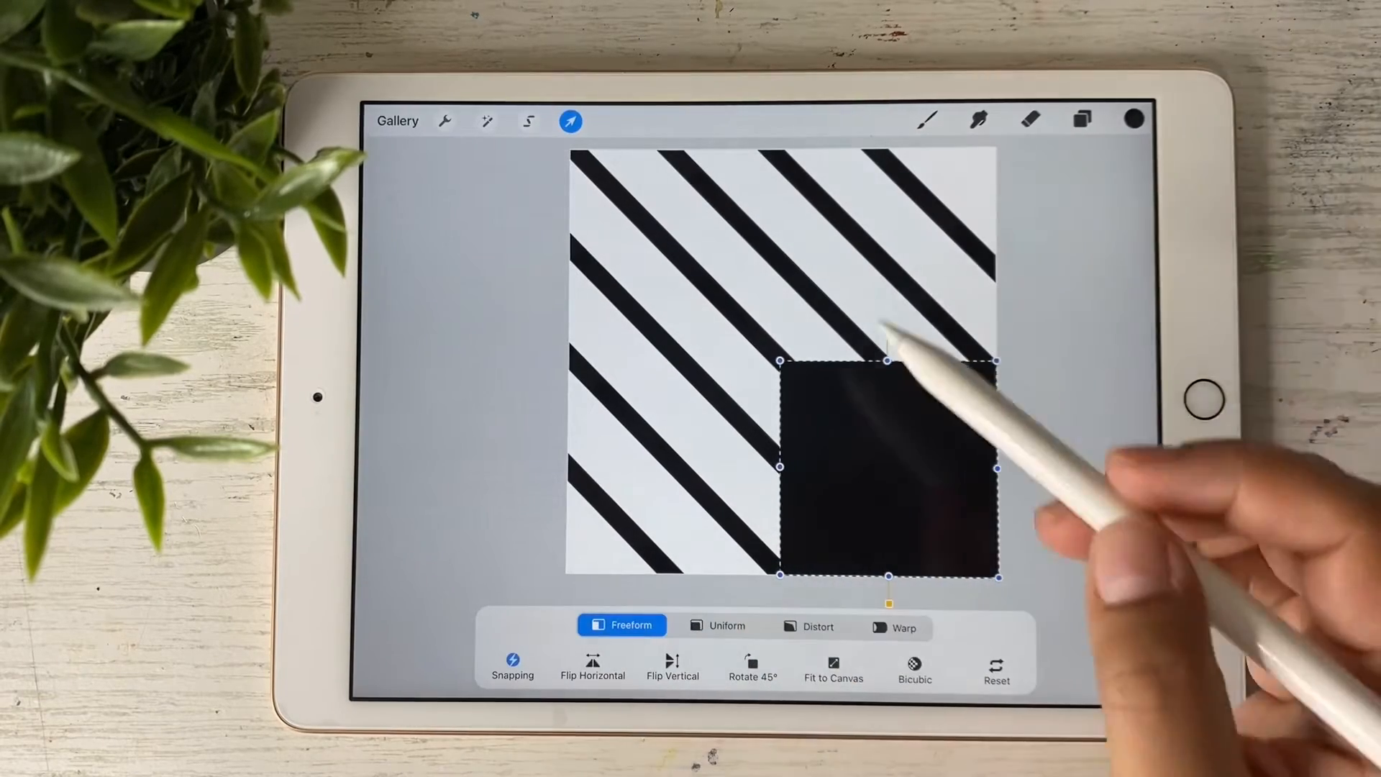
Show and scale the two stripe layers into the top-right and bottom-left quarters
{"action": "left_click", "coordinate": [1081, 121]}
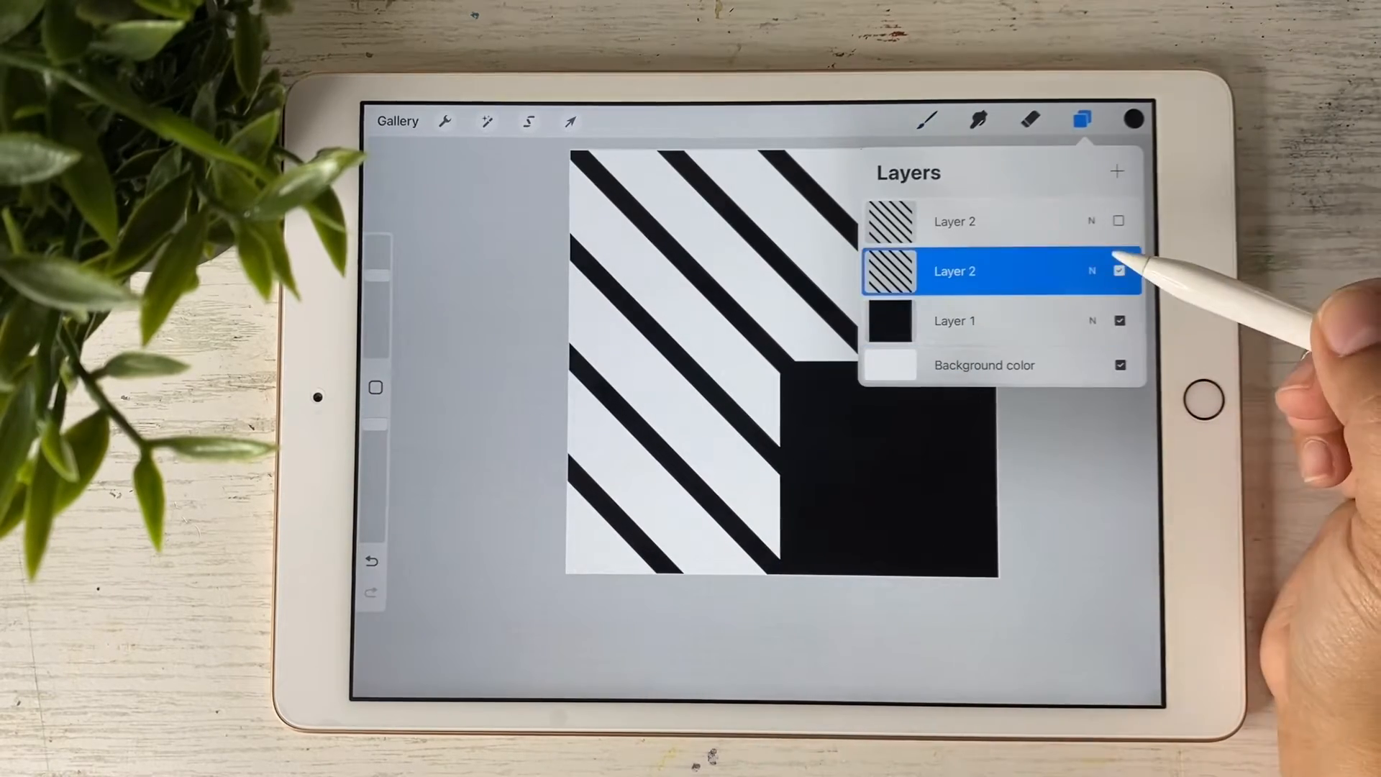
{"action": "left_click", "coordinate": [569, 121]}
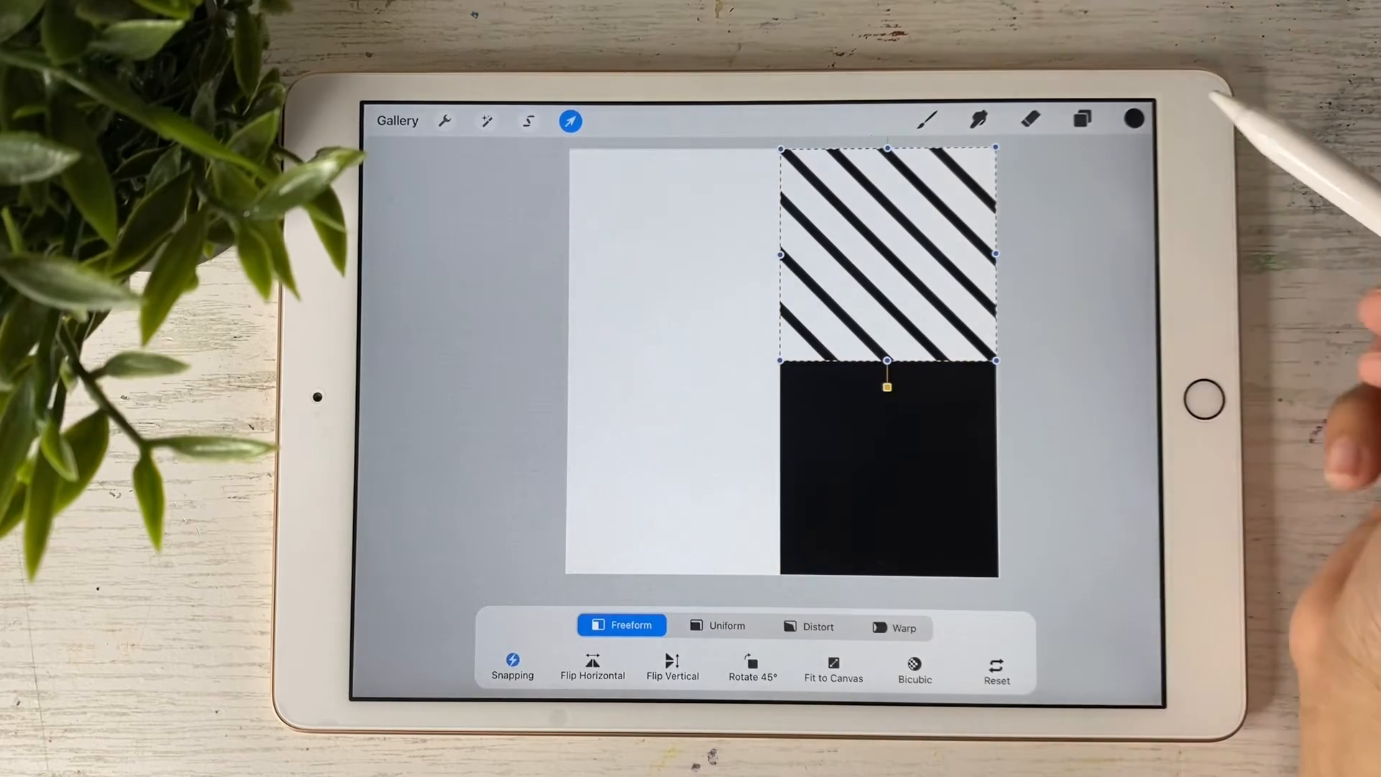
{"action": "left_click", "coordinate": [1082, 121]}
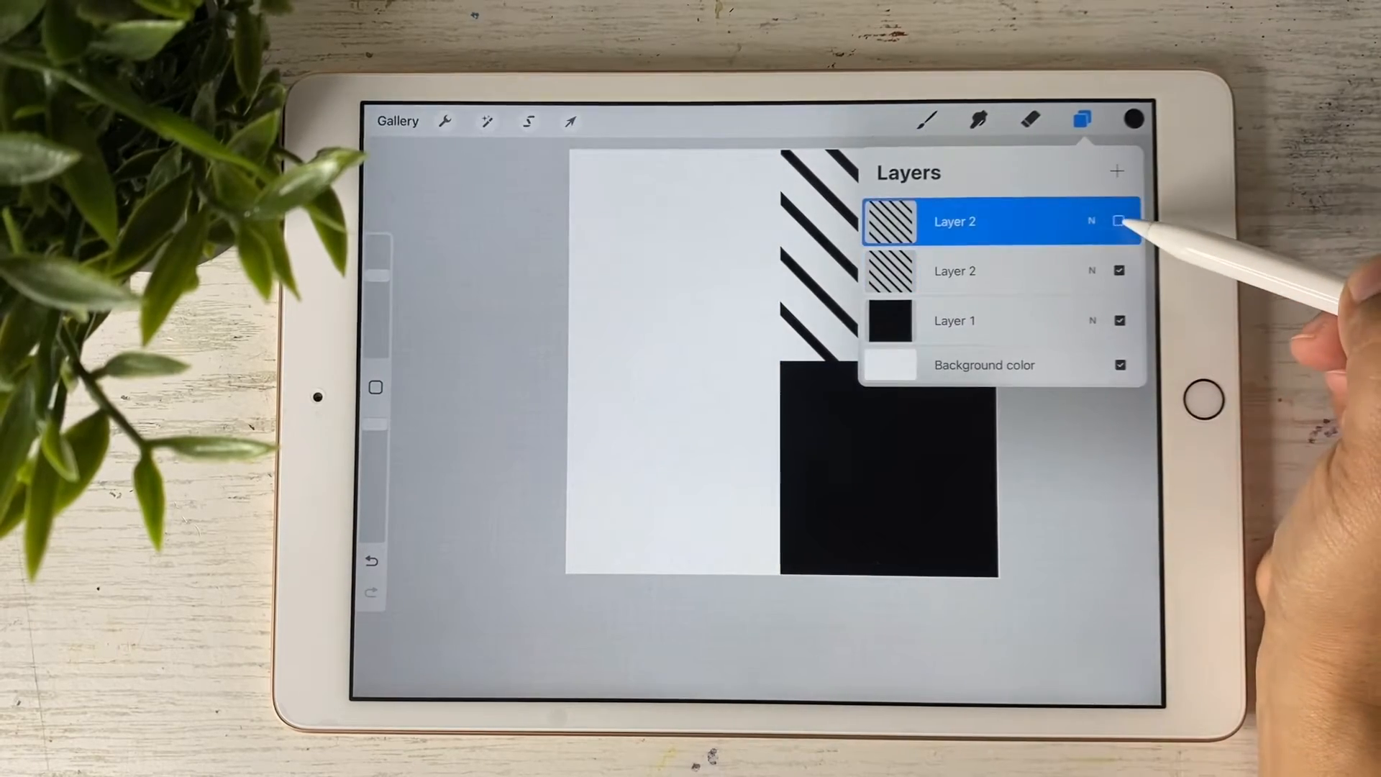
{"action": "left_click", "coordinate": [570, 121]}
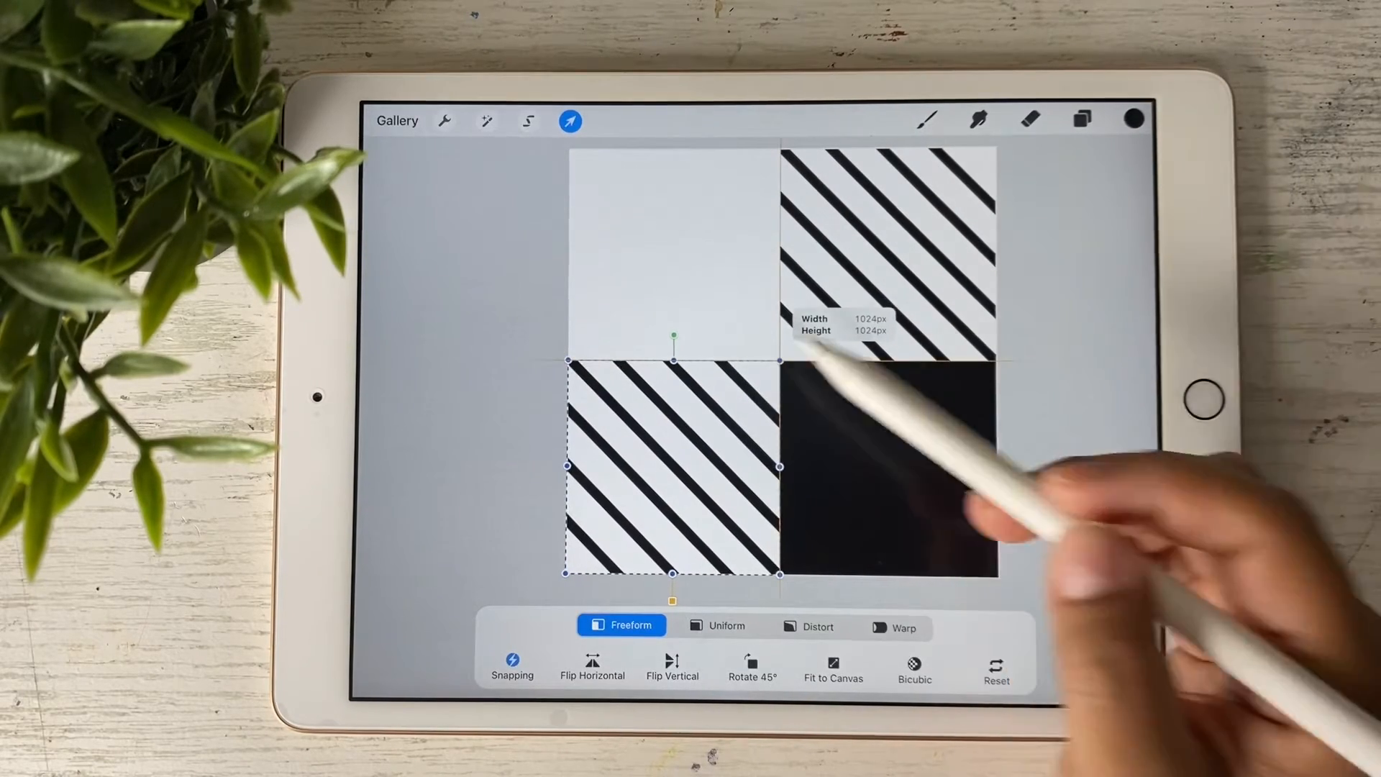
{"action": "left_click", "coordinate": [570, 121]}
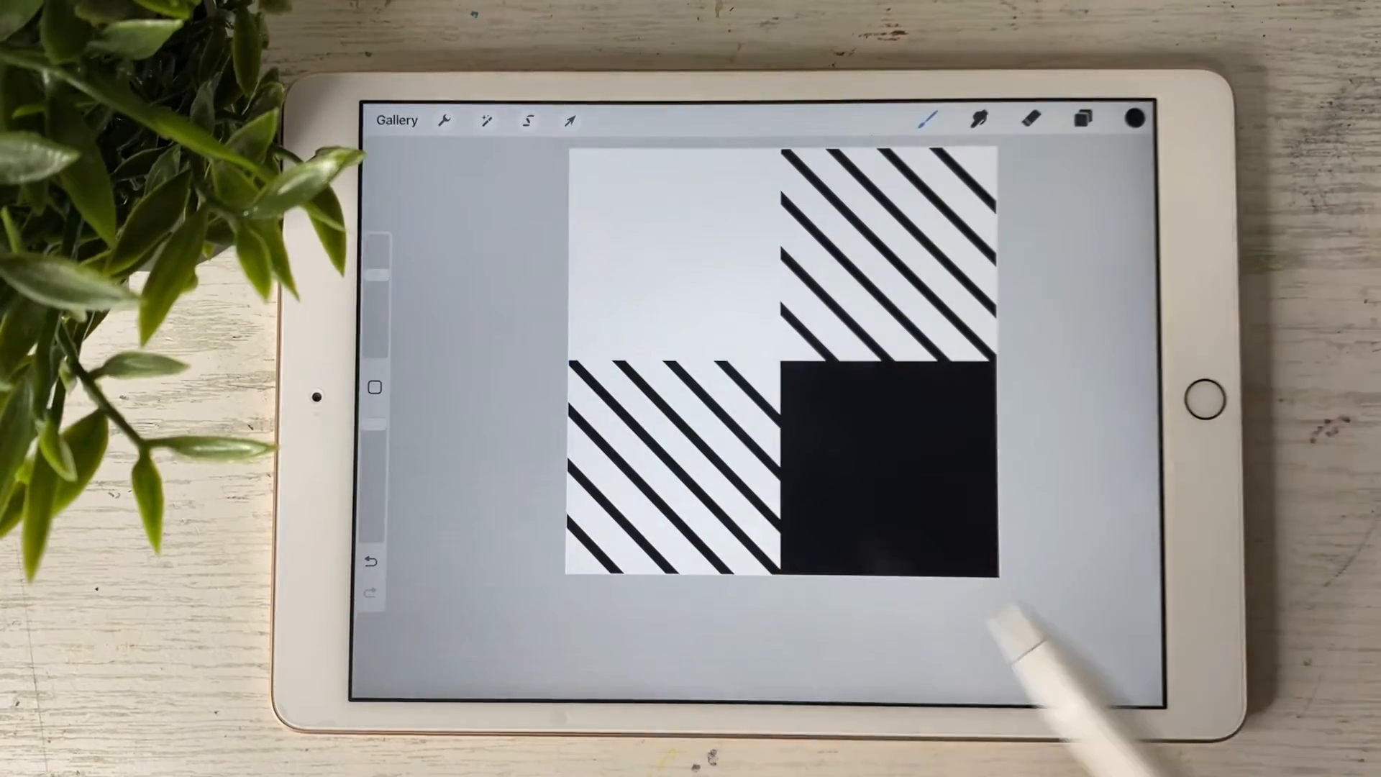
{"action": "mouse_move", "coordinate": [687, 397]}
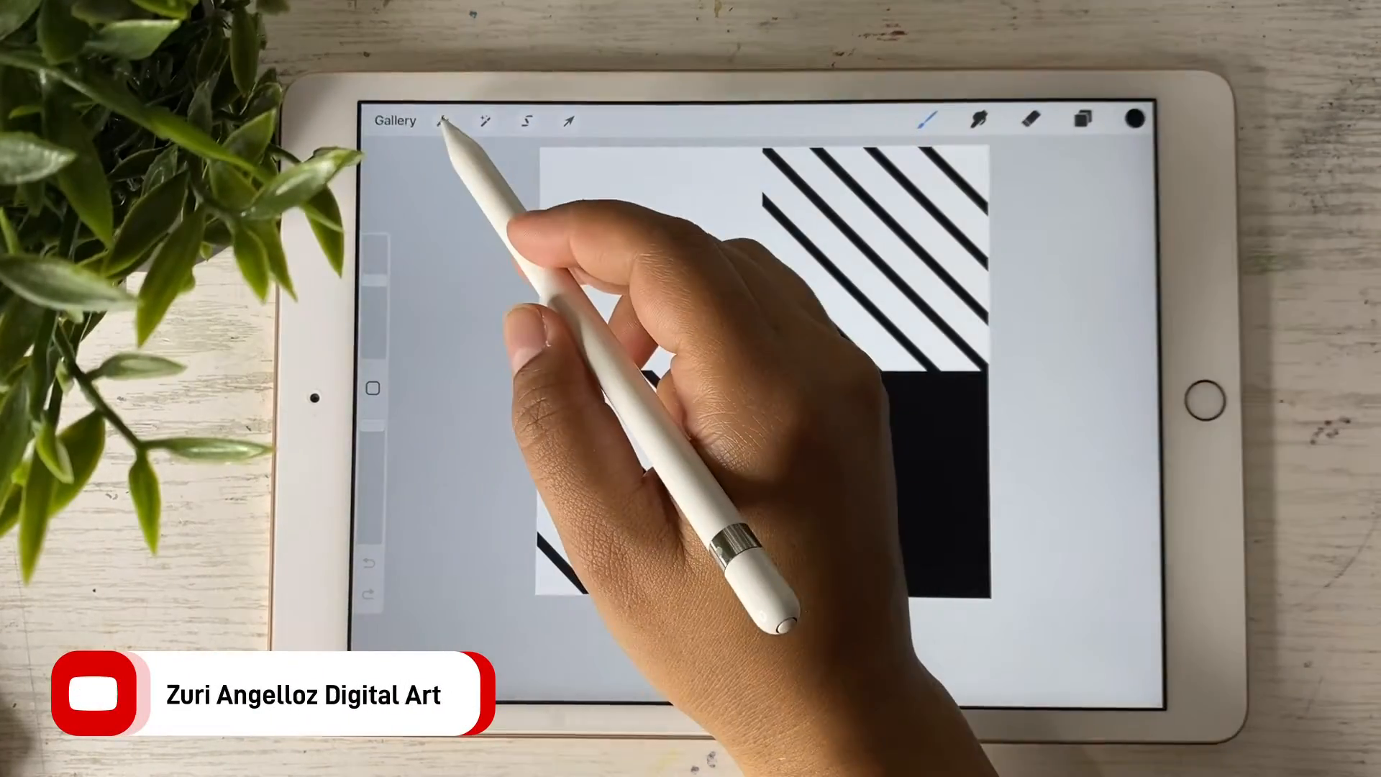
Open the Actions menu to copy the plaid tile canvas
{"action": "left_click", "coordinate": [444, 121]}
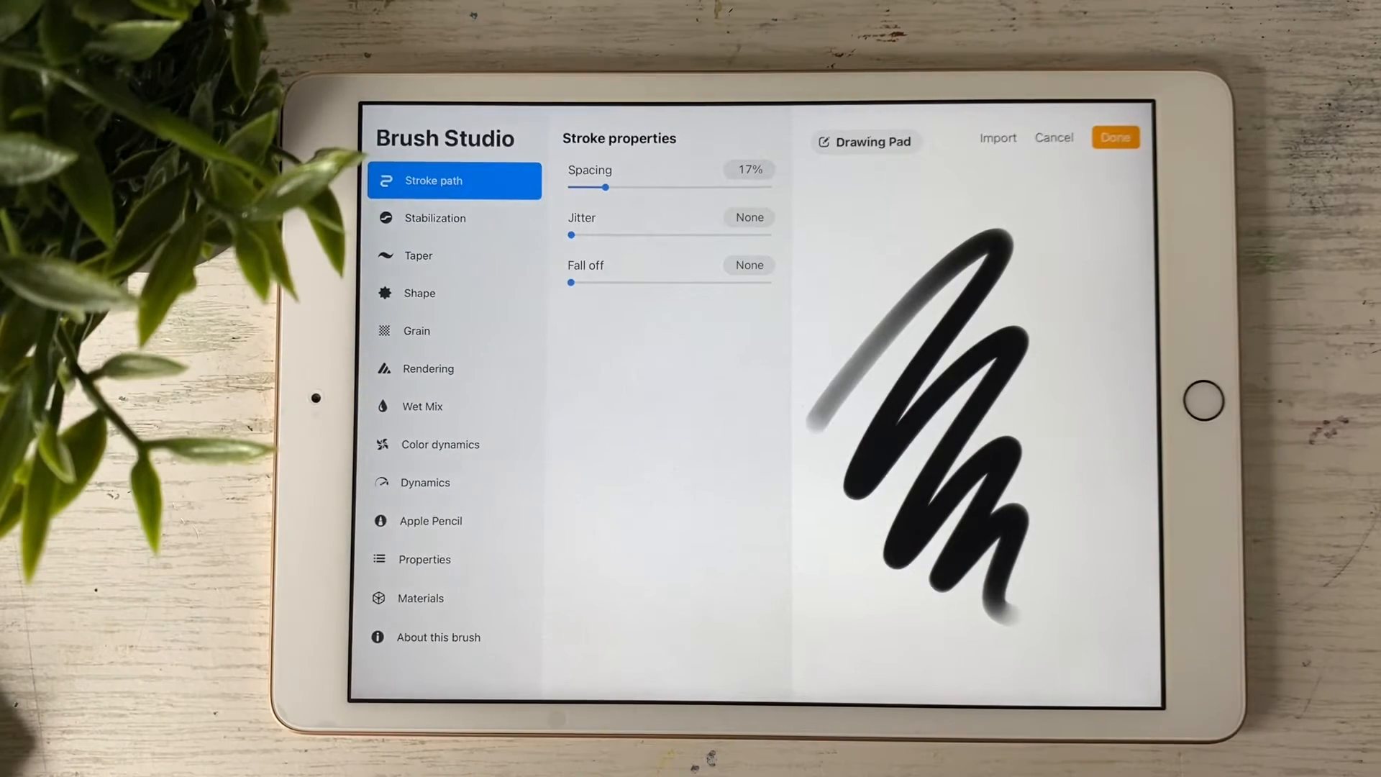
Paste the tile as brush grain with zoom about 30%, rotation 10%, offset jitter off
{"action": "left_click", "coordinate": [454, 330]}
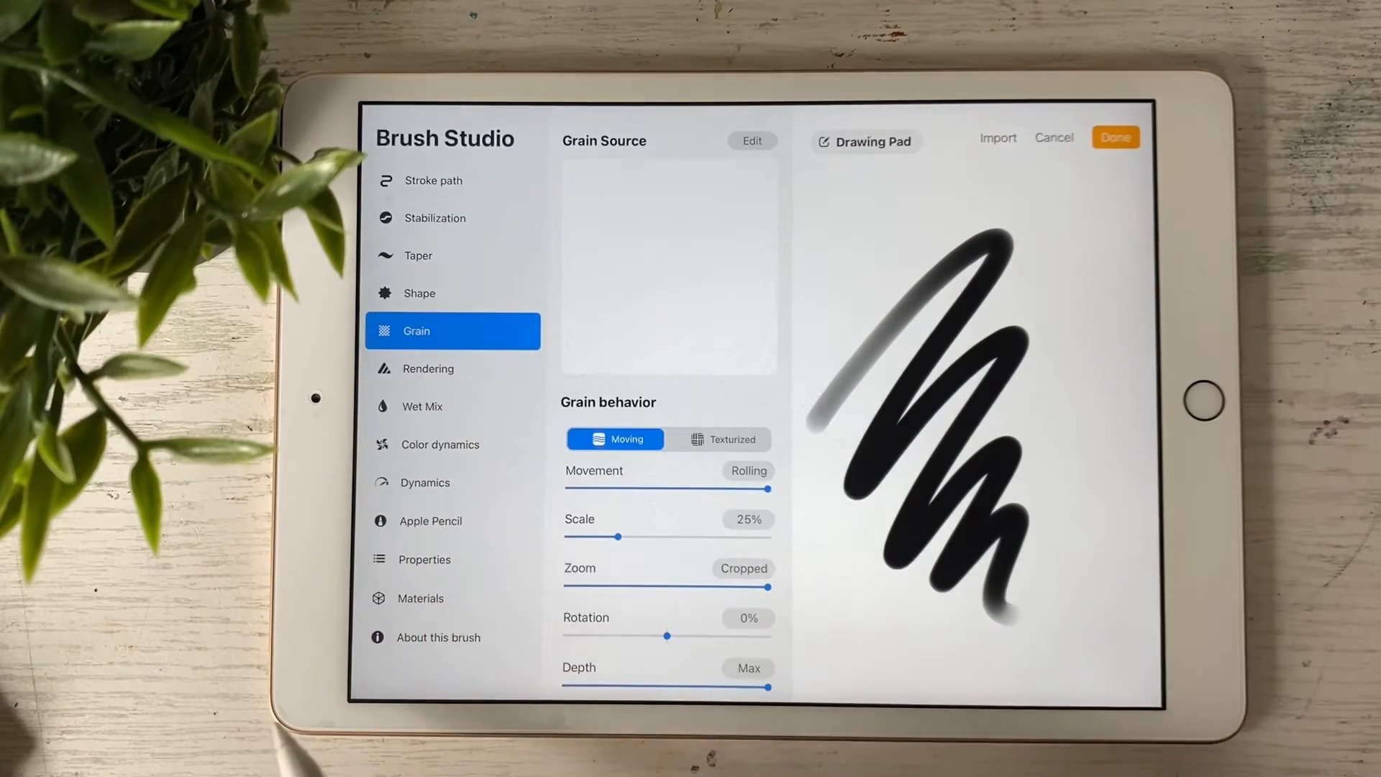
{"action": "left_click", "coordinate": [751, 141]}
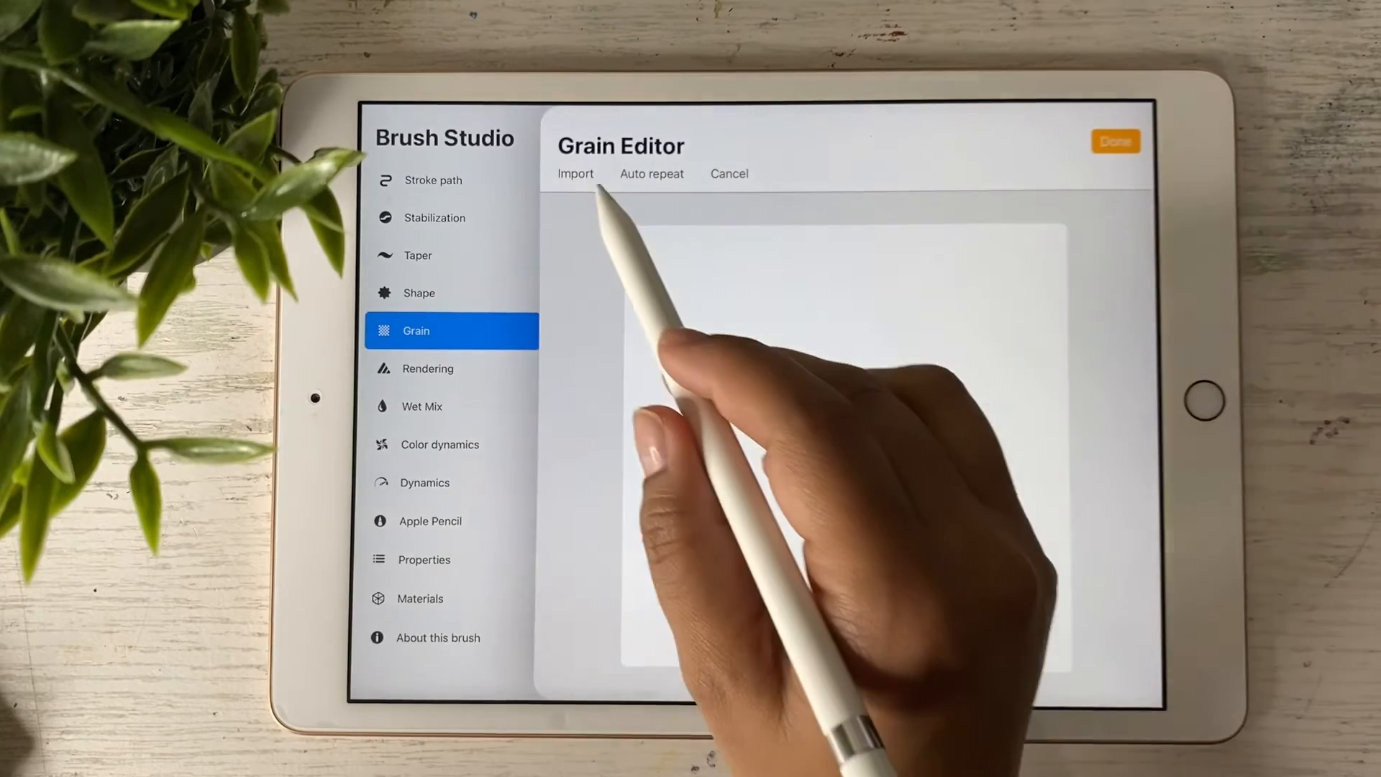
{"action": "left_click", "coordinate": [576, 172]}
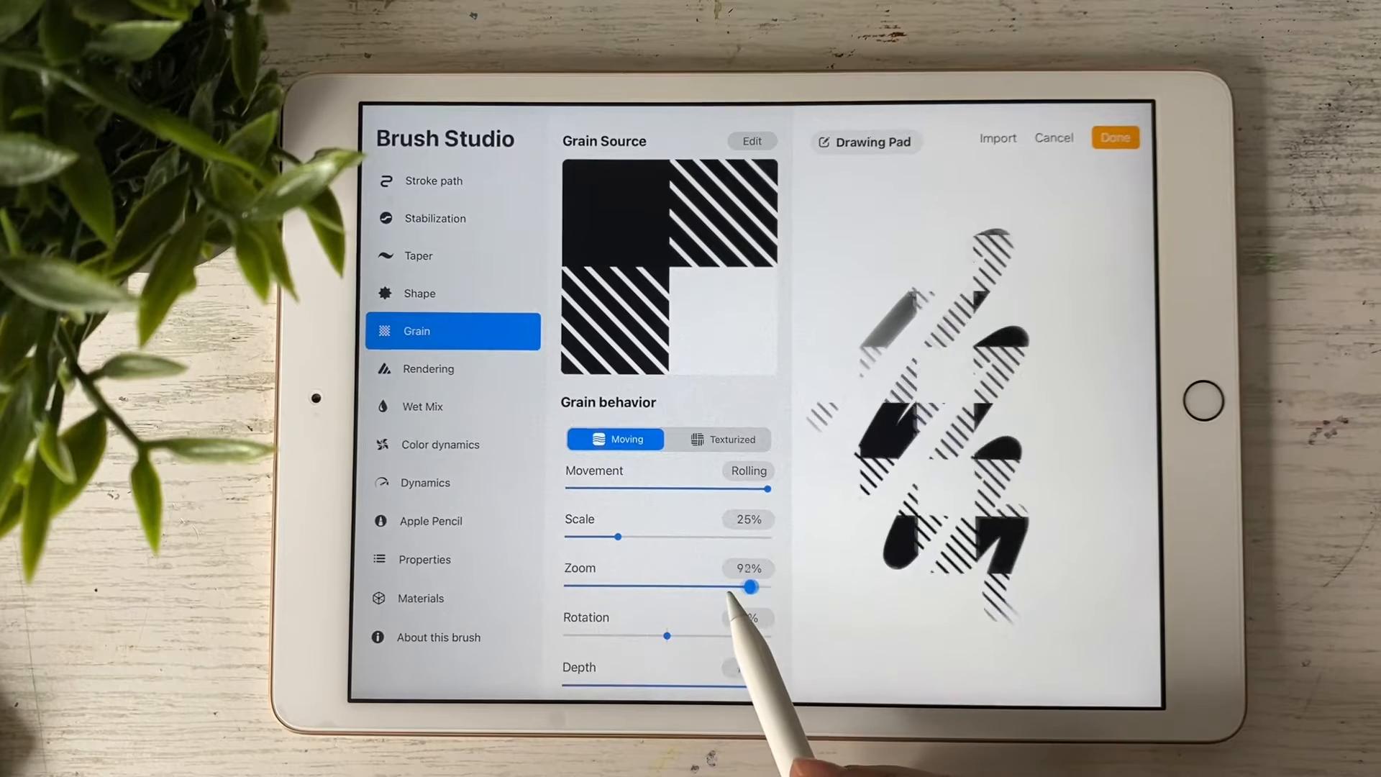
{"action": "left_click_drag", "start_coordinate": [757, 585], "coordinate": [639, 586]}
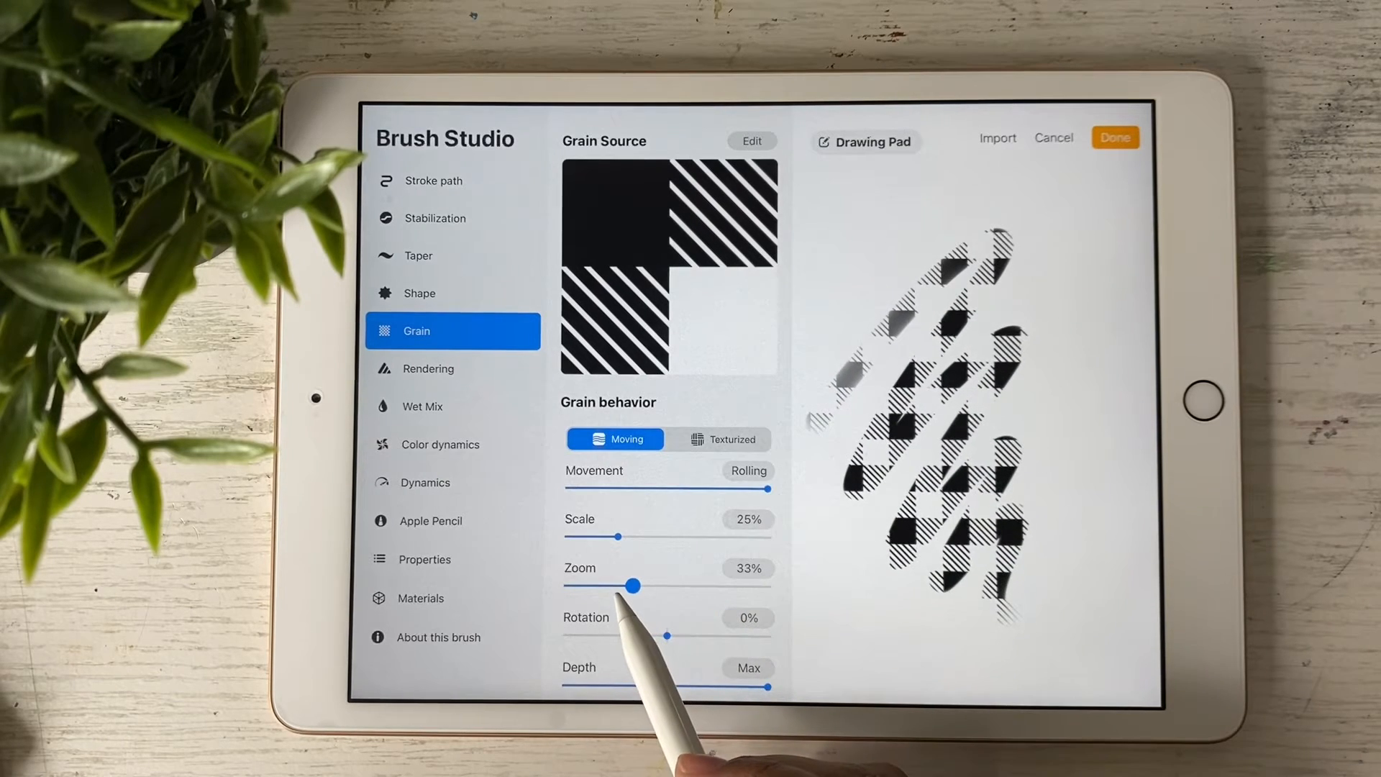
{"action": "left_click_drag", "start_coordinate": [637, 585], "coordinate": [631, 585]}
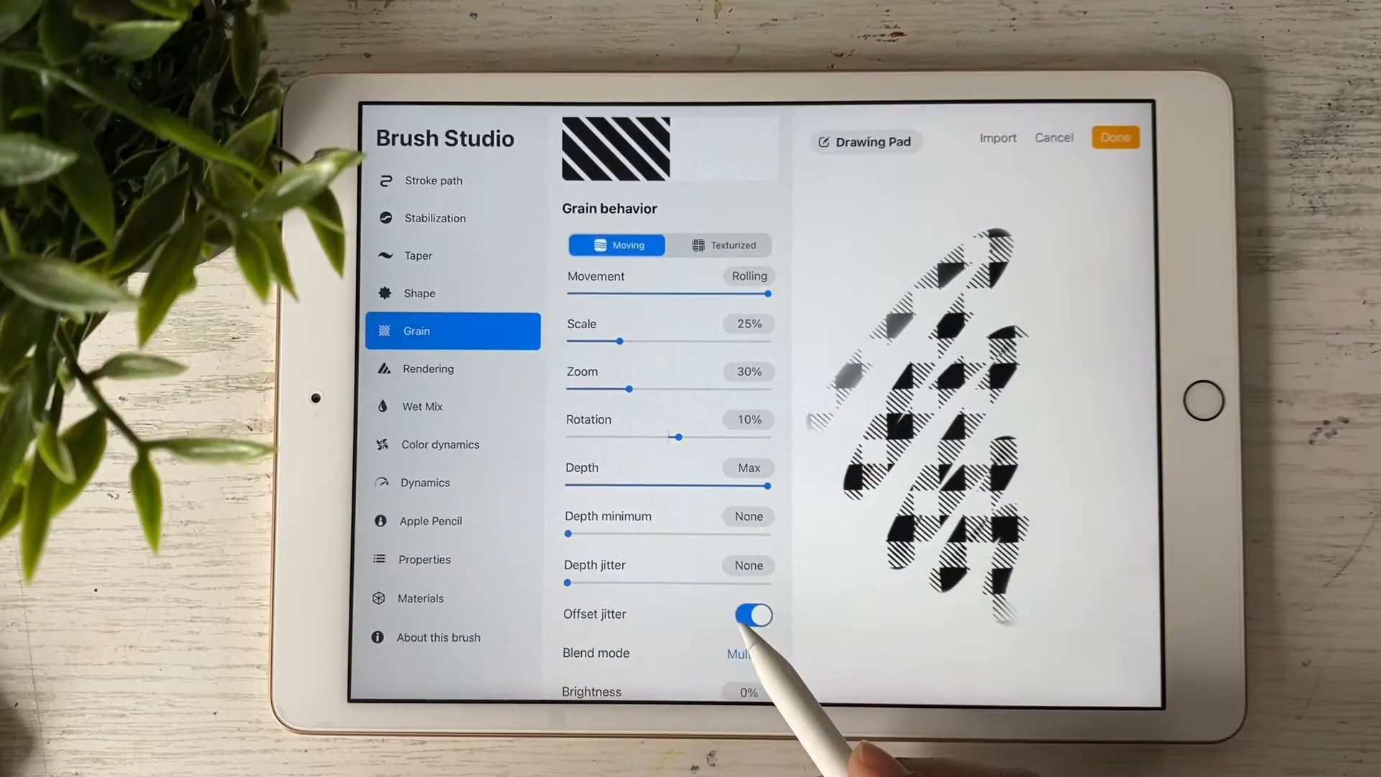
{"action": "left_click", "coordinate": [751, 613]}
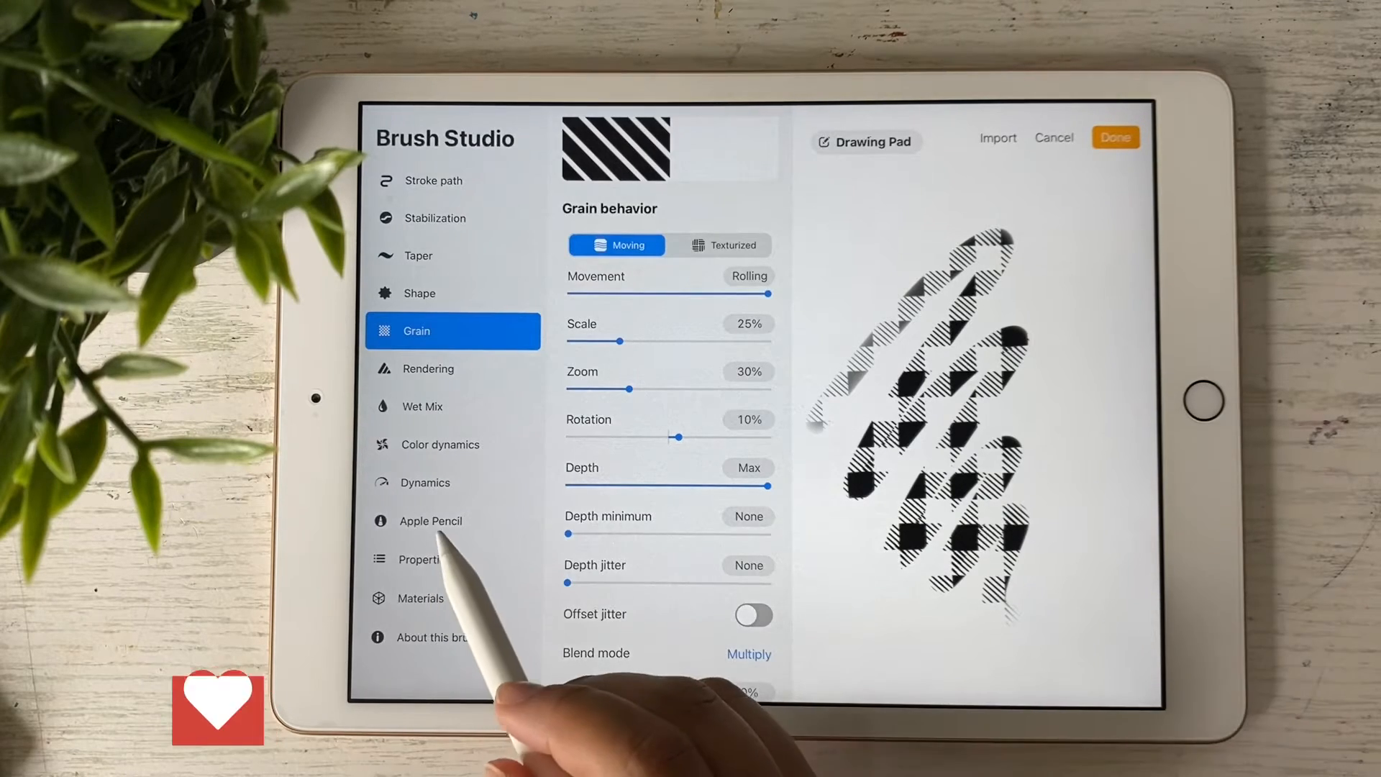
Set Apple Pencil pressure opacity to none and maximum brush size to about 114%
{"action": "left_click", "coordinate": [431, 521]}
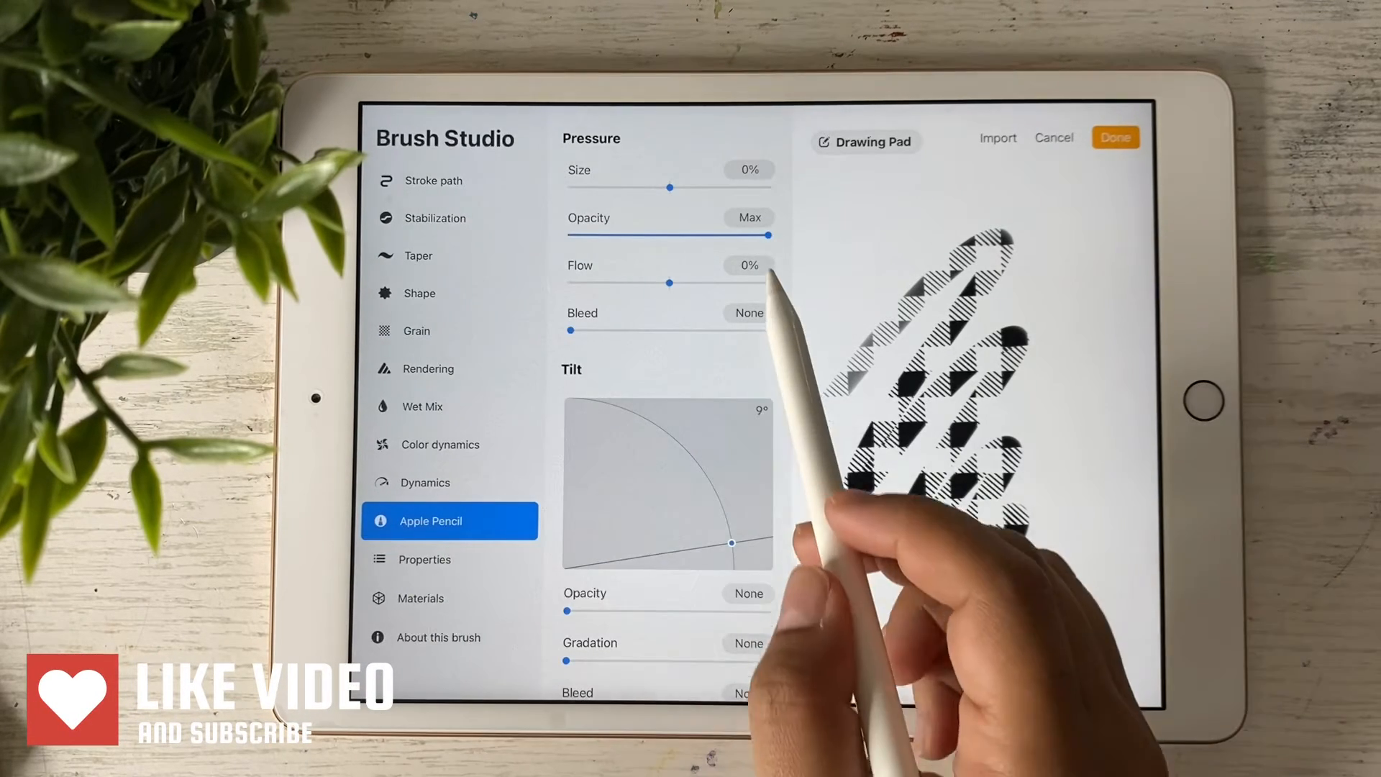
{"action": "left_click_drag", "start_coordinate": [762, 236], "coordinate": [568, 236]}
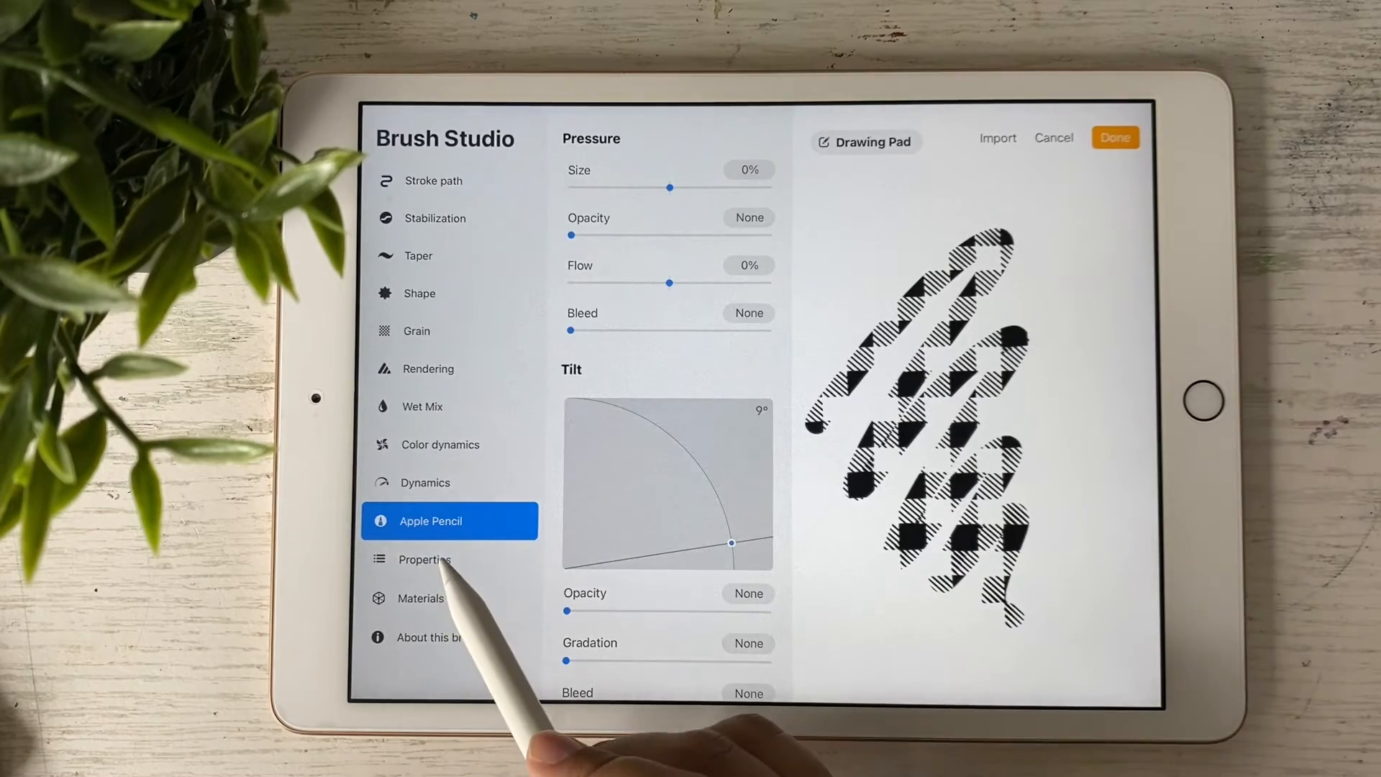
{"action": "left_click", "coordinate": [424, 560]}
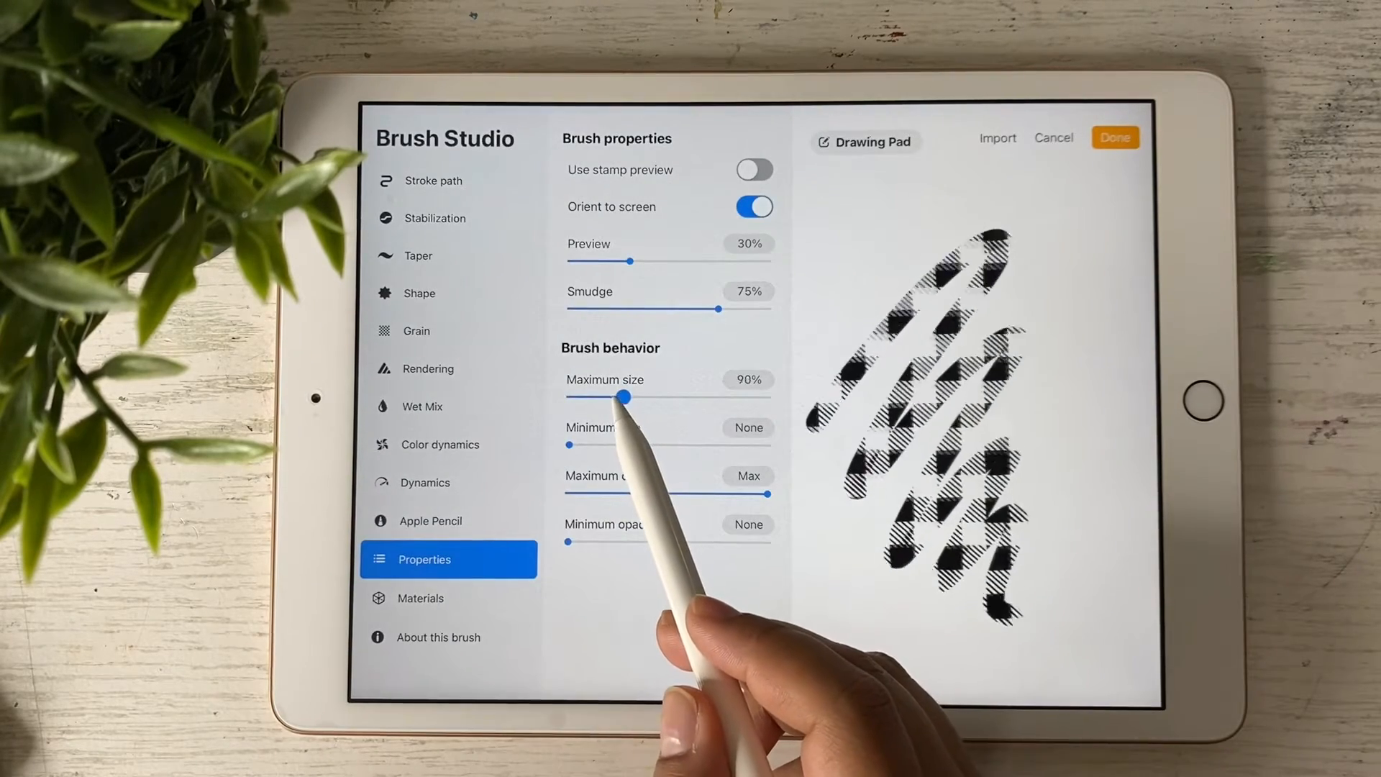
{"action": "left_click_drag", "start_coordinate": [625, 397], "coordinate": [725, 397]}
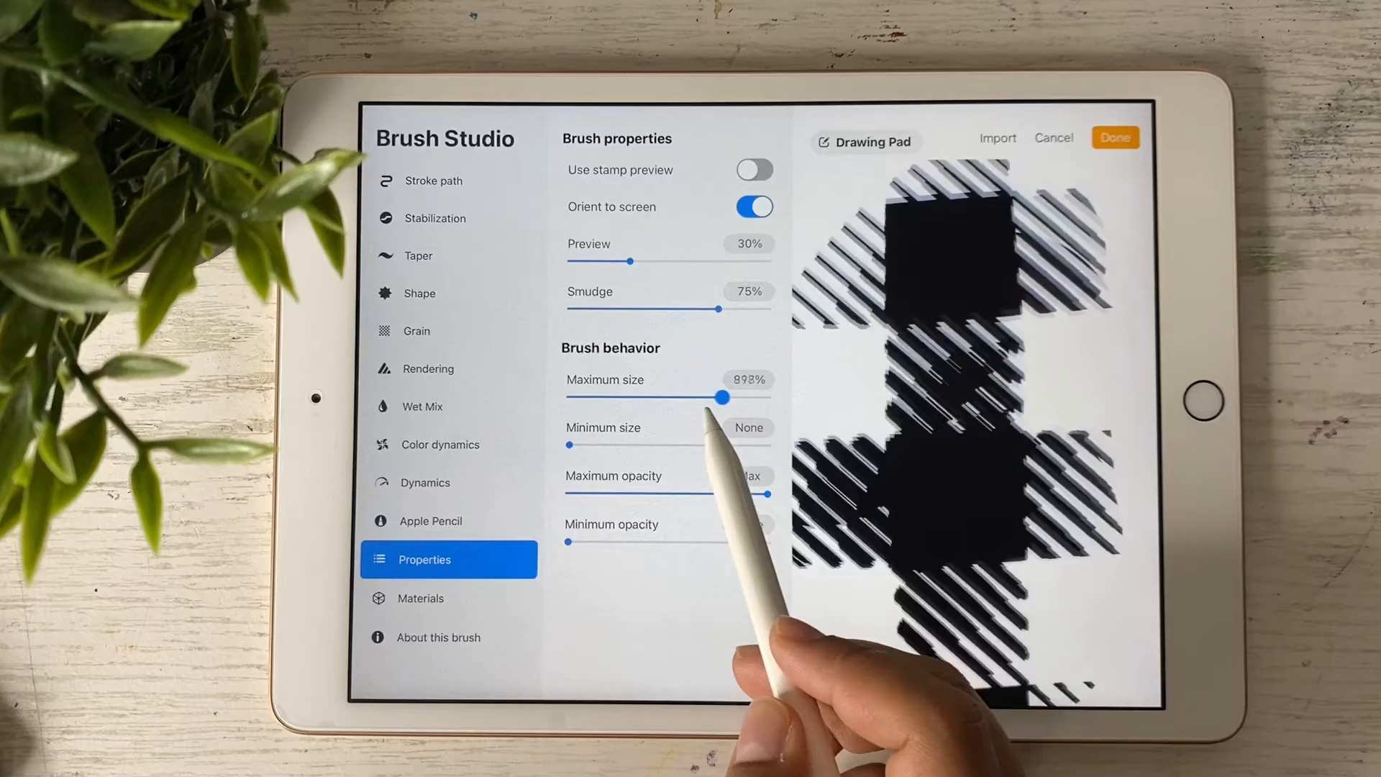
{"action": "left_click_drag", "start_coordinate": [724, 397], "coordinate": [617, 397]}
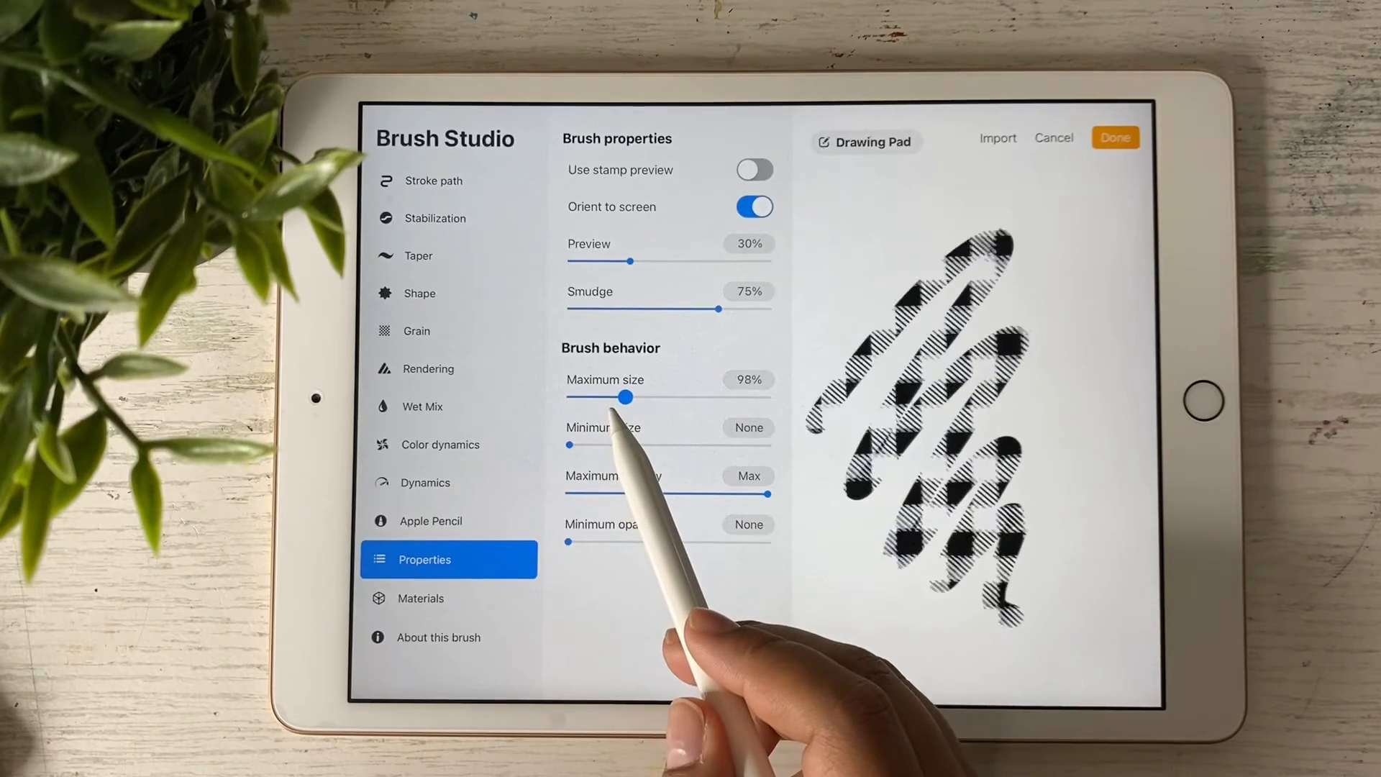
{"action": "left_click_drag", "start_coordinate": [620, 397], "coordinate": [629, 397]}
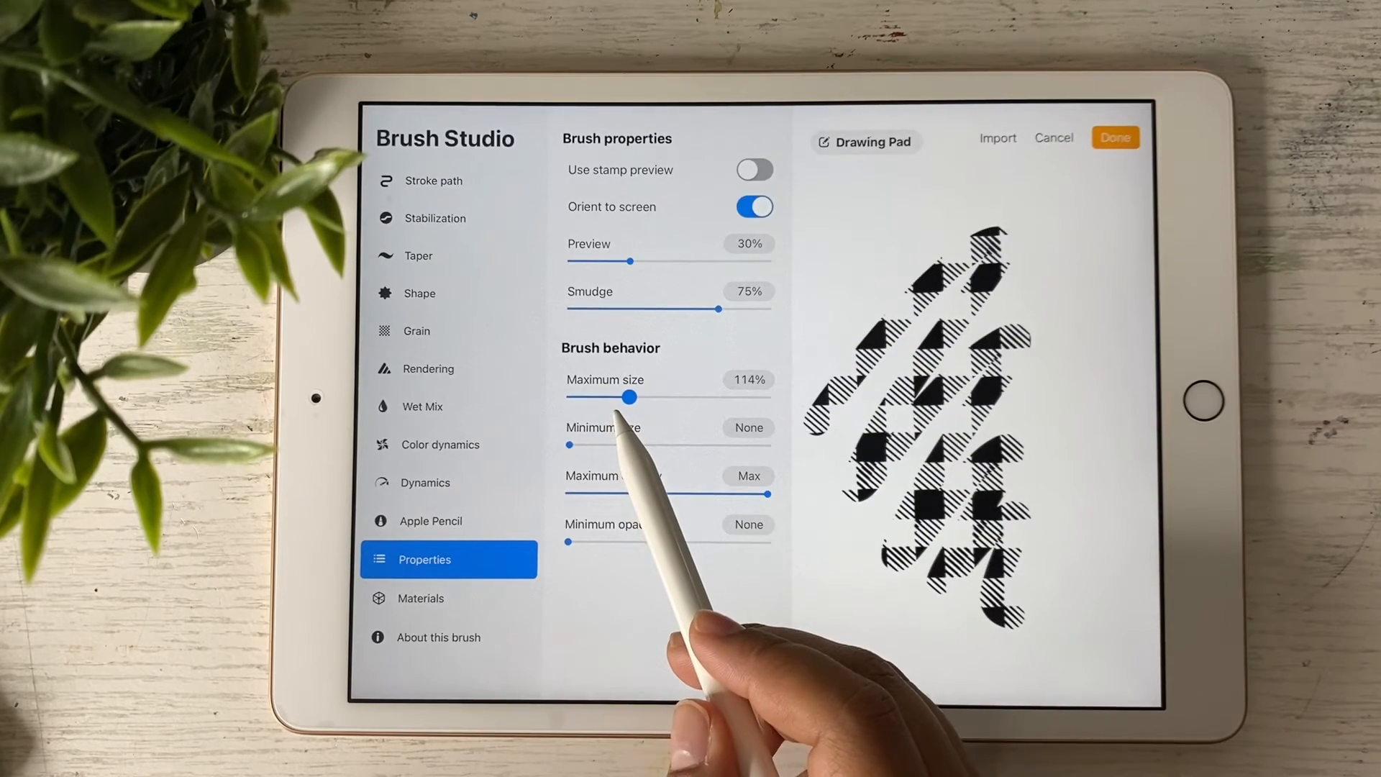
{"action": "left_click_drag", "start_coordinate": [628, 397], "coordinate": [648, 397]}
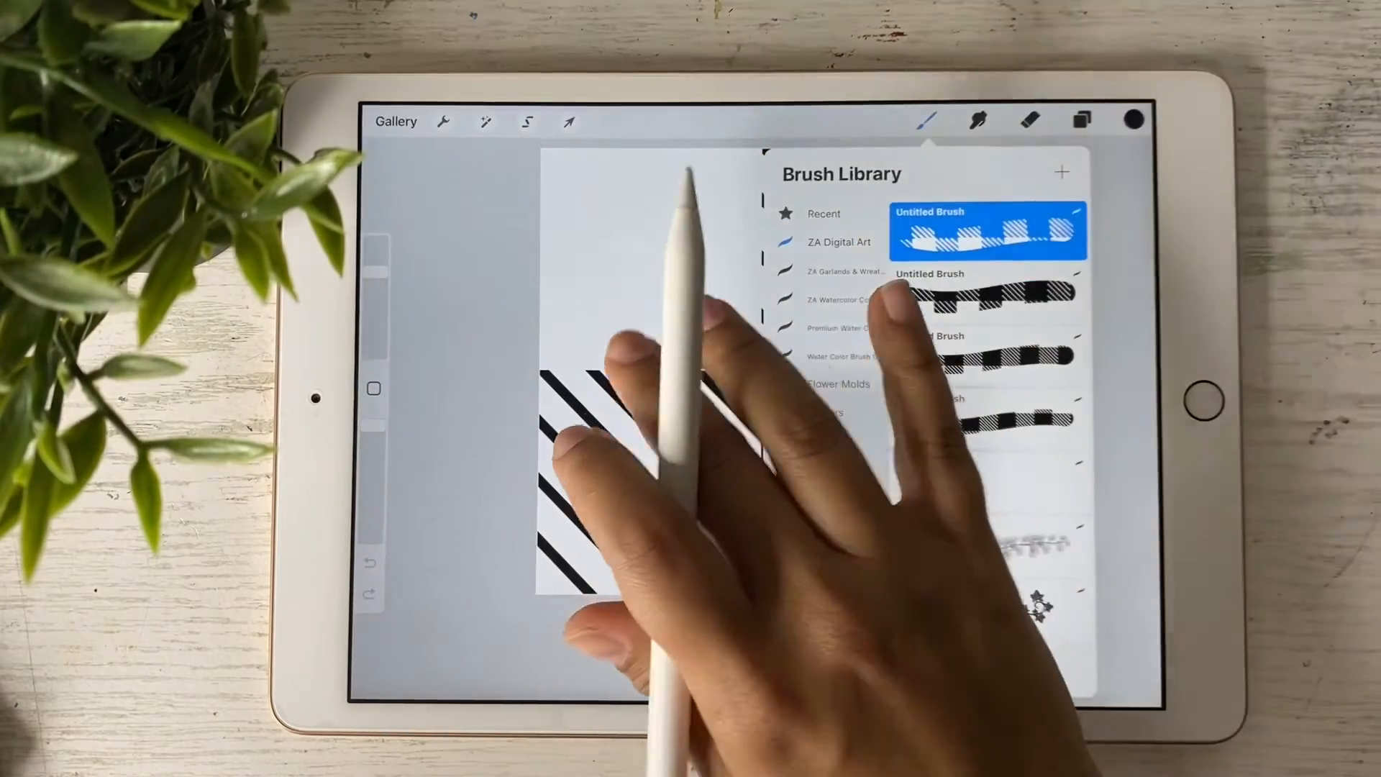
Fill a new layer red with tile layers hidden, add a layer above, and pick black
{"action": "left_click", "coordinate": [1082, 122]}
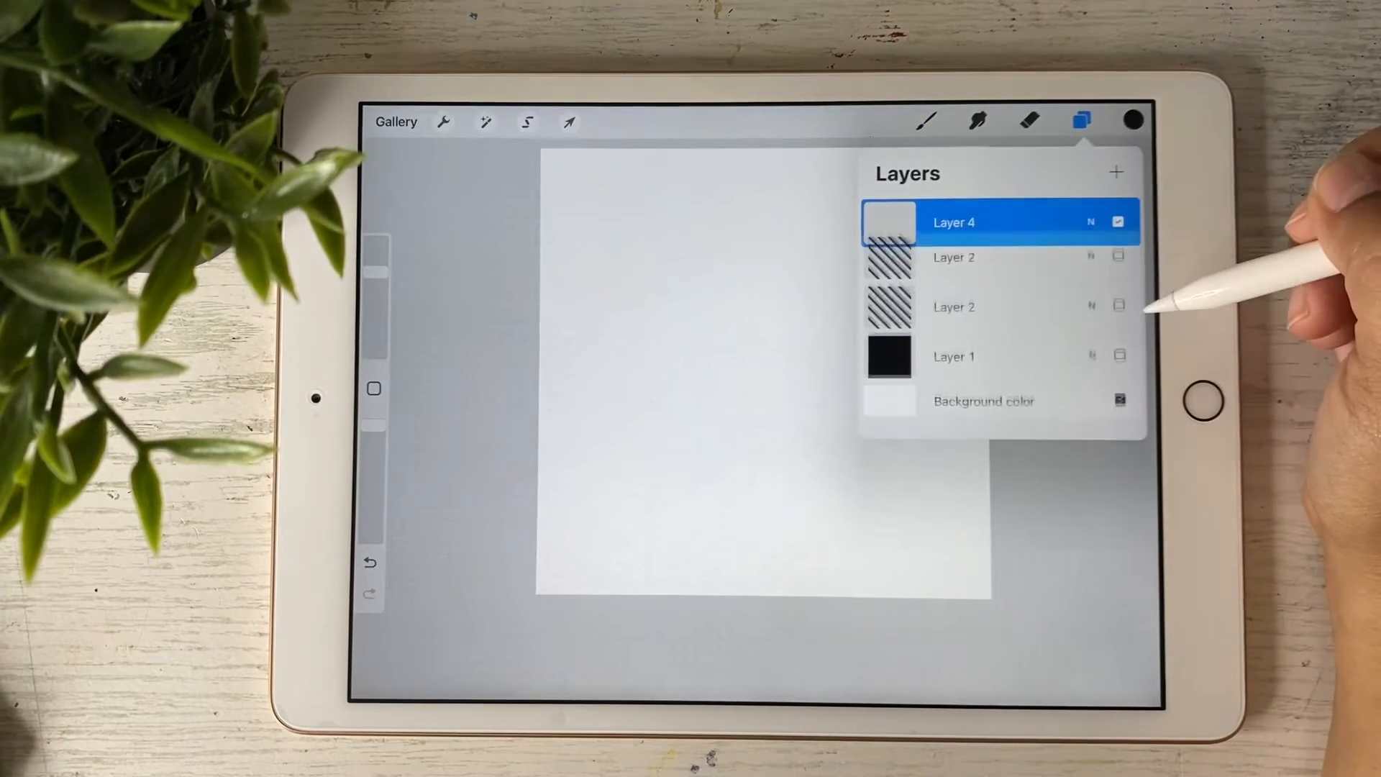
{"action": "left_click", "coordinate": [1136, 121]}
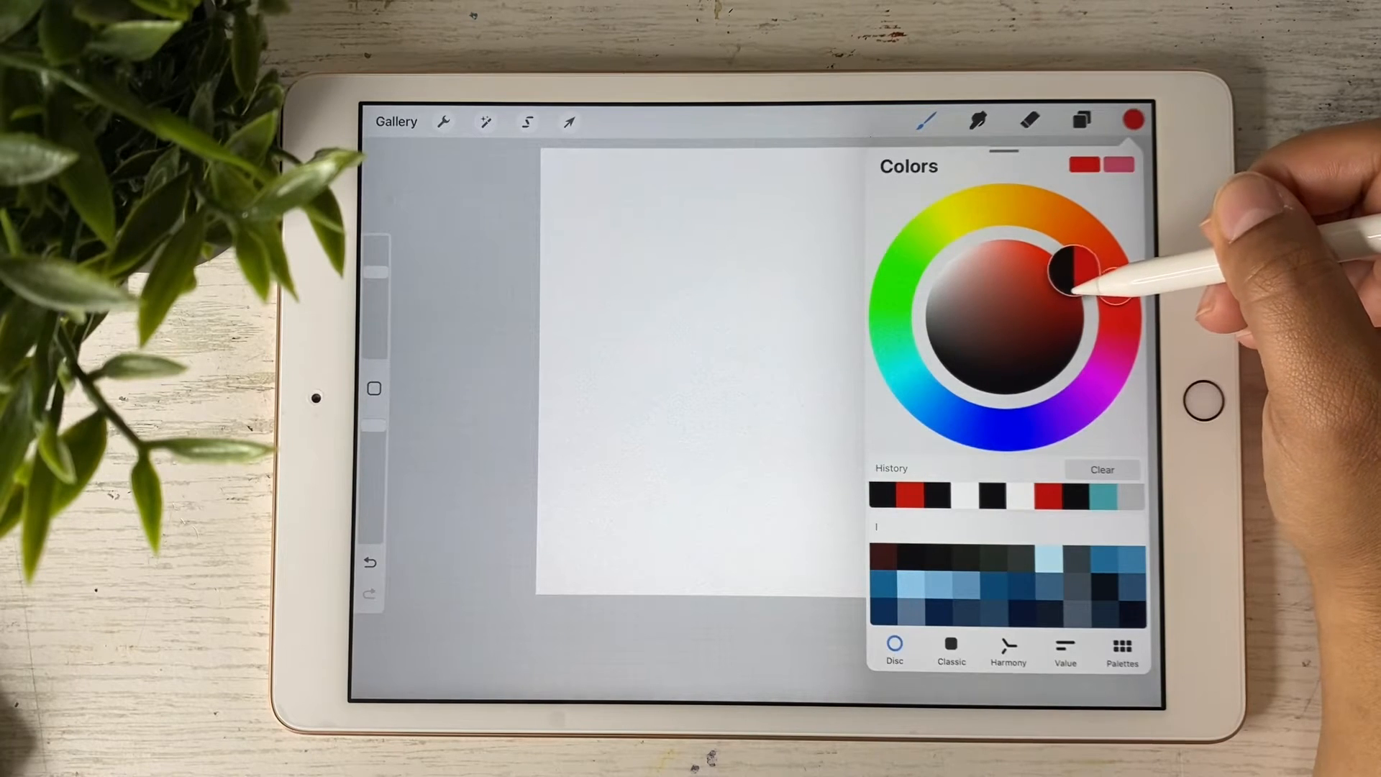
{"action": "left_click_drag", "start_coordinate": [1066, 268], "coordinate": [1086, 295]}
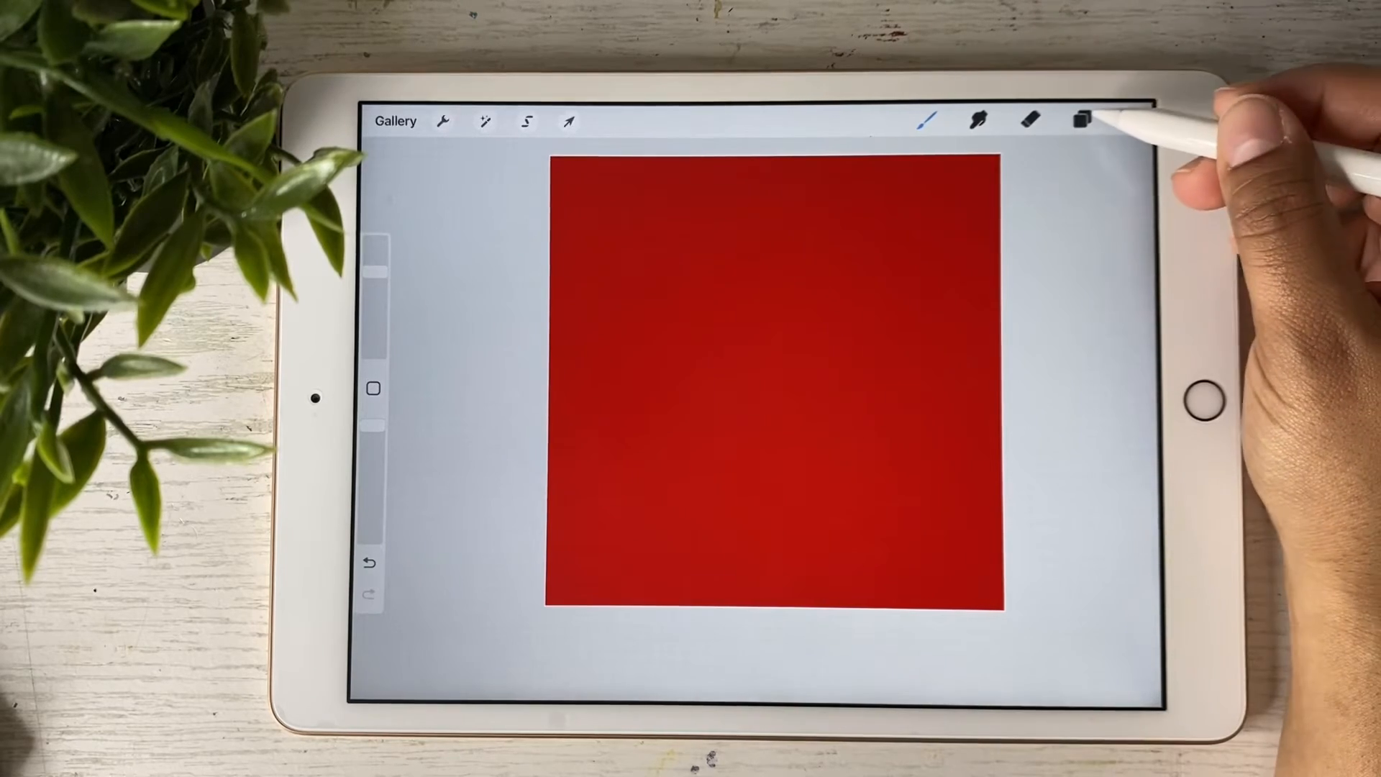
{"action": "left_click", "coordinate": [1082, 121]}
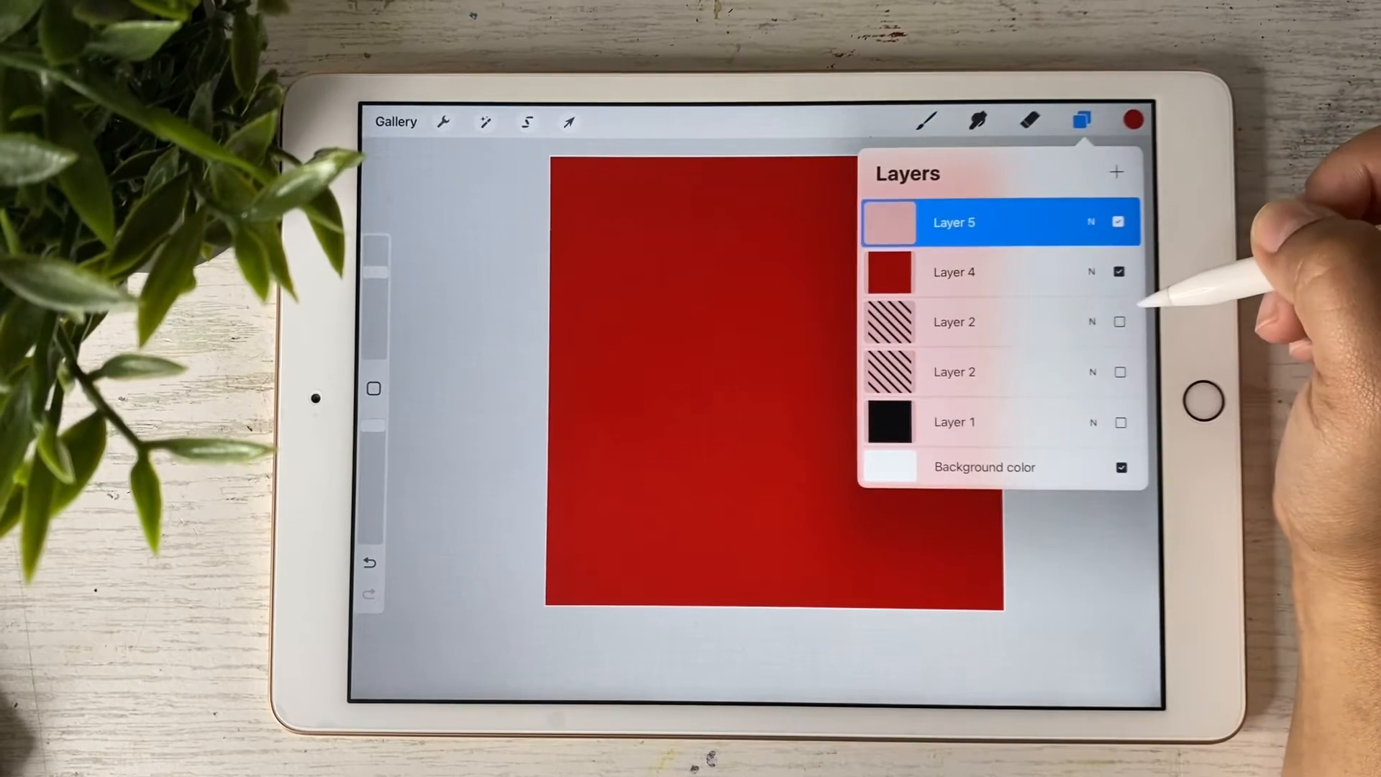
{"action": "left_click", "coordinate": [1133, 121]}
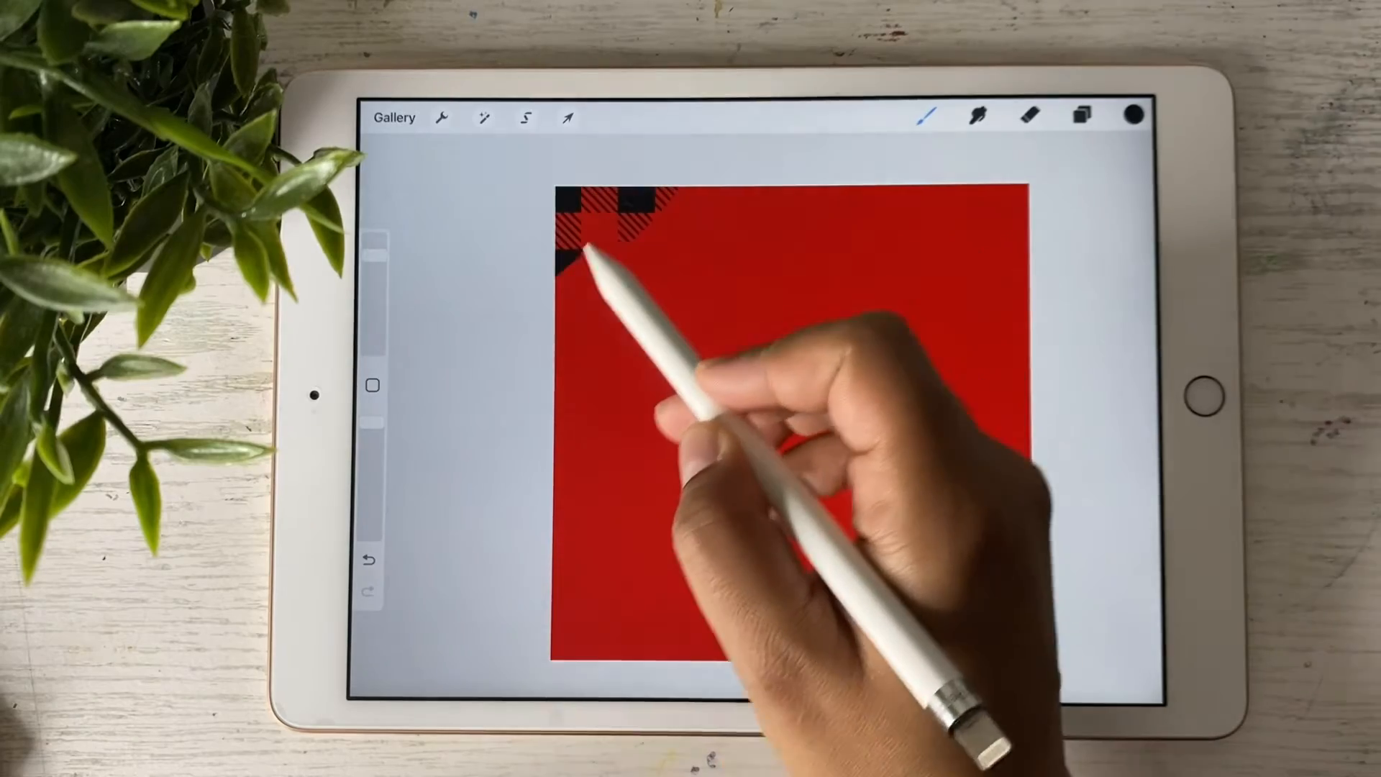
Stroke black plaid from the top-left corner along the top edge and over the remaining red
{"action": "left_click_drag", "start_coordinate": [599, 255], "coordinate": [555, 423]}
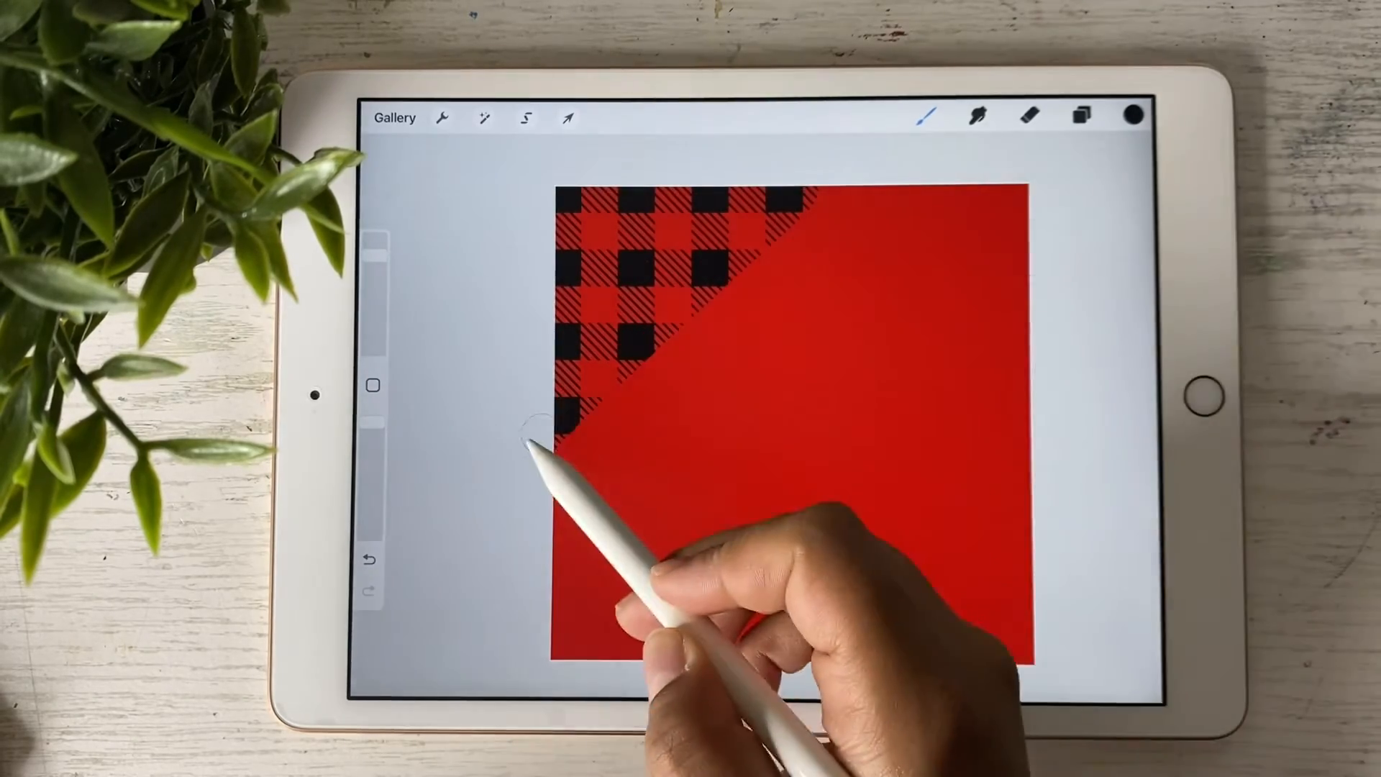
{"action": "left_click_drag", "start_coordinate": [537, 431], "coordinate": [956, 189]}
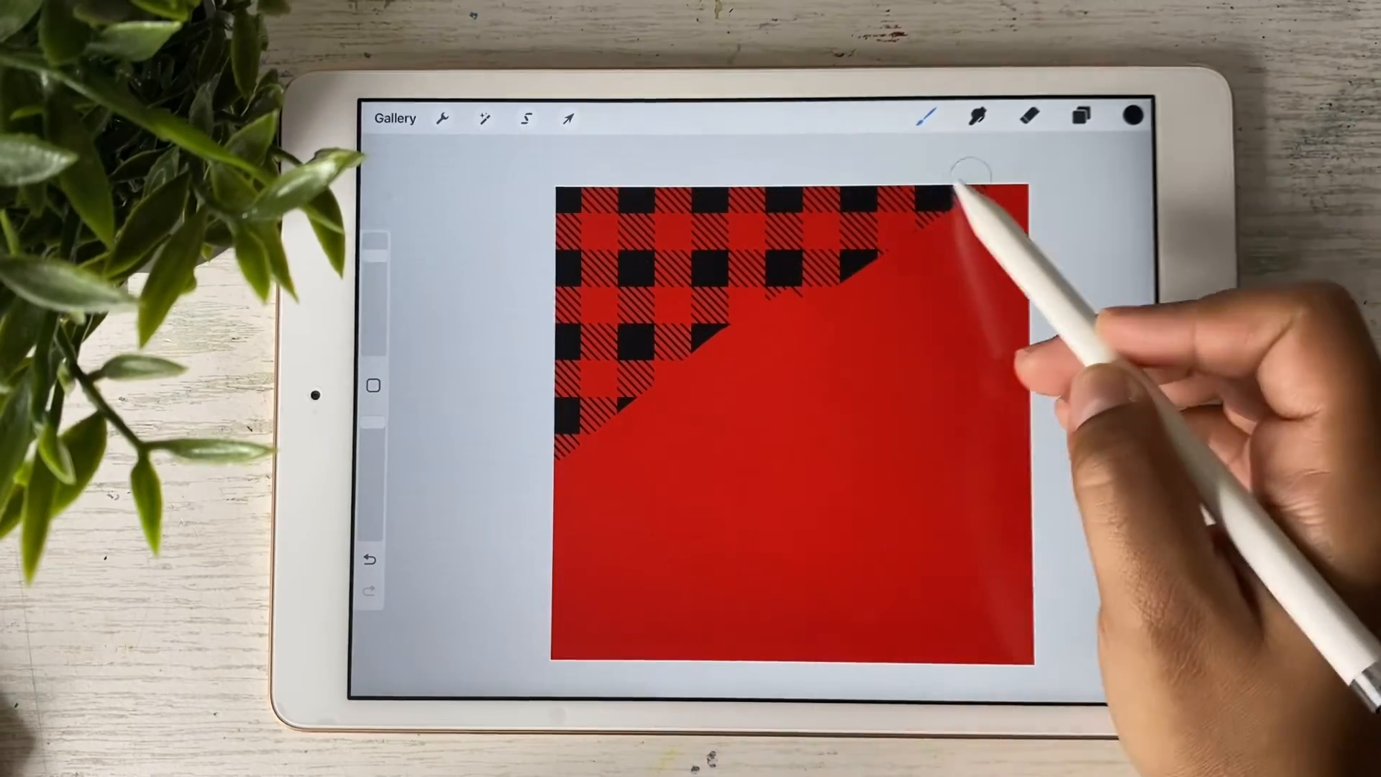
{"action": "left_click_drag", "start_coordinate": [951, 203], "coordinate": [564, 564]}
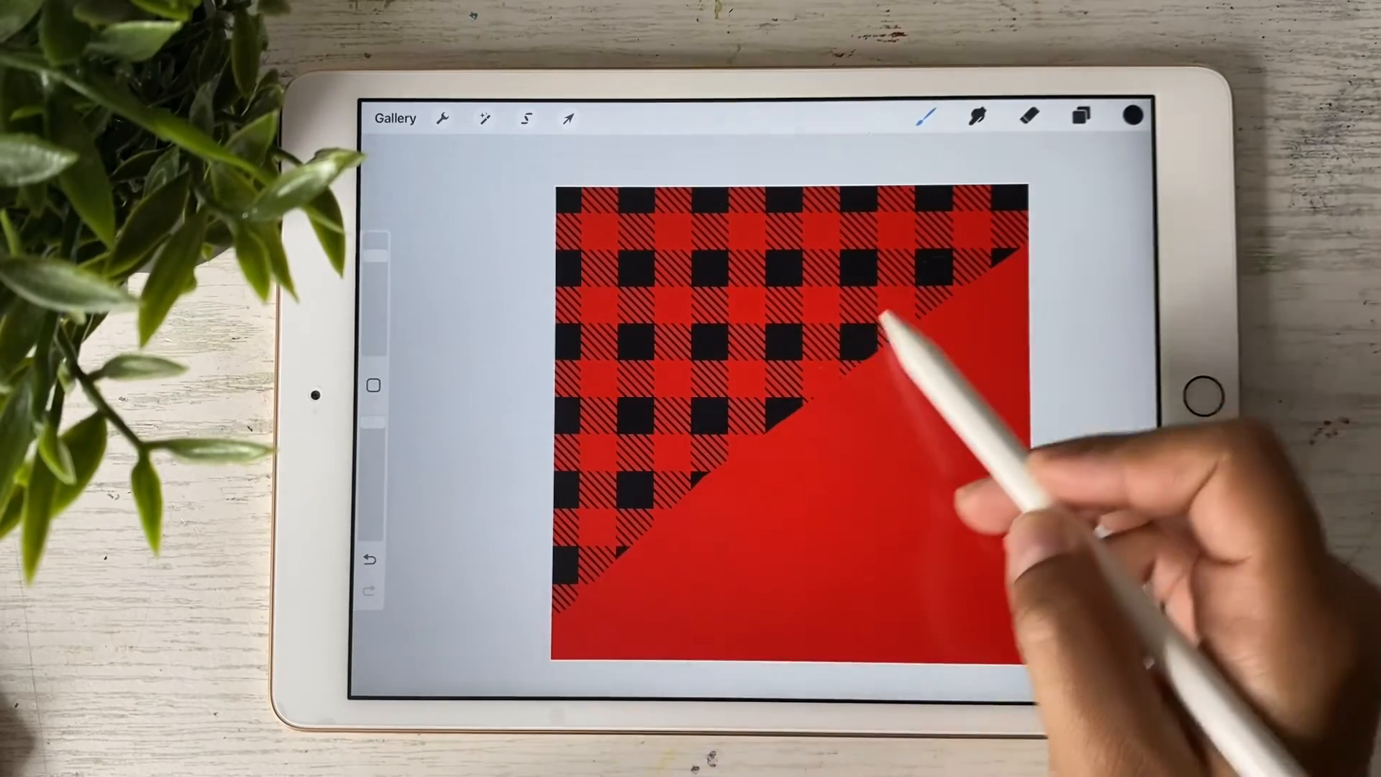
{"action": "left_click_drag", "start_coordinate": [880, 335], "coordinate": [899, 582]}
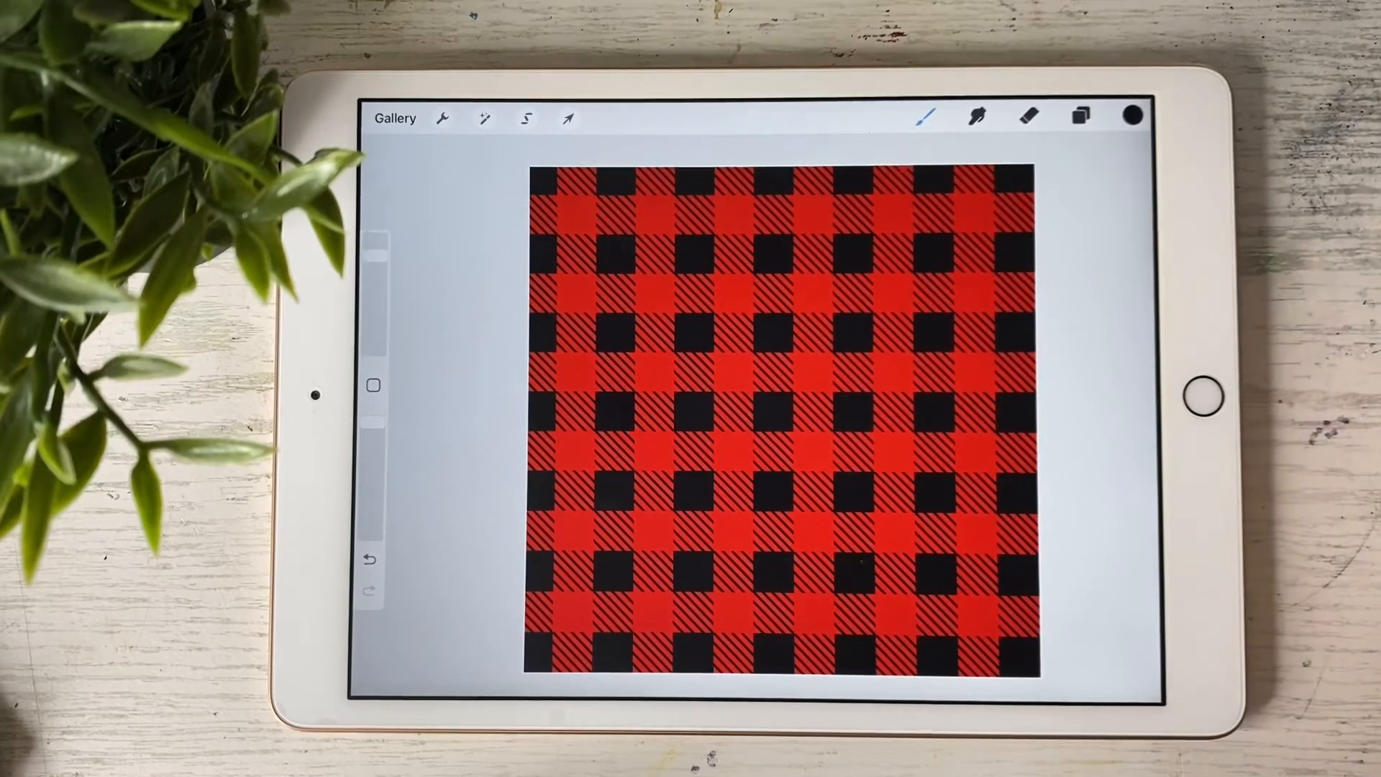
Add a new layer and fill the blank layer with blue
{"action": "left_click", "coordinate": [1078, 115]}
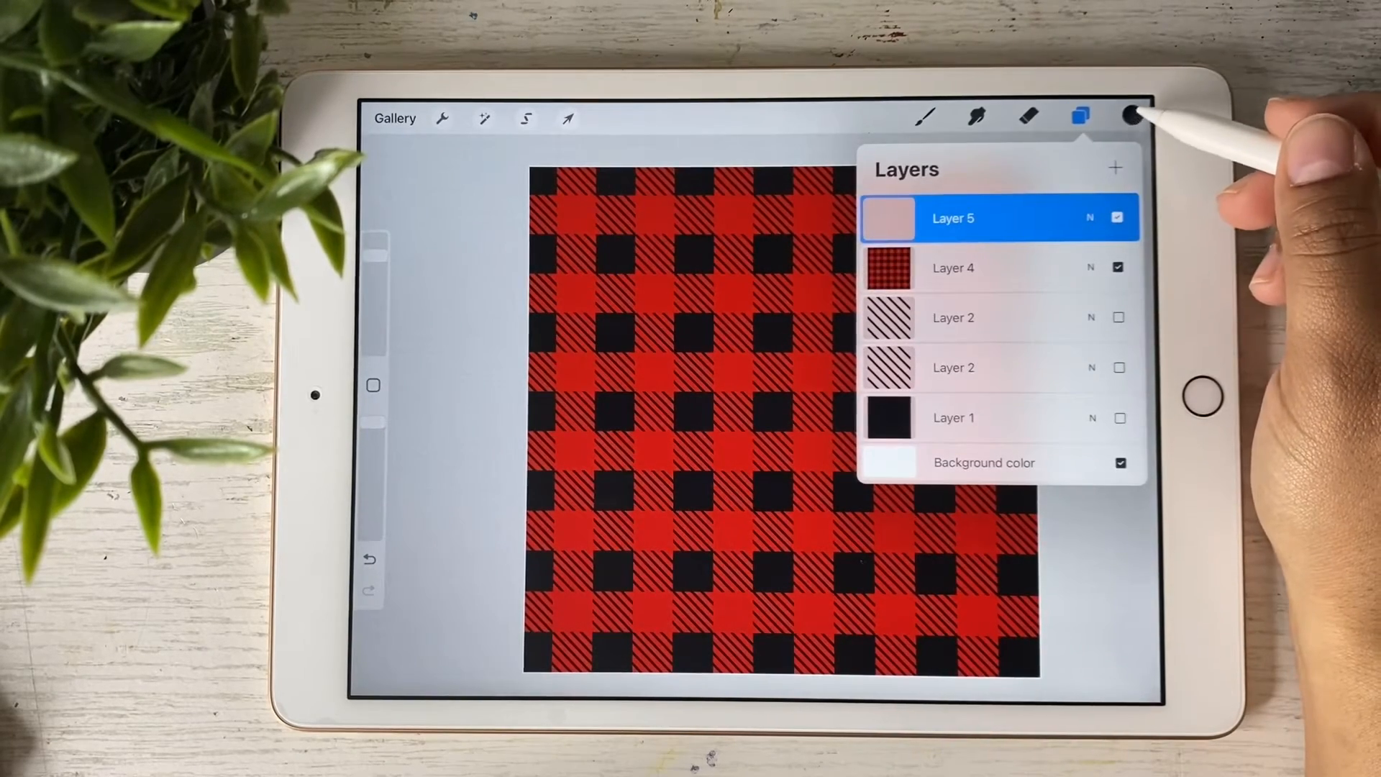
{"action": "left_click", "coordinate": [1115, 167]}
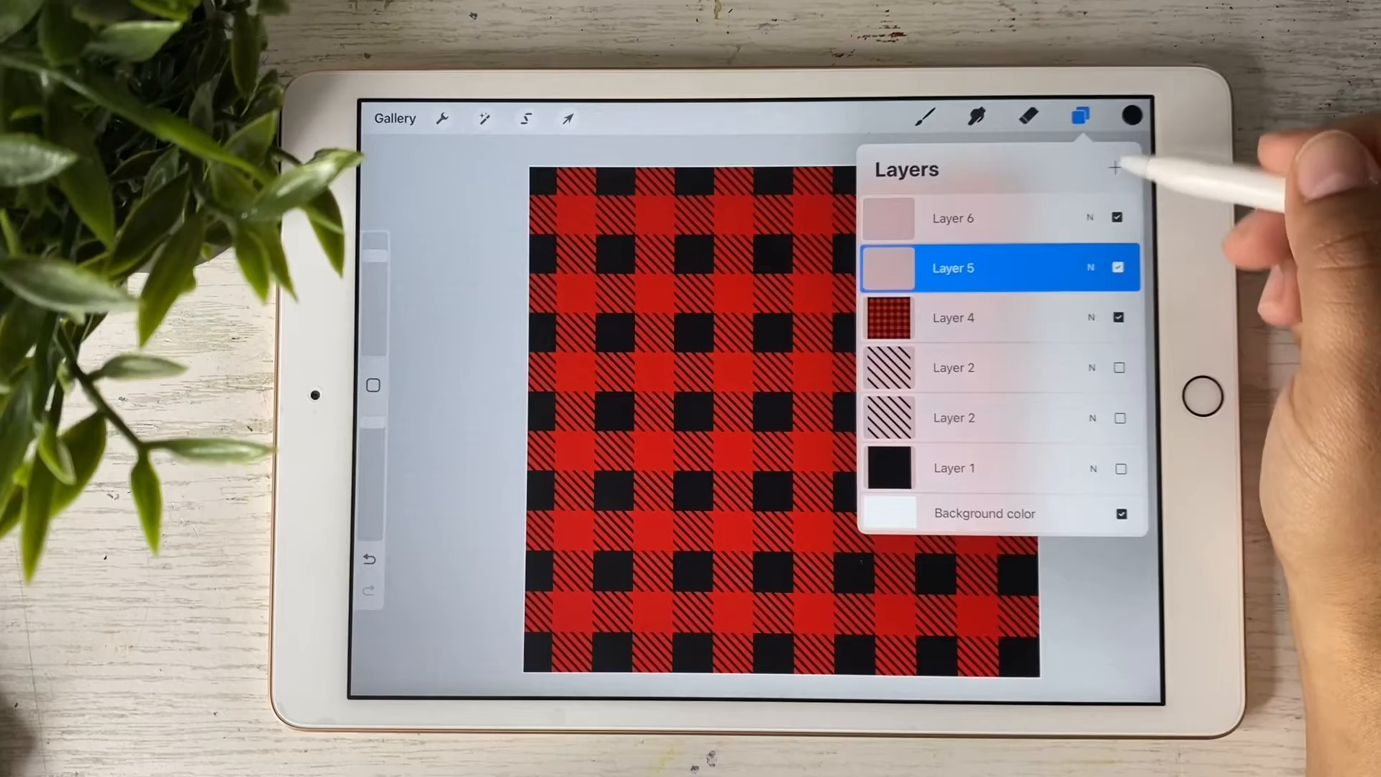
{"action": "left_click", "coordinate": [1134, 115]}
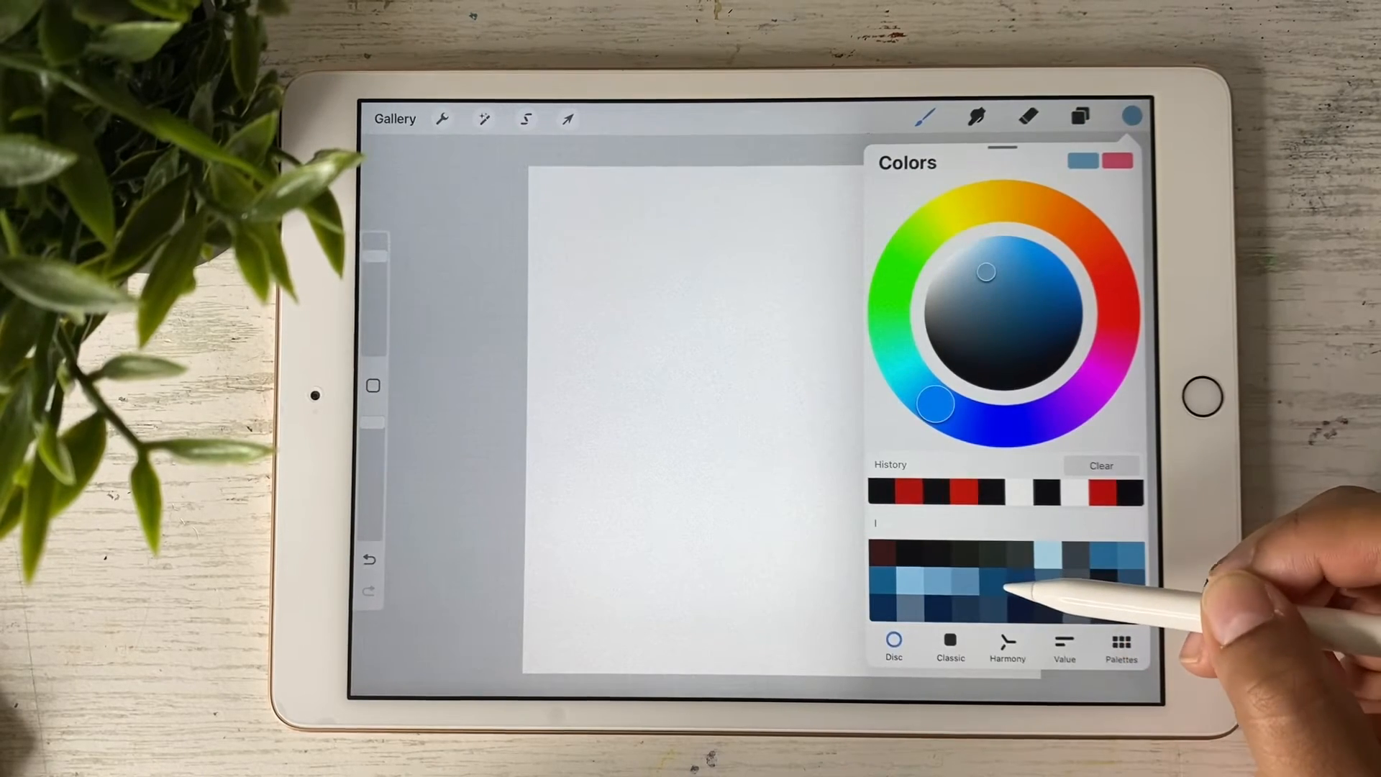
{"action": "left_click", "coordinate": [1080, 115]}
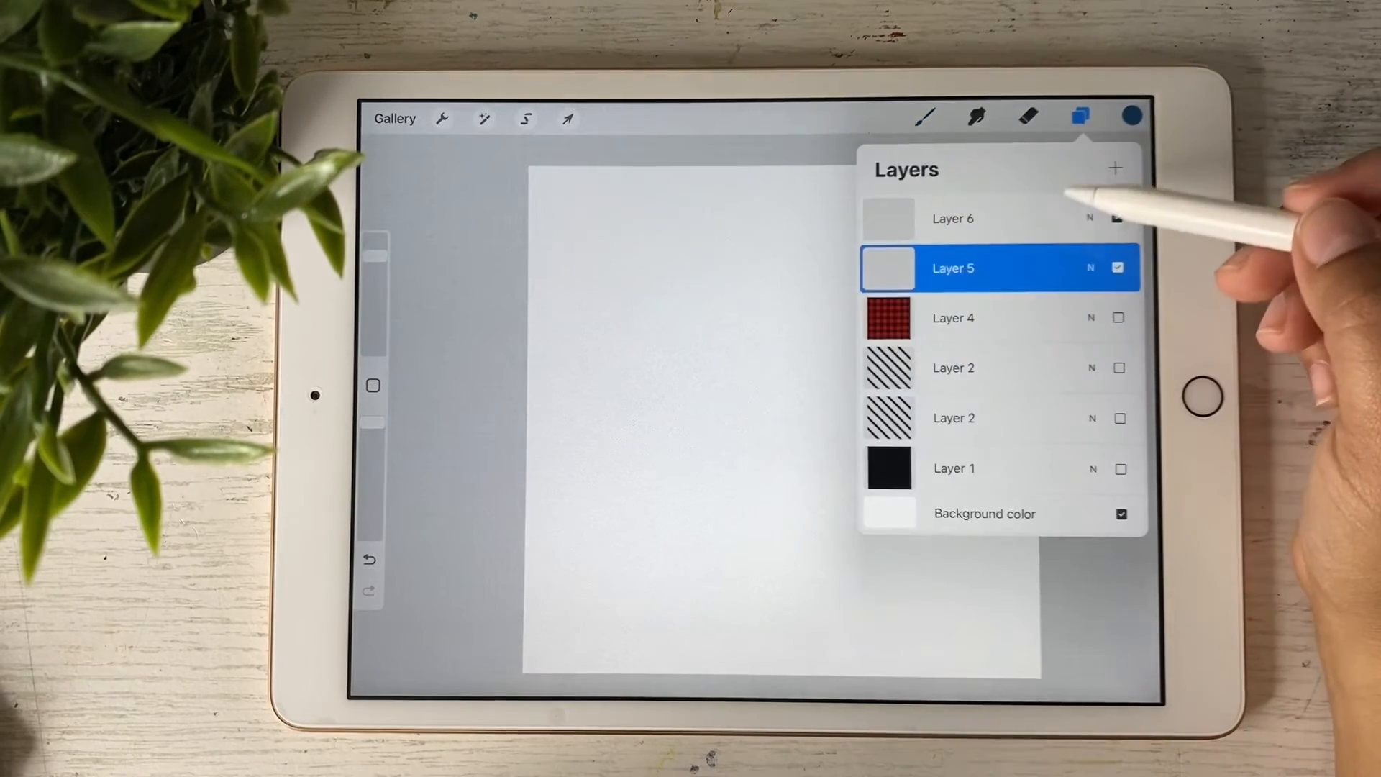
{"action": "left_click", "coordinate": [1120, 217]}
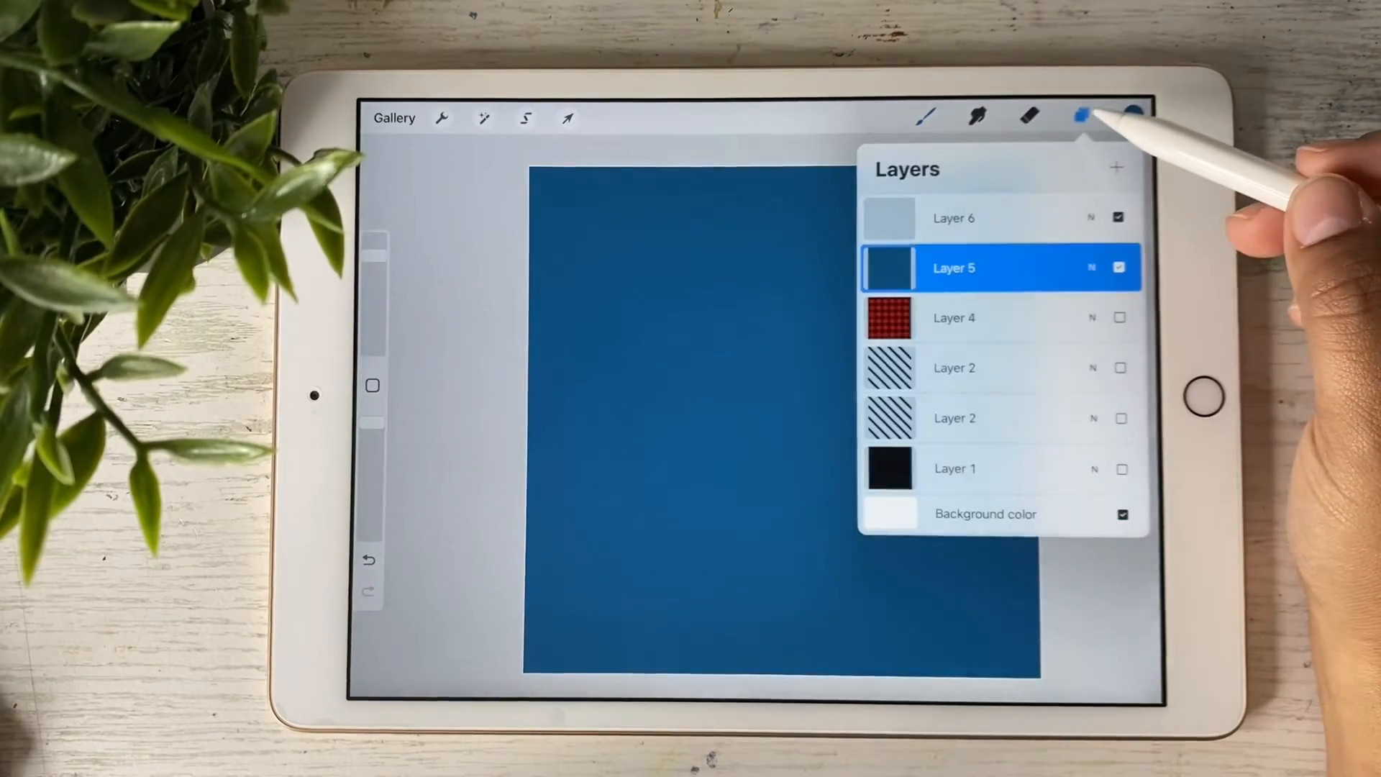
Paint black plaid over the entire blue fill
{"action": "left_click", "coordinate": [1134, 115]}
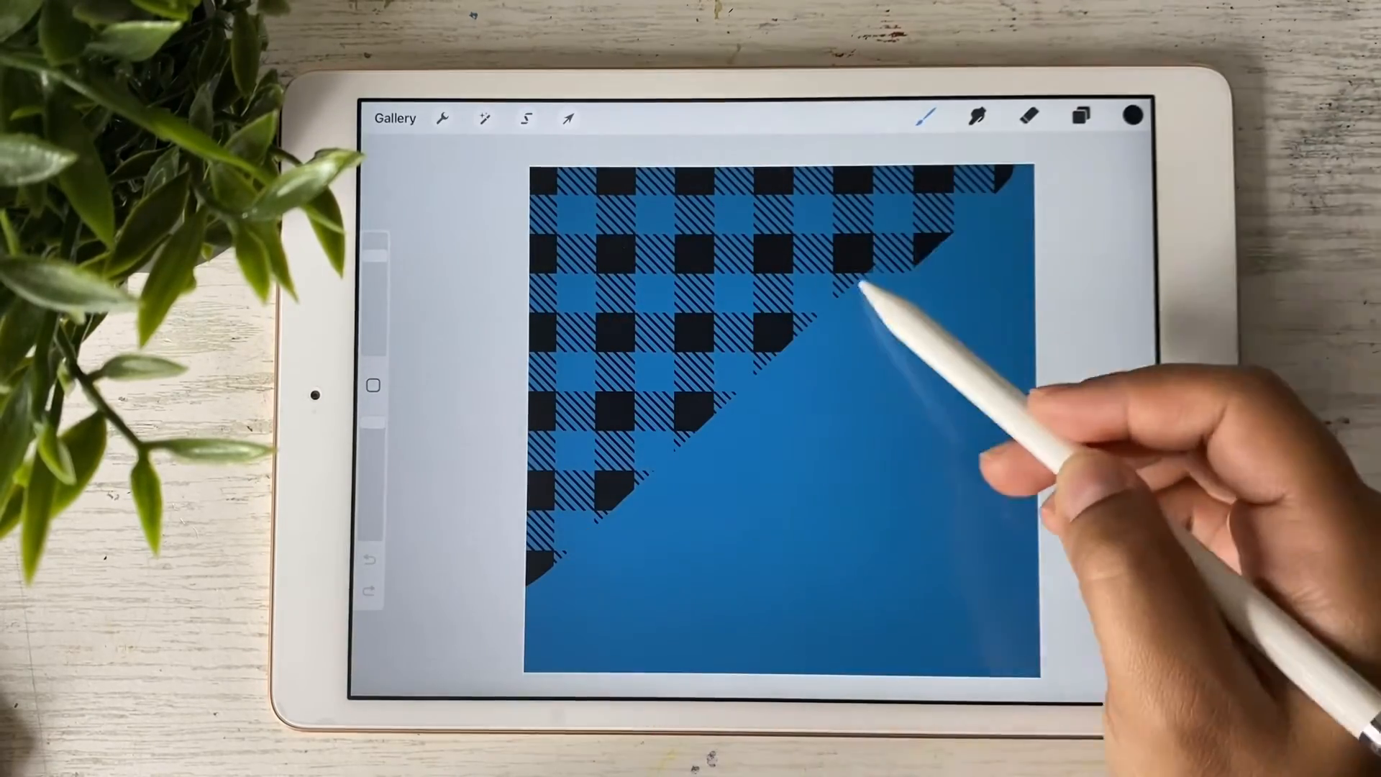
{"action": "left_click_drag", "start_coordinate": [867, 291], "coordinate": [926, 635]}
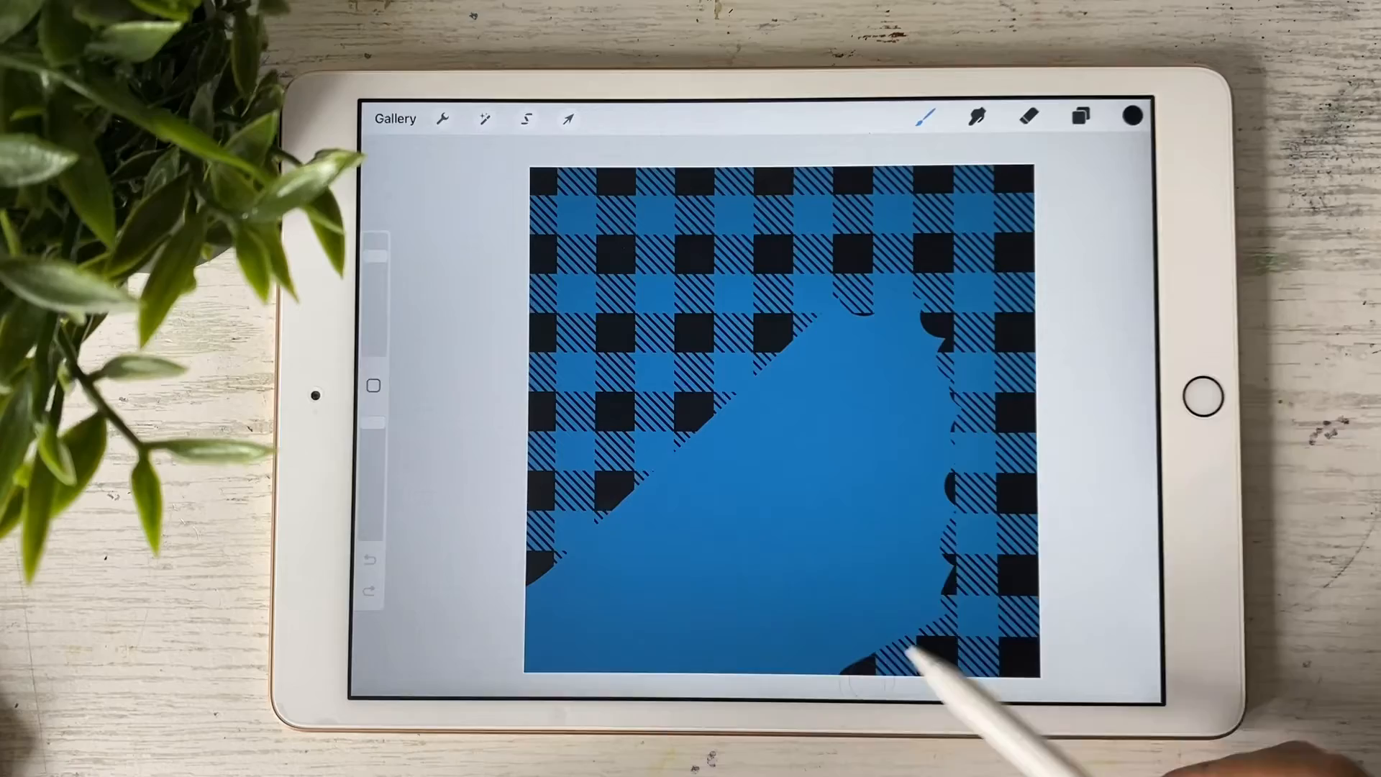
{"action": "left_click_drag", "start_coordinate": [916, 652], "coordinate": [599, 616]}
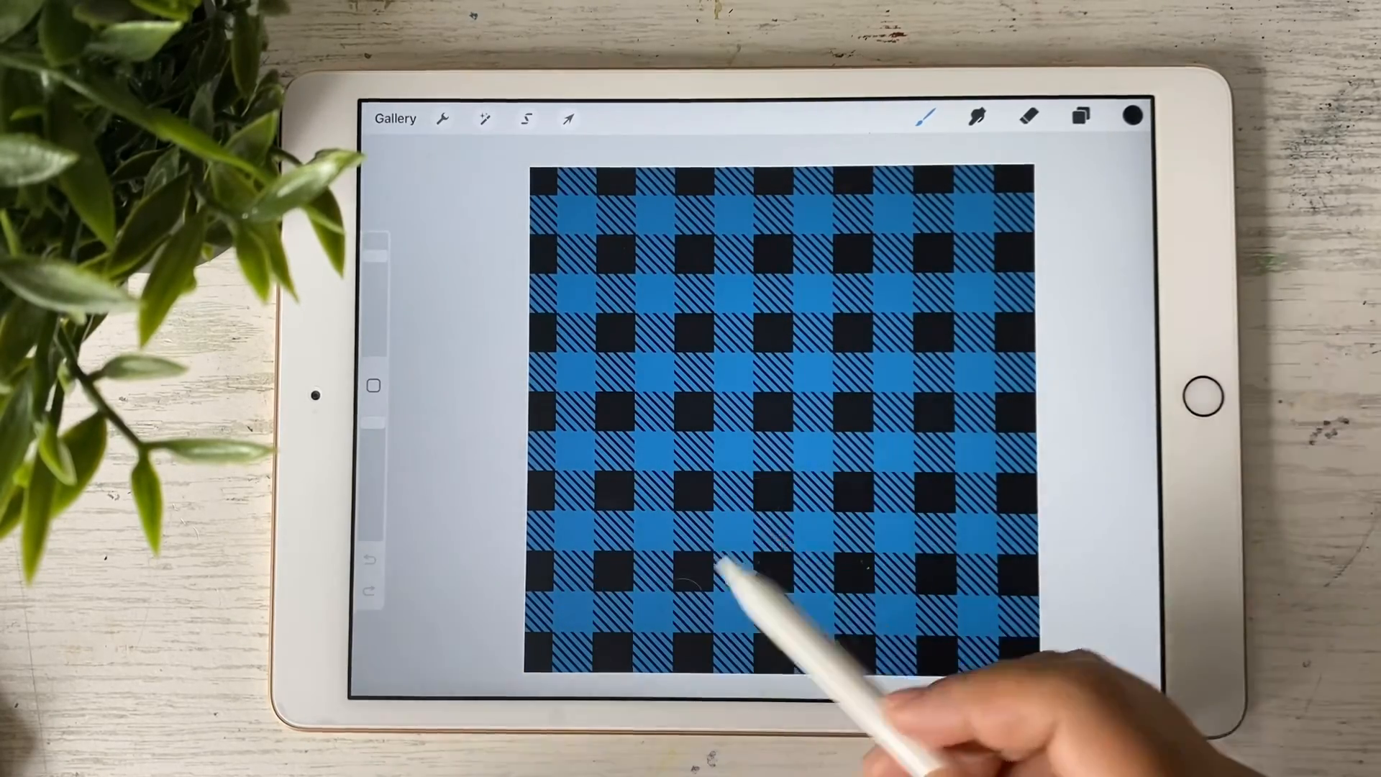
Recolor the blue fill layer purple, then light blue, then white
{"action": "left_click", "coordinate": [1079, 115]}
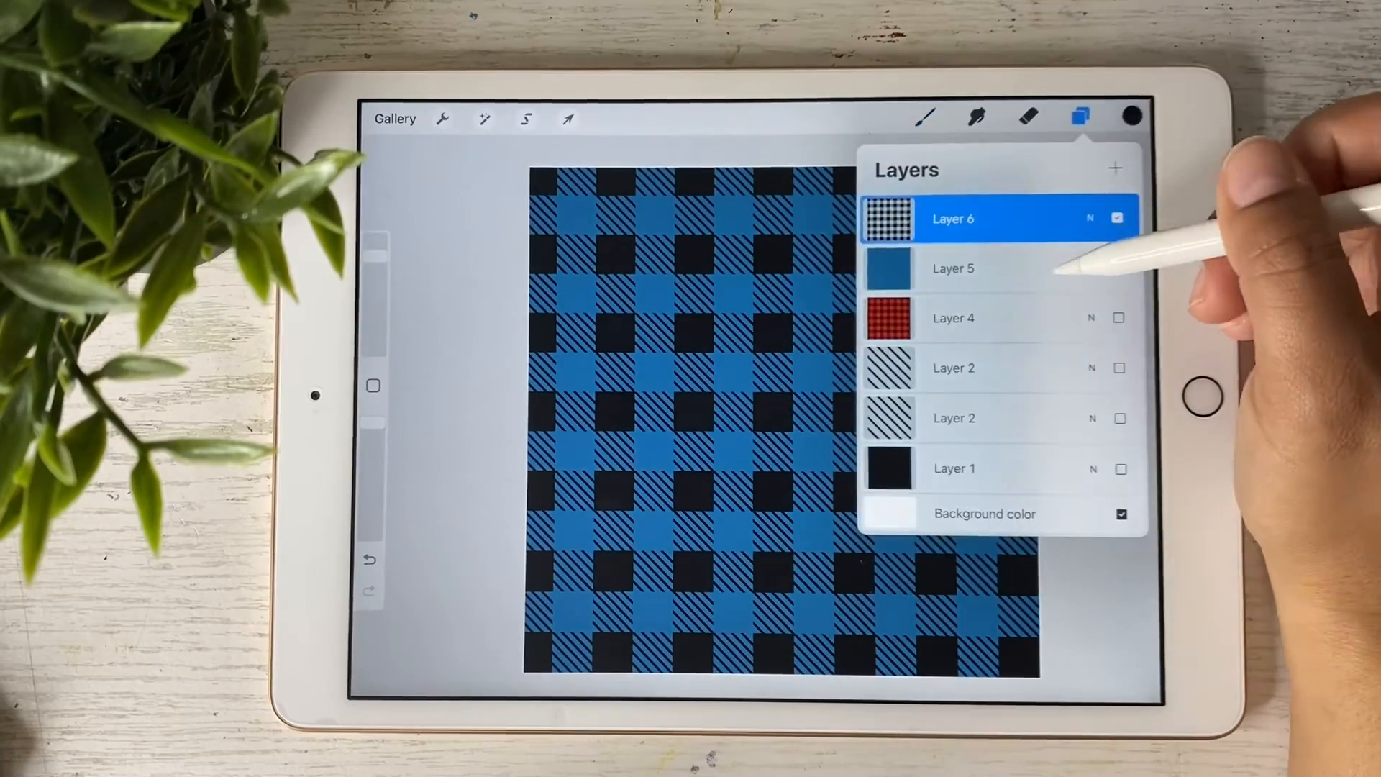
{"action": "left_click", "coordinate": [1133, 115]}
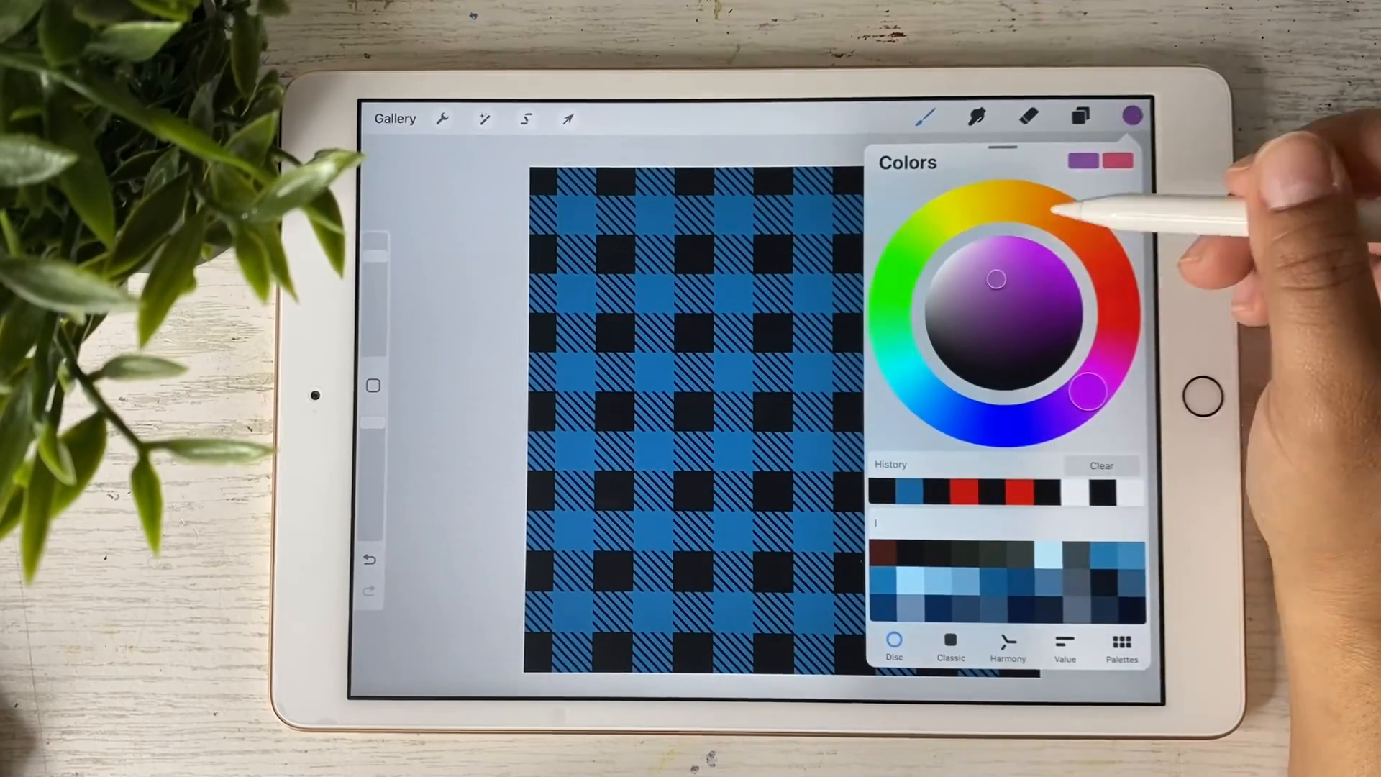
{"action": "left_click", "coordinate": [1134, 115]}
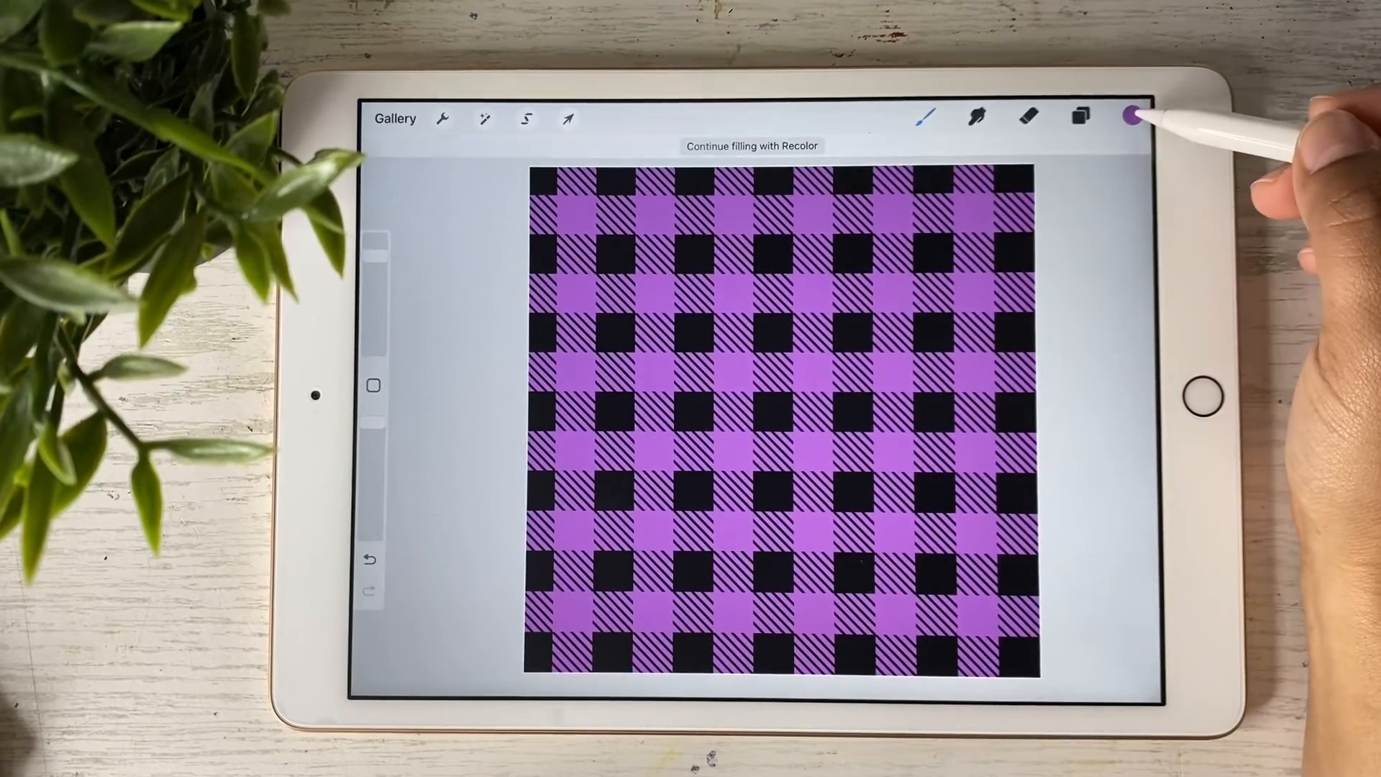
{"action": "left_click", "coordinate": [1133, 115]}
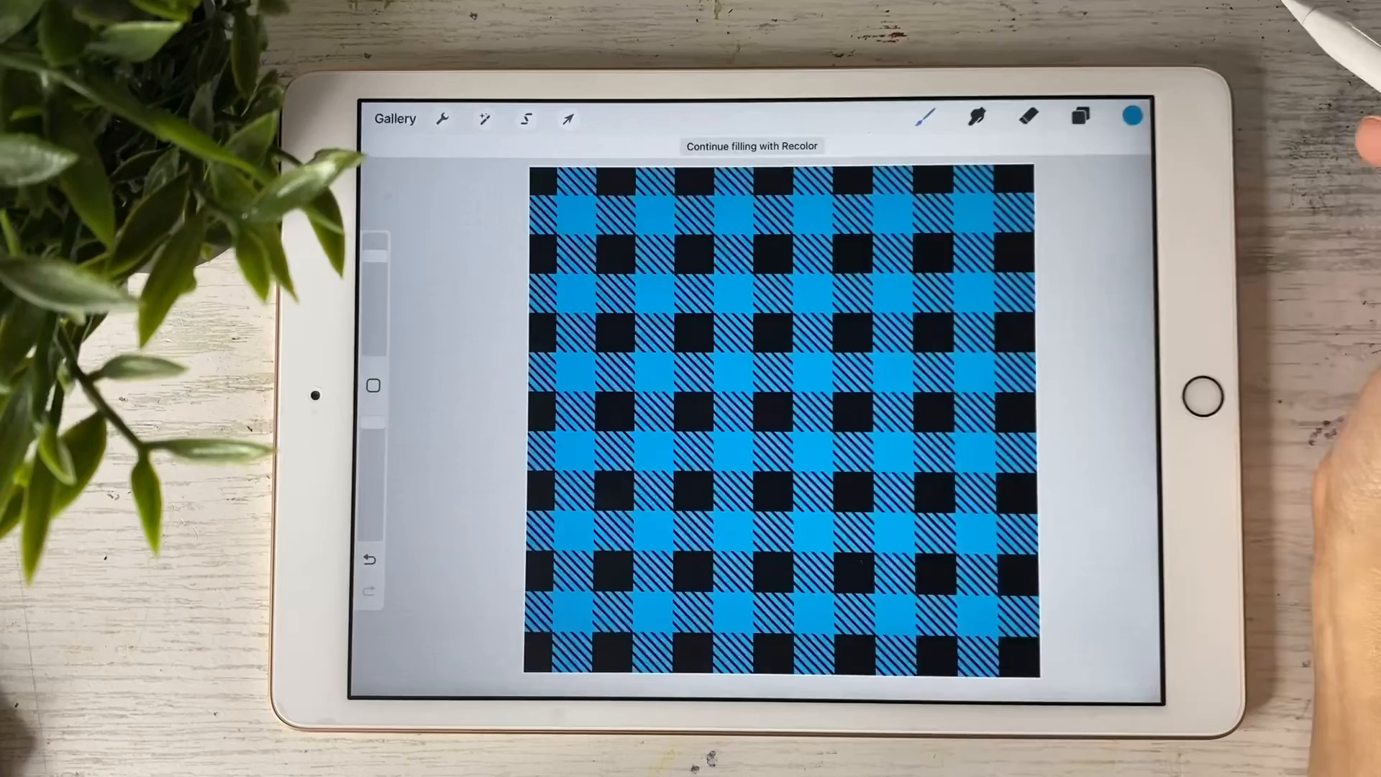
{"action": "left_click", "coordinate": [1133, 115]}
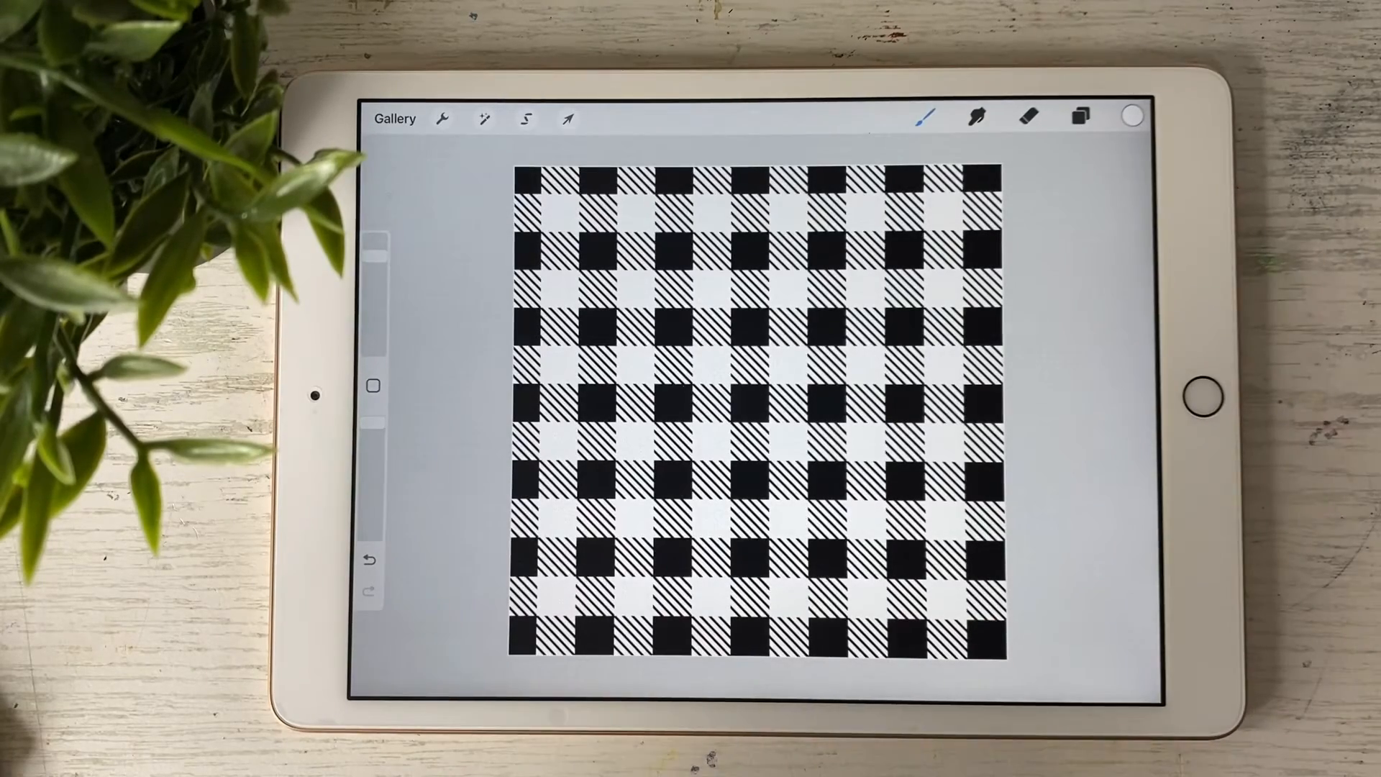
Hide Layer 6, add Layer 7, fill Layer 5 red, and select Layer 7
{"action": "left_click", "coordinate": [1080, 117]}
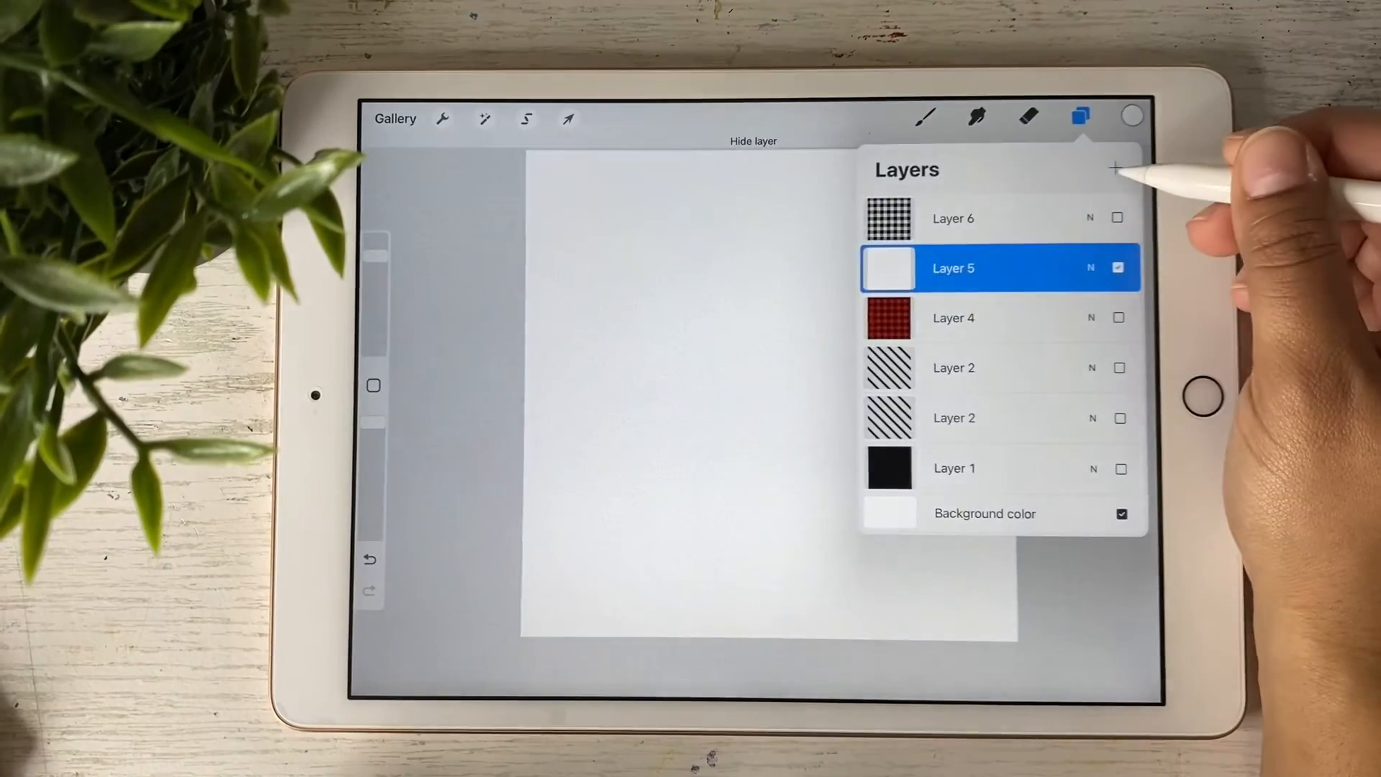
{"action": "left_click", "coordinate": [1114, 168]}
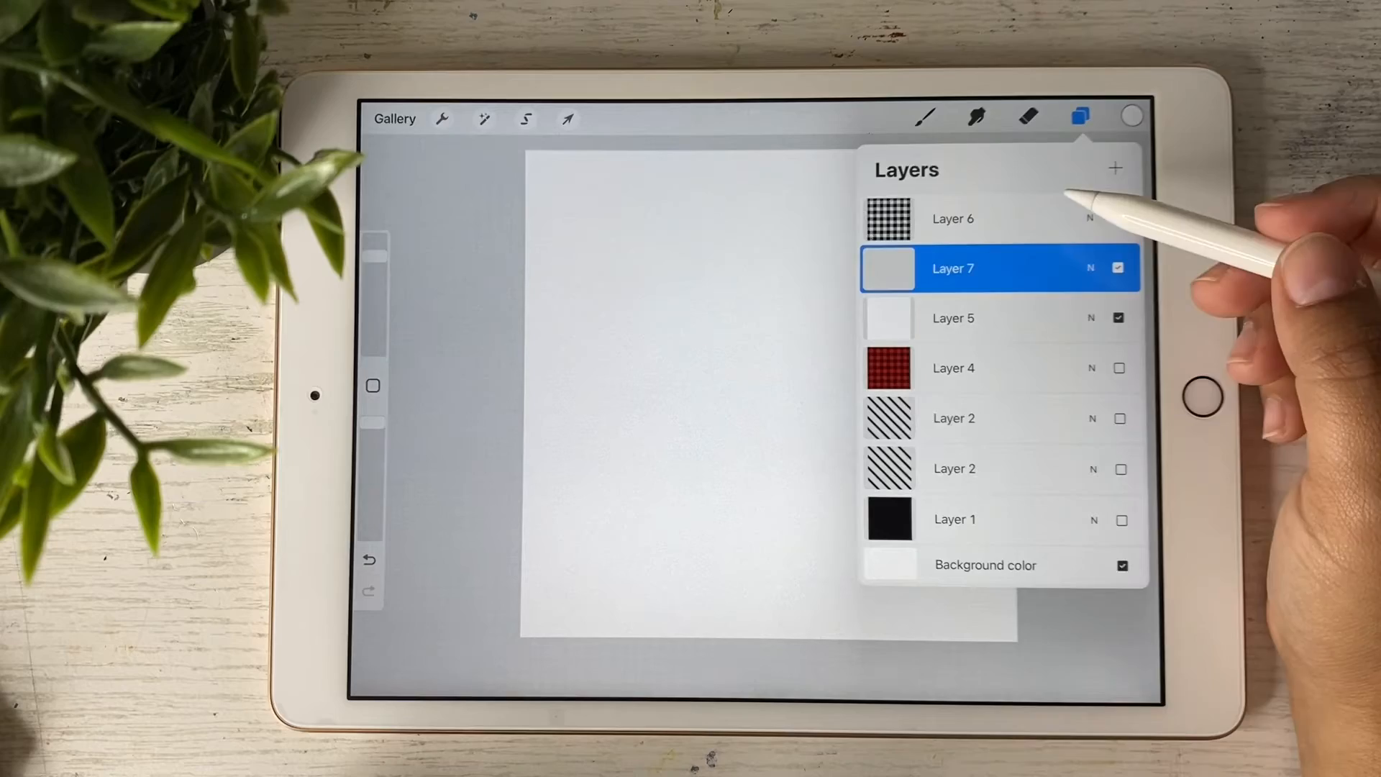
{"action": "left_click", "coordinate": [1134, 115]}
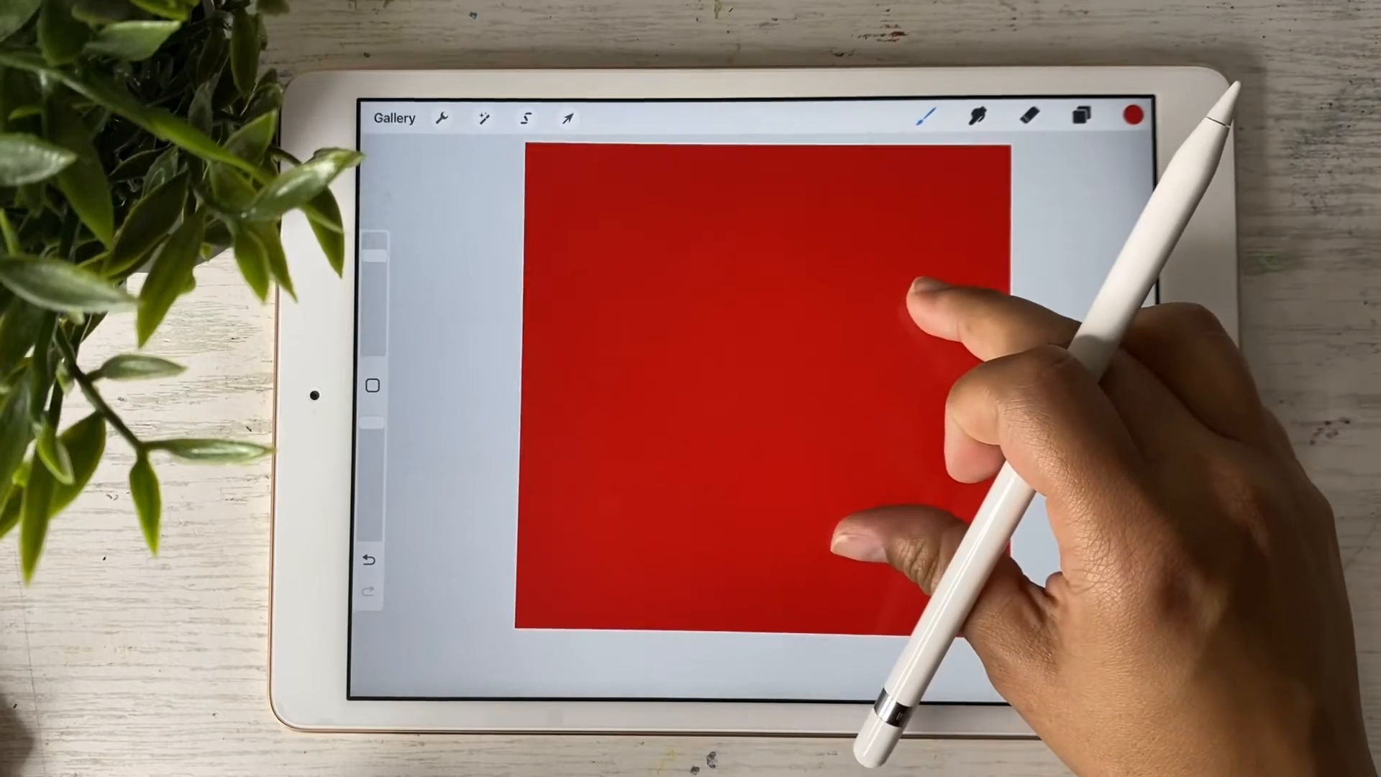
{"action": "left_click", "coordinate": [1082, 117]}
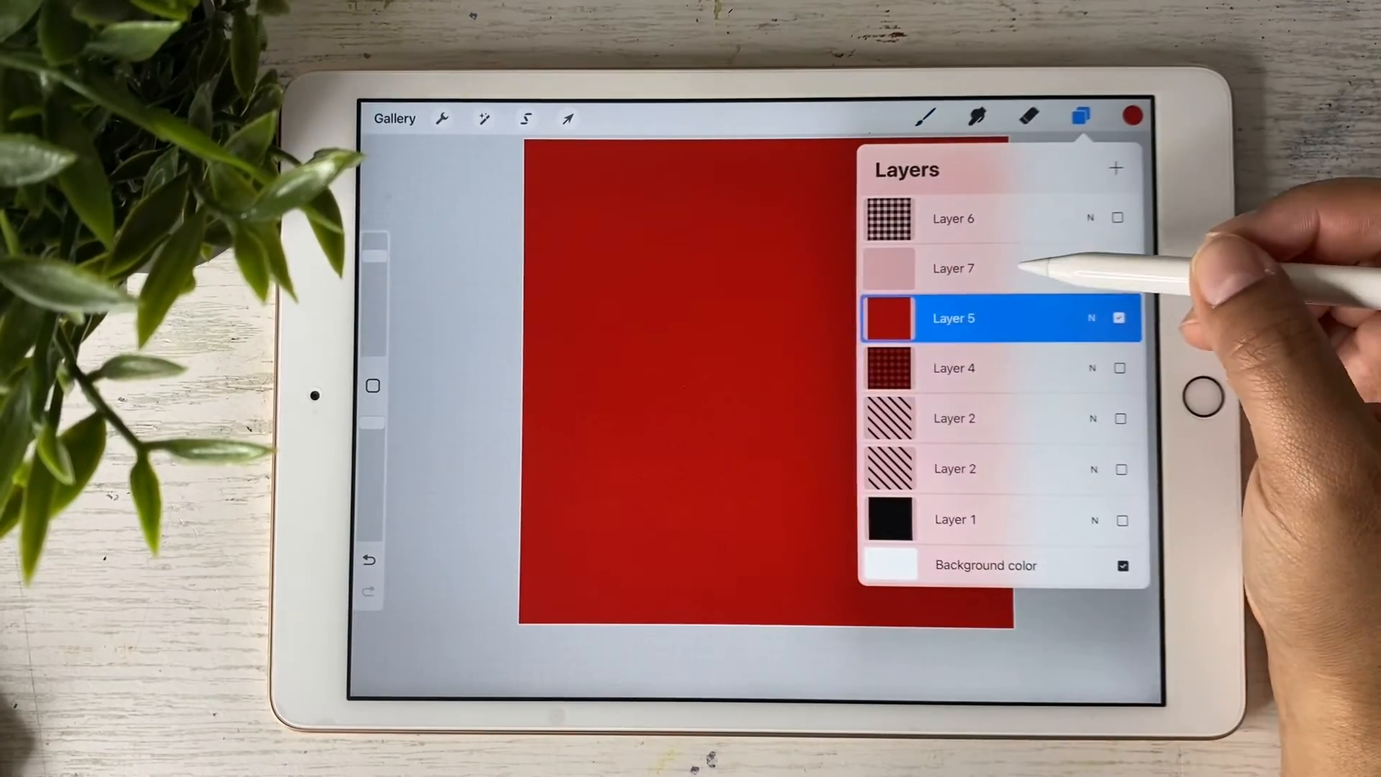
{"action": "left_click", "coordinate": [953, 267]}
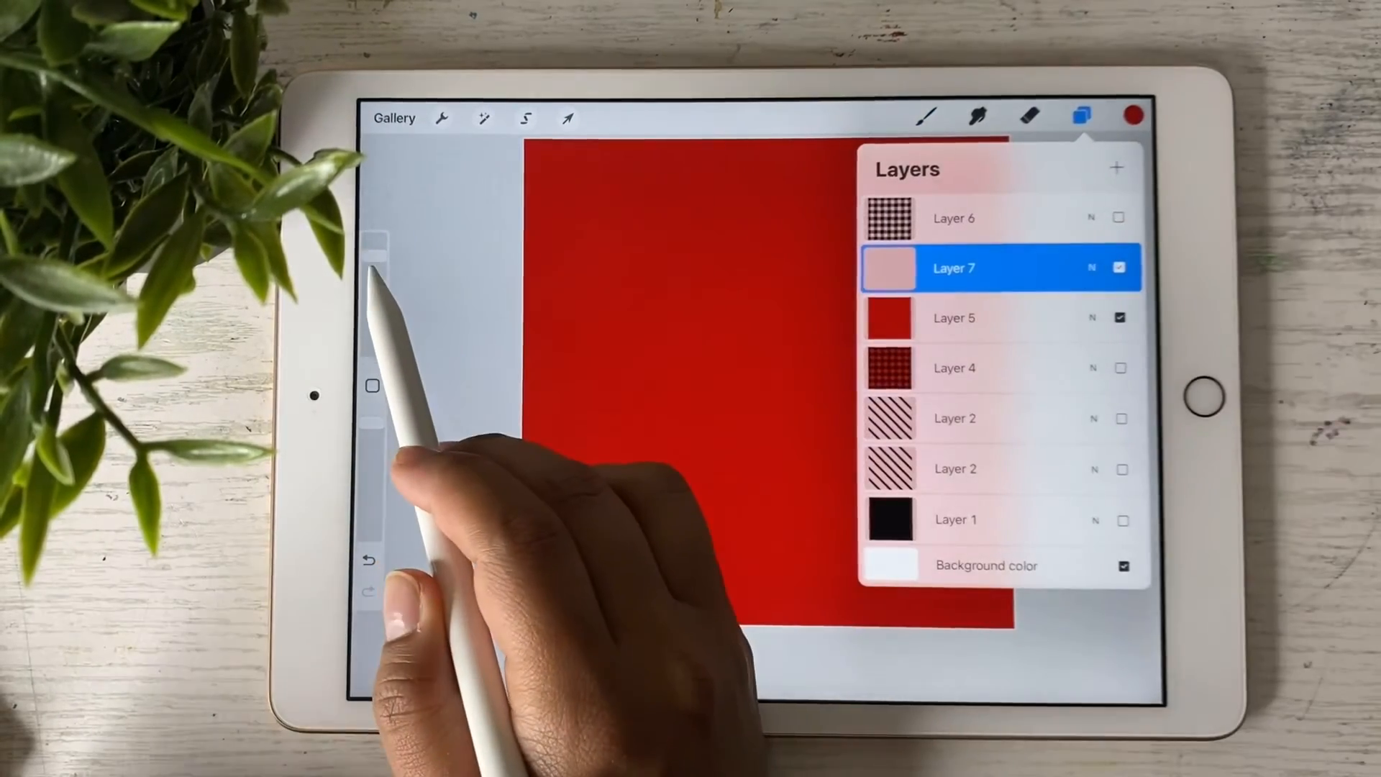
Paint black small- and large-check plaid patches and set the brush's grain Zoom to Cropped
{"action": "left_click", "coordinate": [927, 115]}
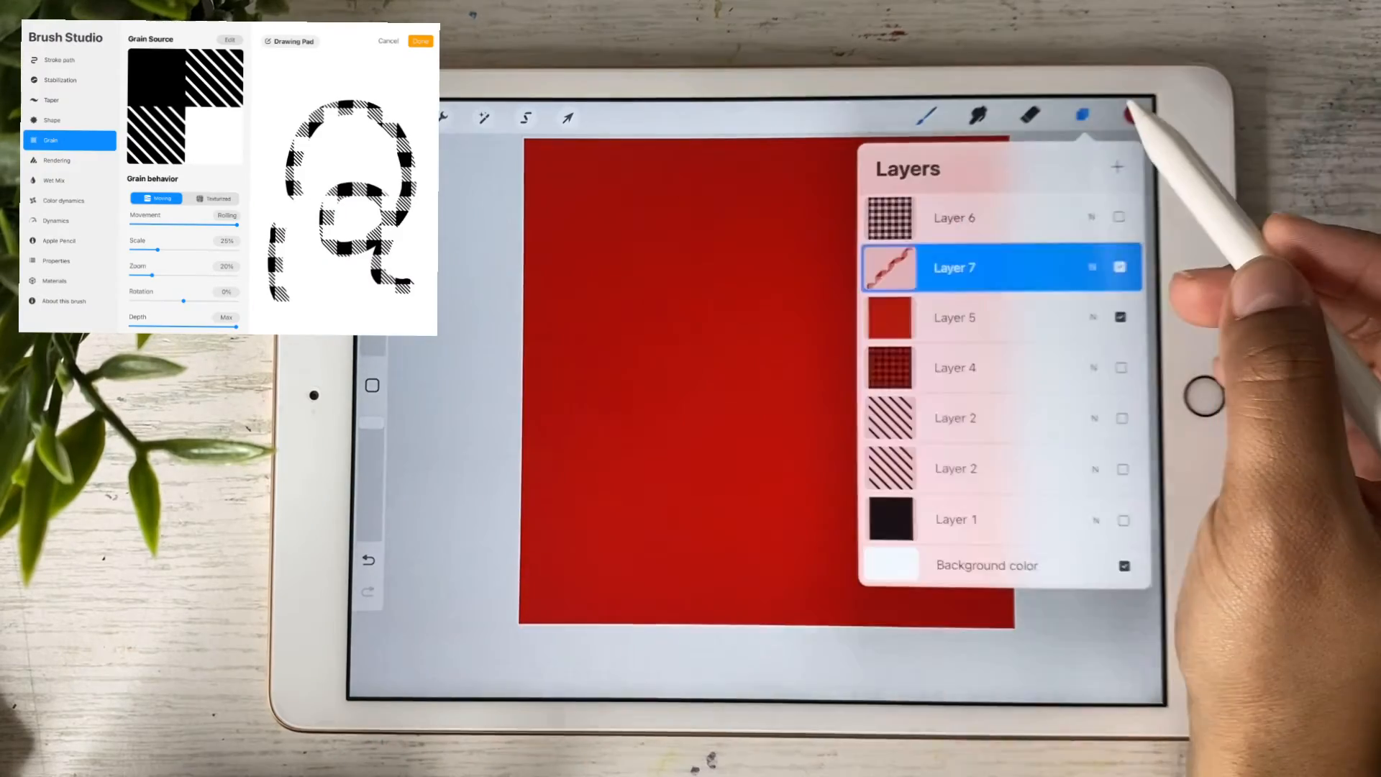
{"action": "left_click", "coordinate": [1133, 114]}
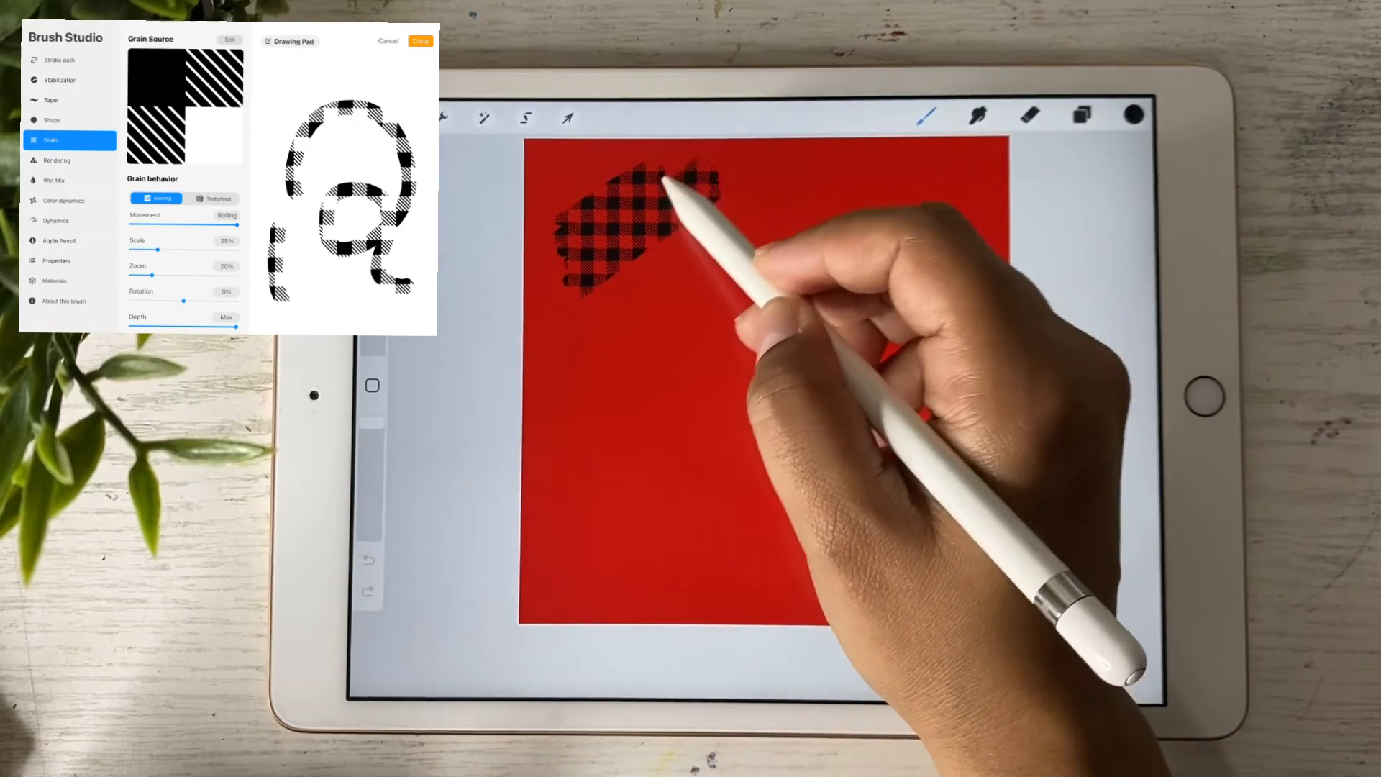
{"action": "left_click", "coordinate": [420, 40]}
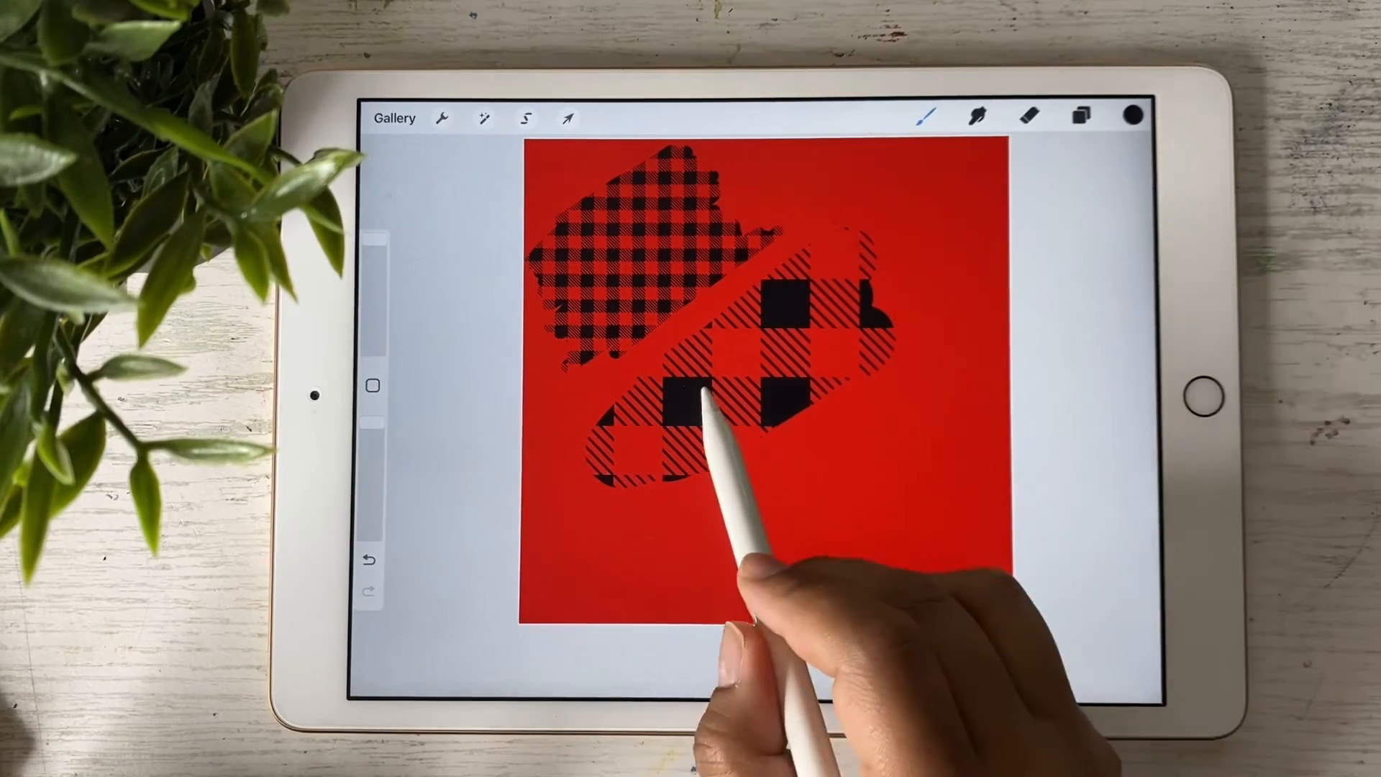
{"action": "left_click", "coordinate": [372, 299]}
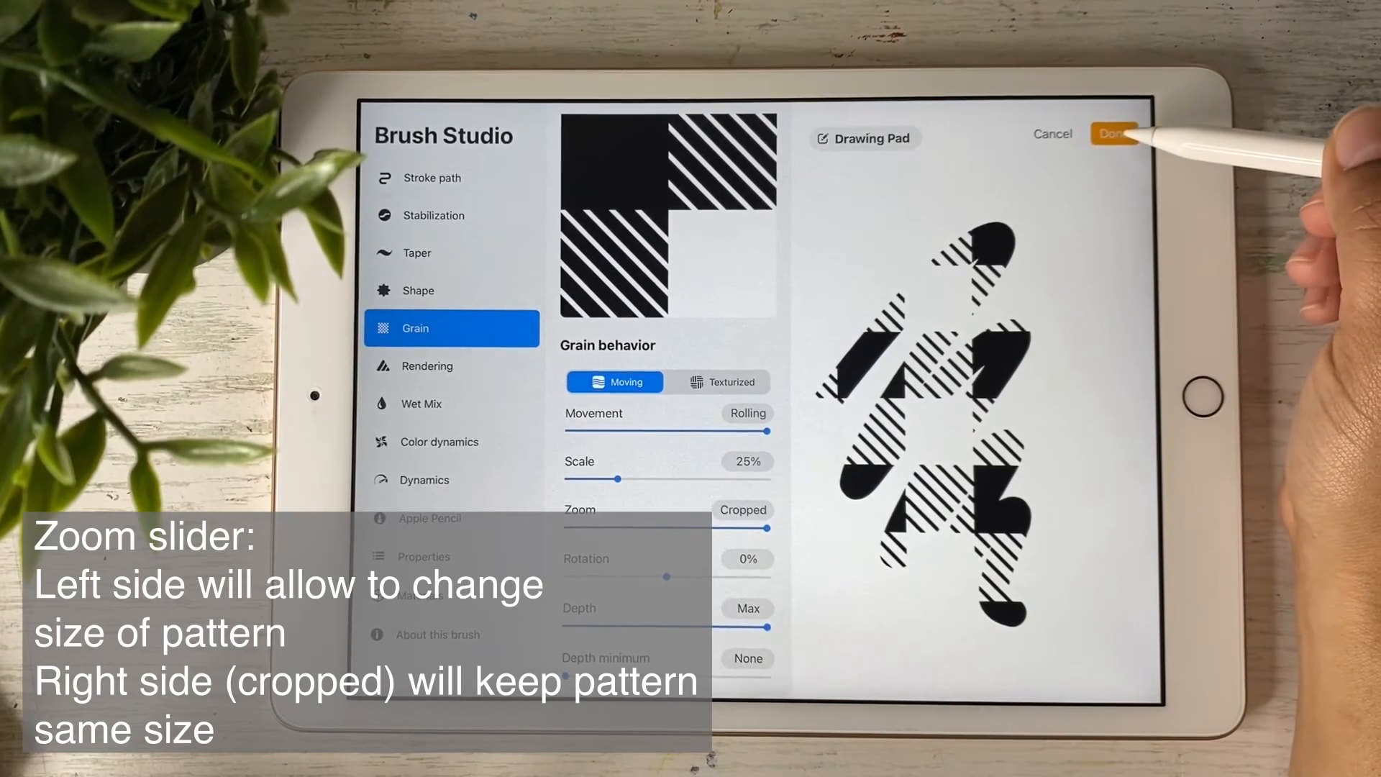
Pick the plaid brush from the Brush Library and repaint large-check plaid over the upper red area
{"action": "left_click", "coordinate": [1115, 134]}
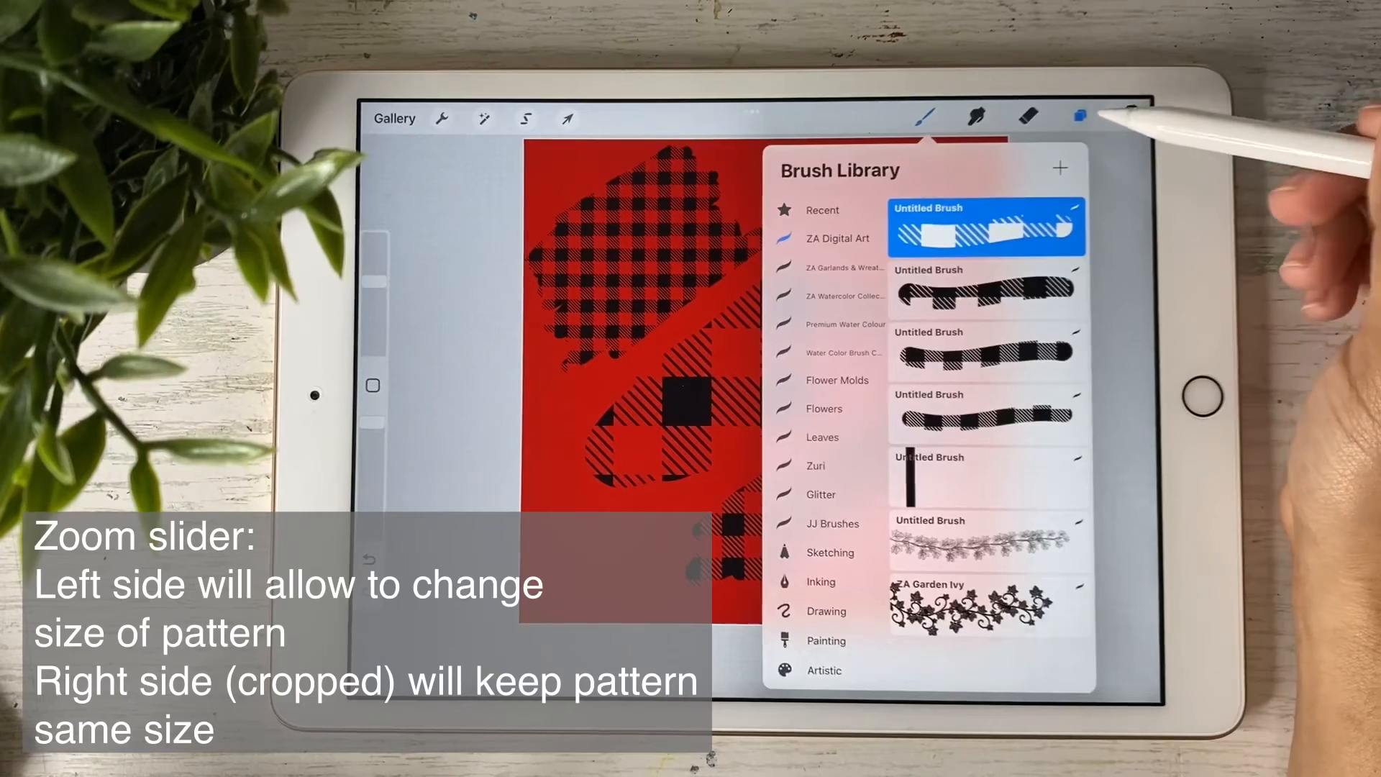
{"action": "left_click", "coordinate": [1082, 115]}
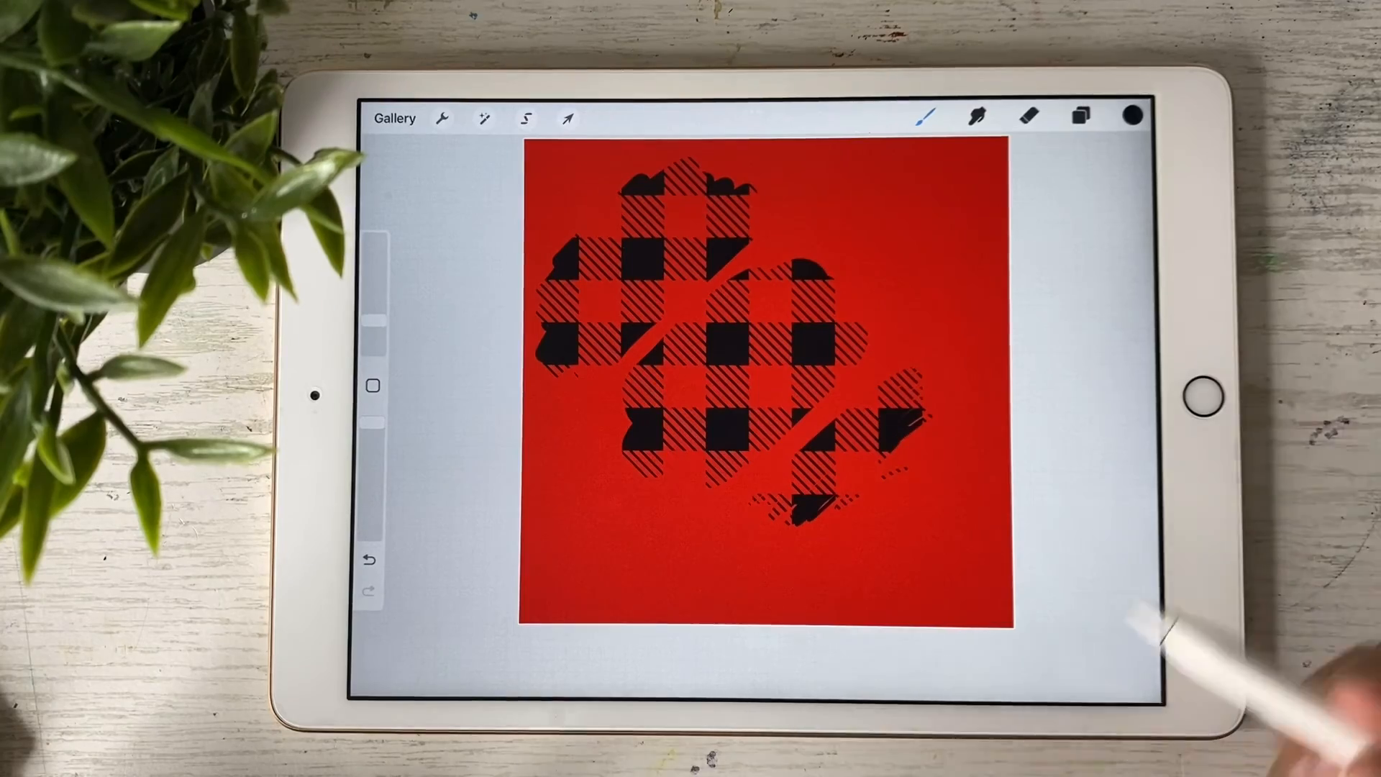
Lower the plaid brush's grain Zoom in Brush Studio from Cropped to 20%
{"action": "left_click", "coordinate": [925, 115]}
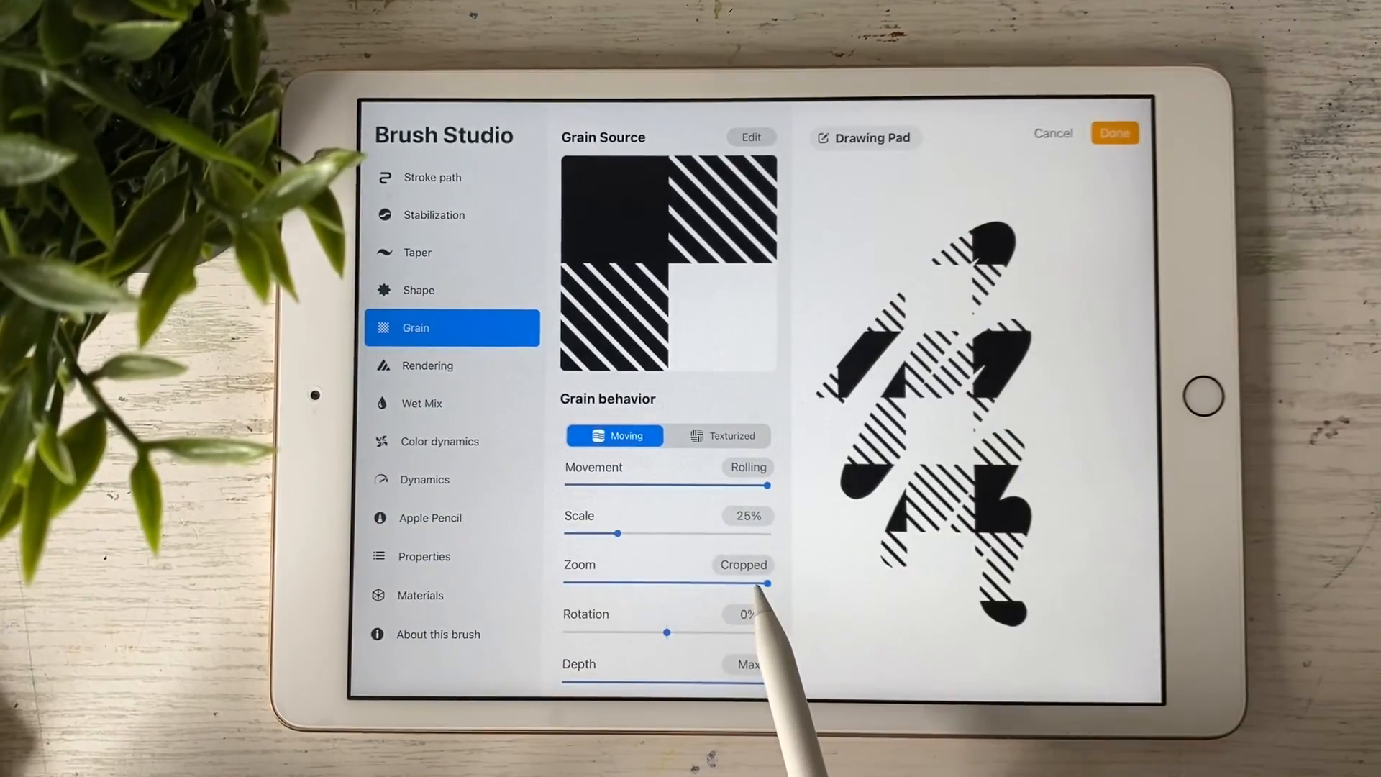
{"action": "left_click_drag", "start_coordinate": [771, 583], "coordinate": [599, 584]}
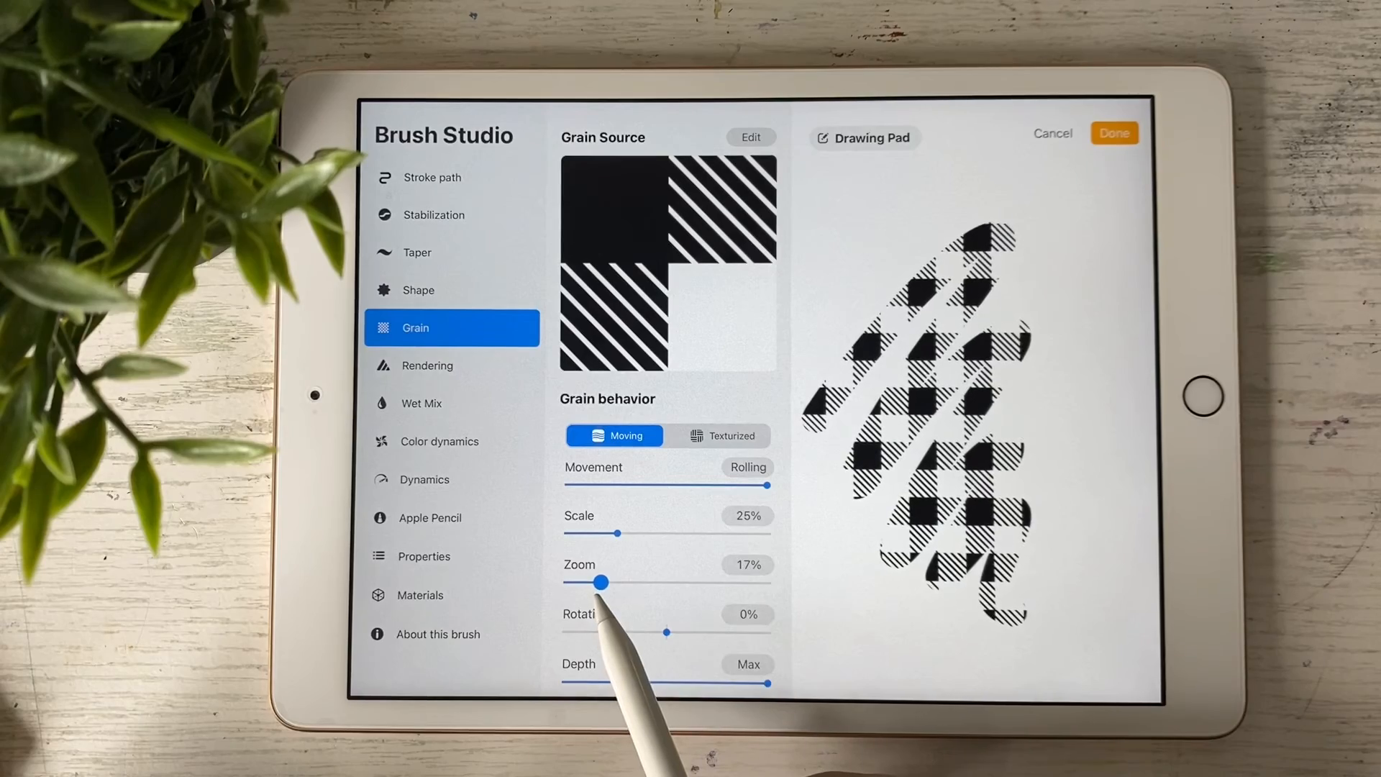
{"action": "left_click_drag", "start_coordinate": [600, 582], "coordinate": [605, 582]}
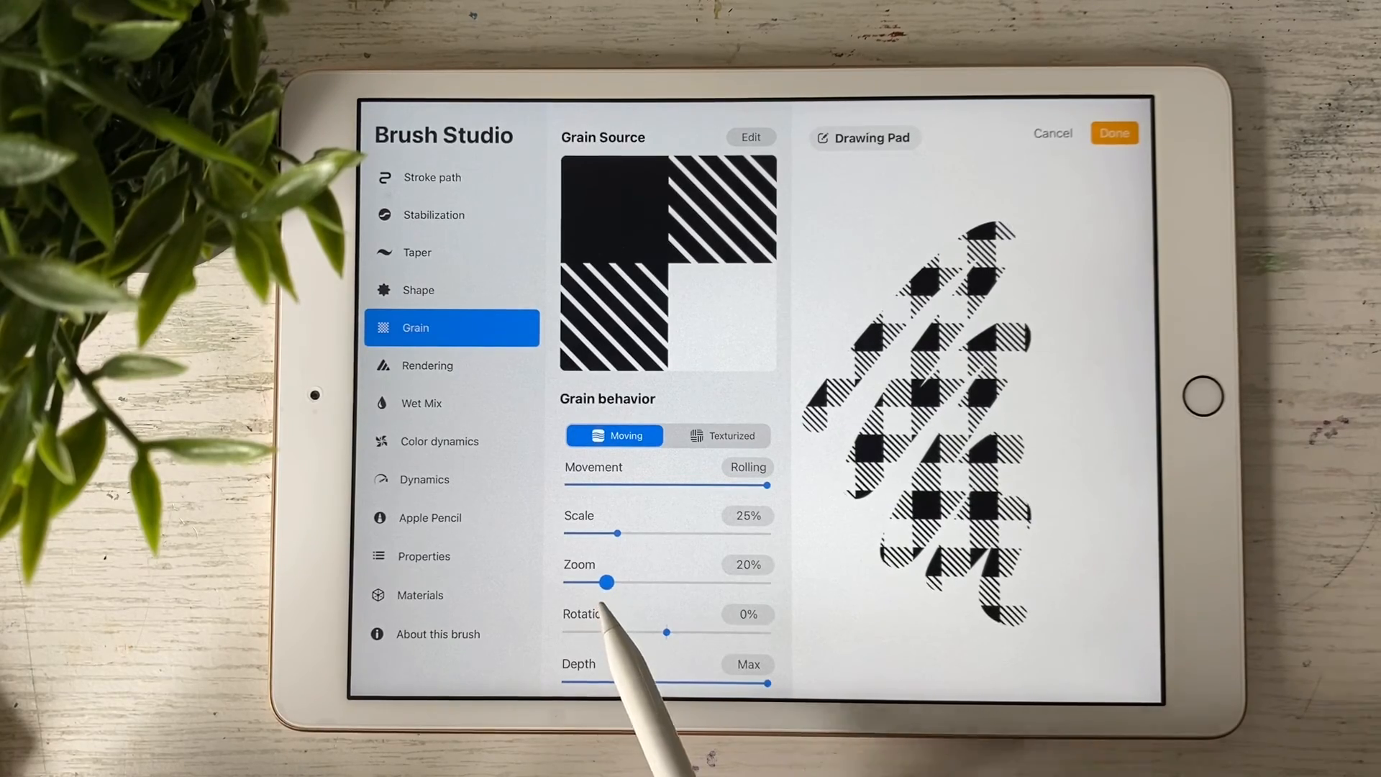